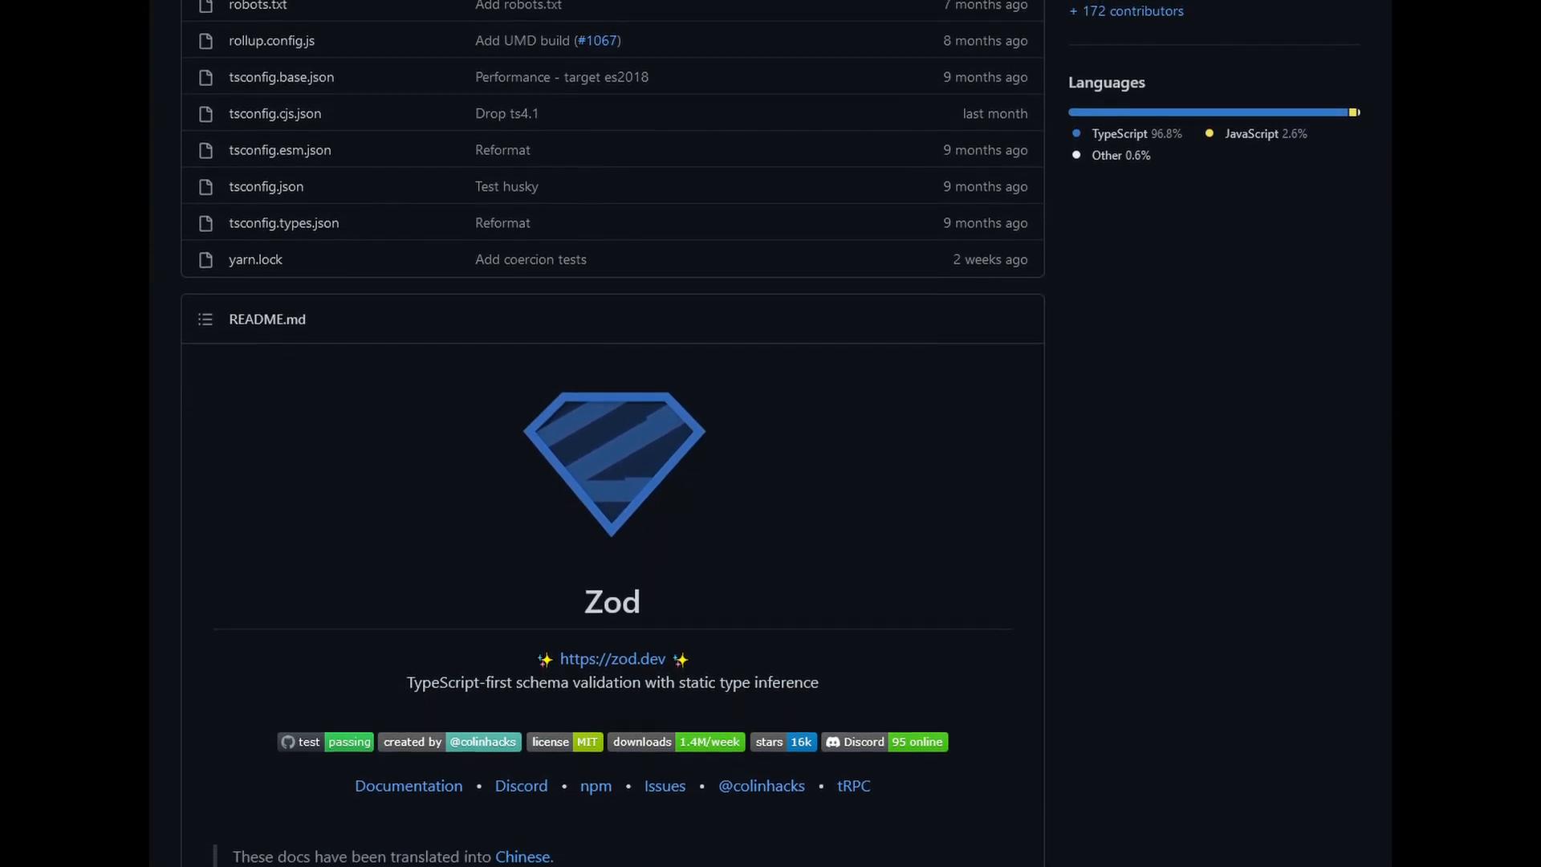
# Review the release notes section on .pipe() and move to the empty pipe.ts file
pyautogui.scroll(-3)
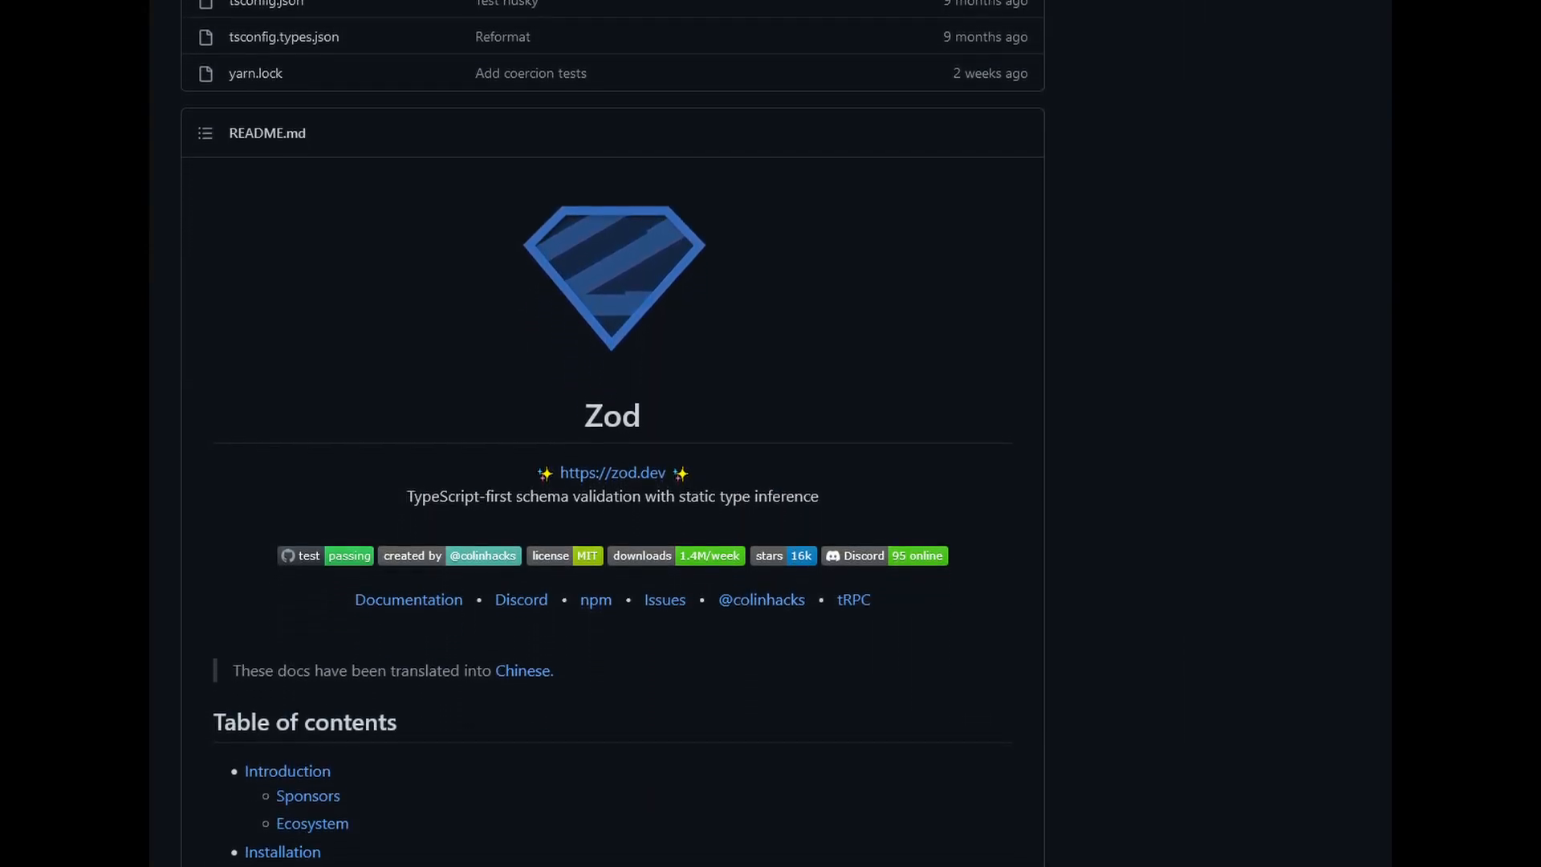
pyautogui.scroll(-3)
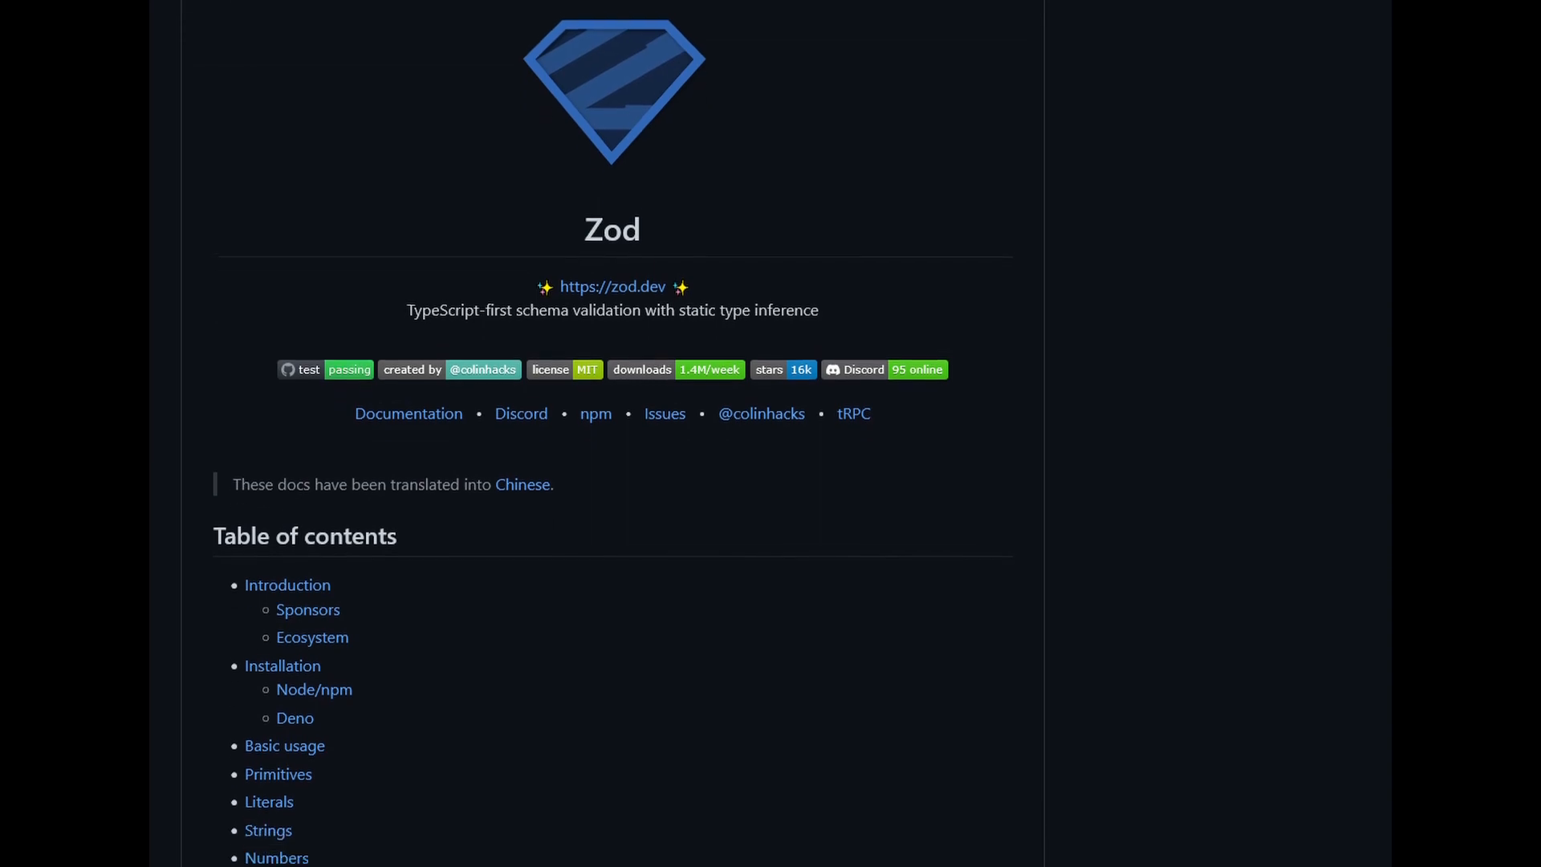
pyautogui.scroll(-3)
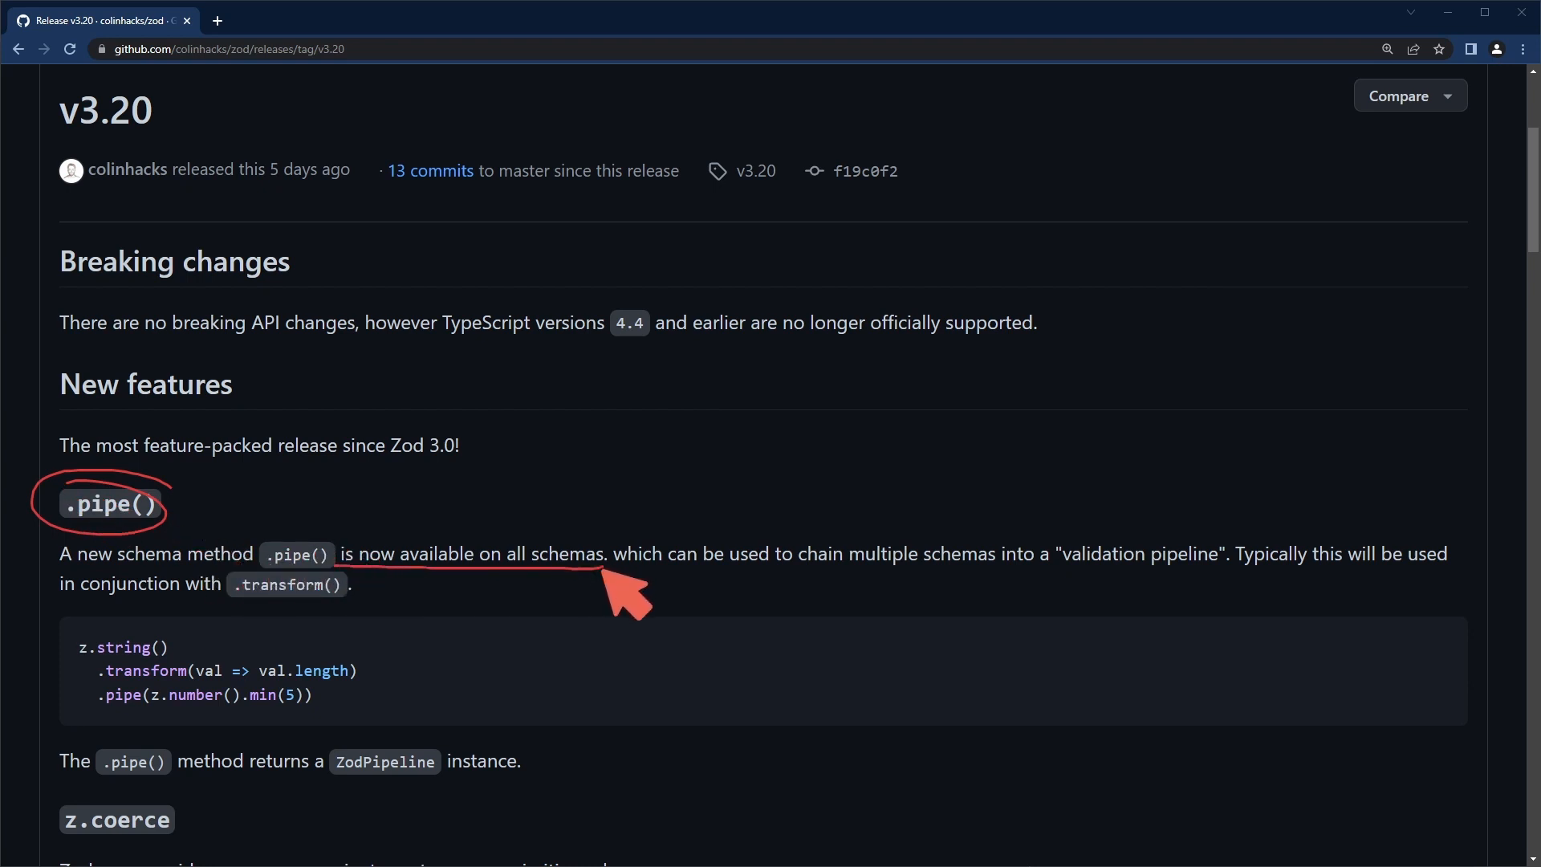
pyautogui.moveTo(809, 605)
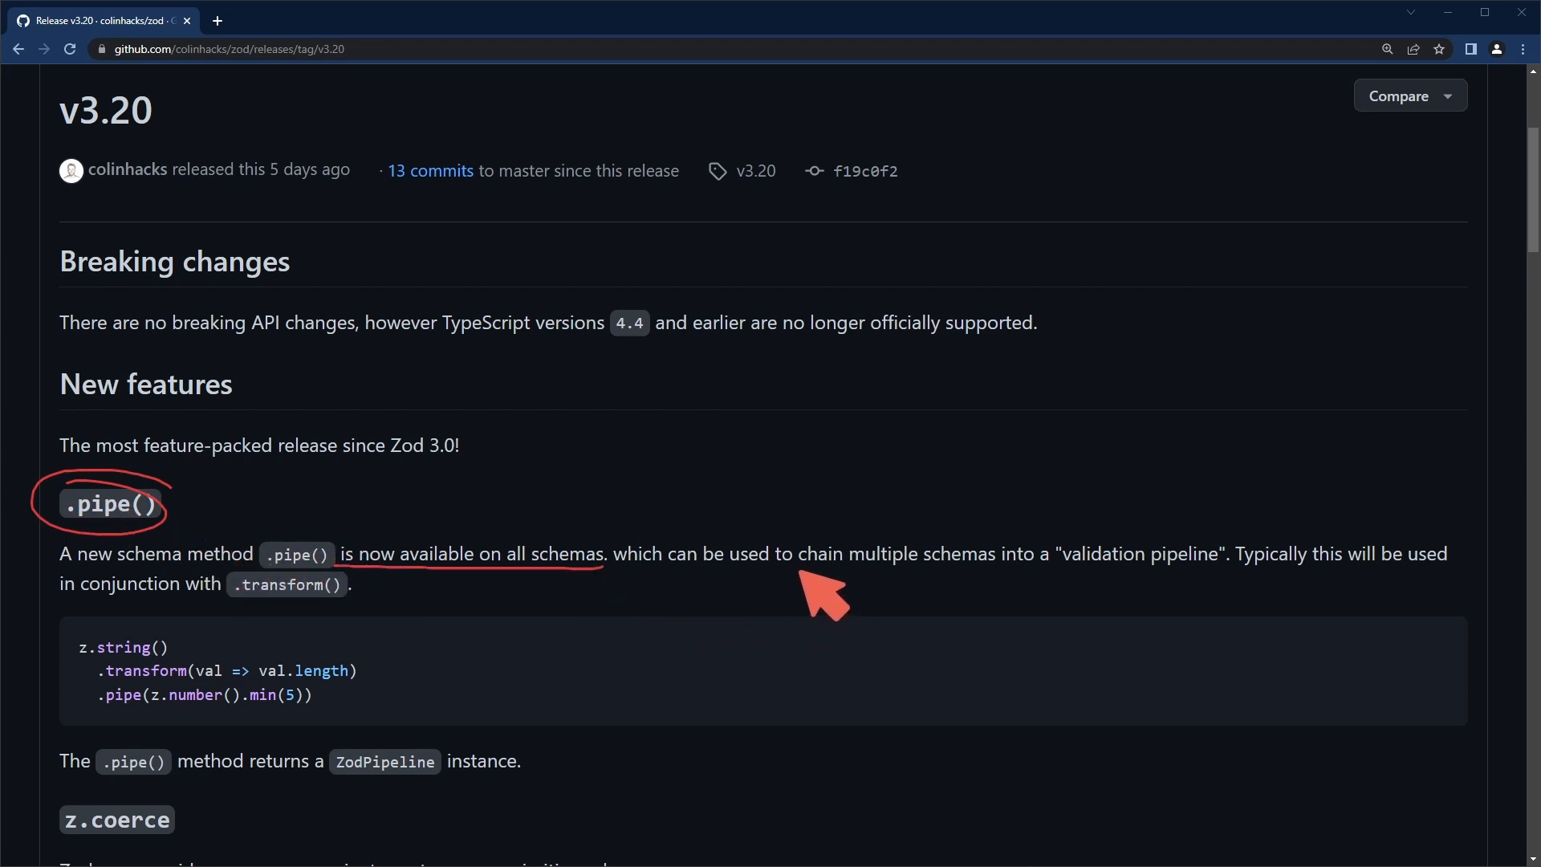
pyautogui.moveTo(732, 575); pyautogui.dragTo(1027, 575)
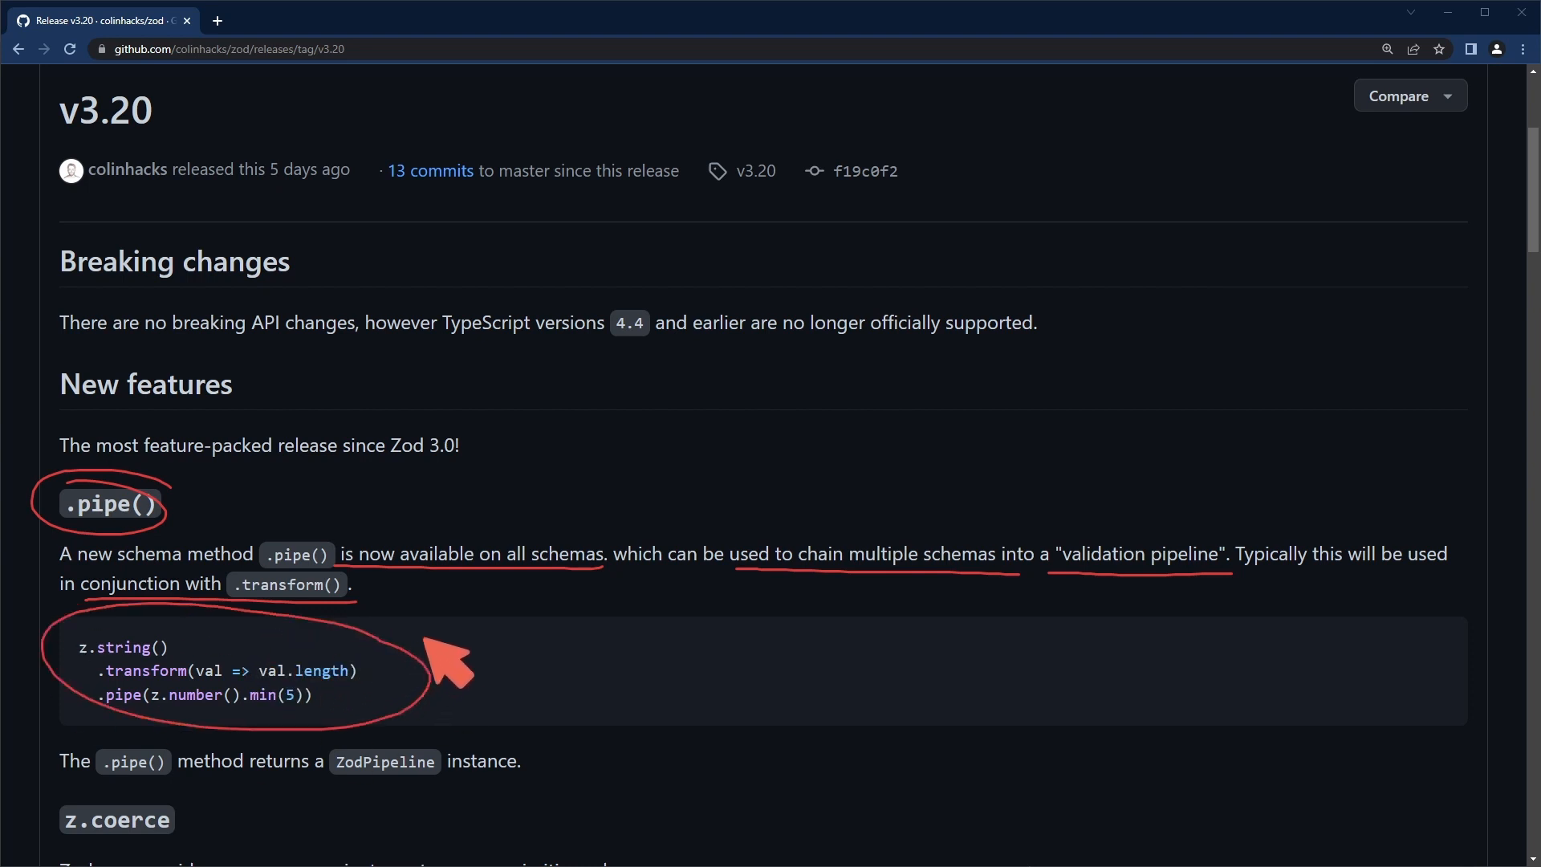
pyautogui.moveTo(456, 668)
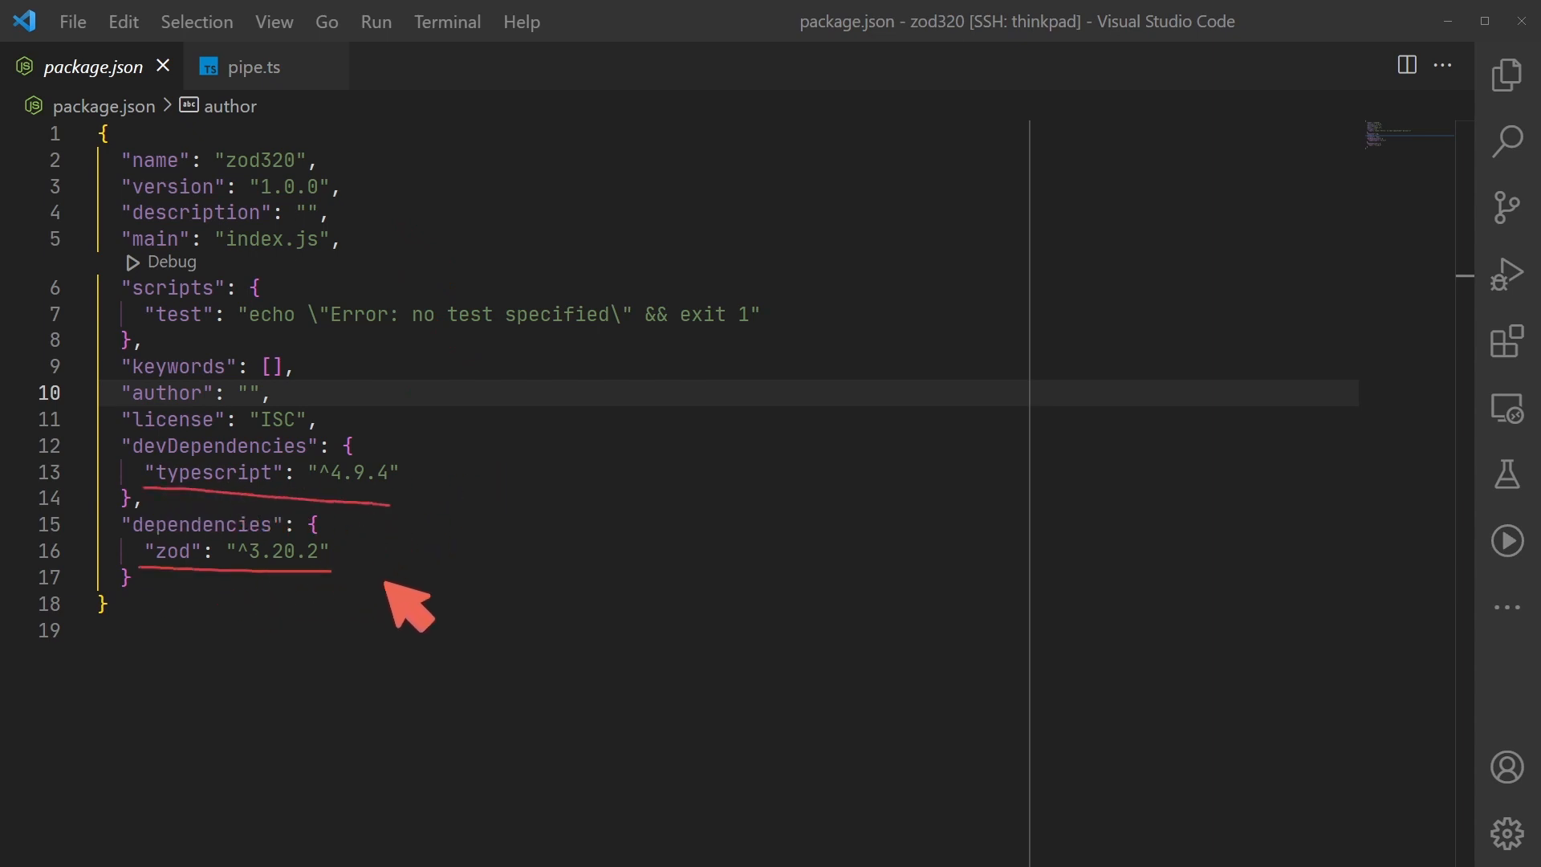
pyautogui.click(253, 68)
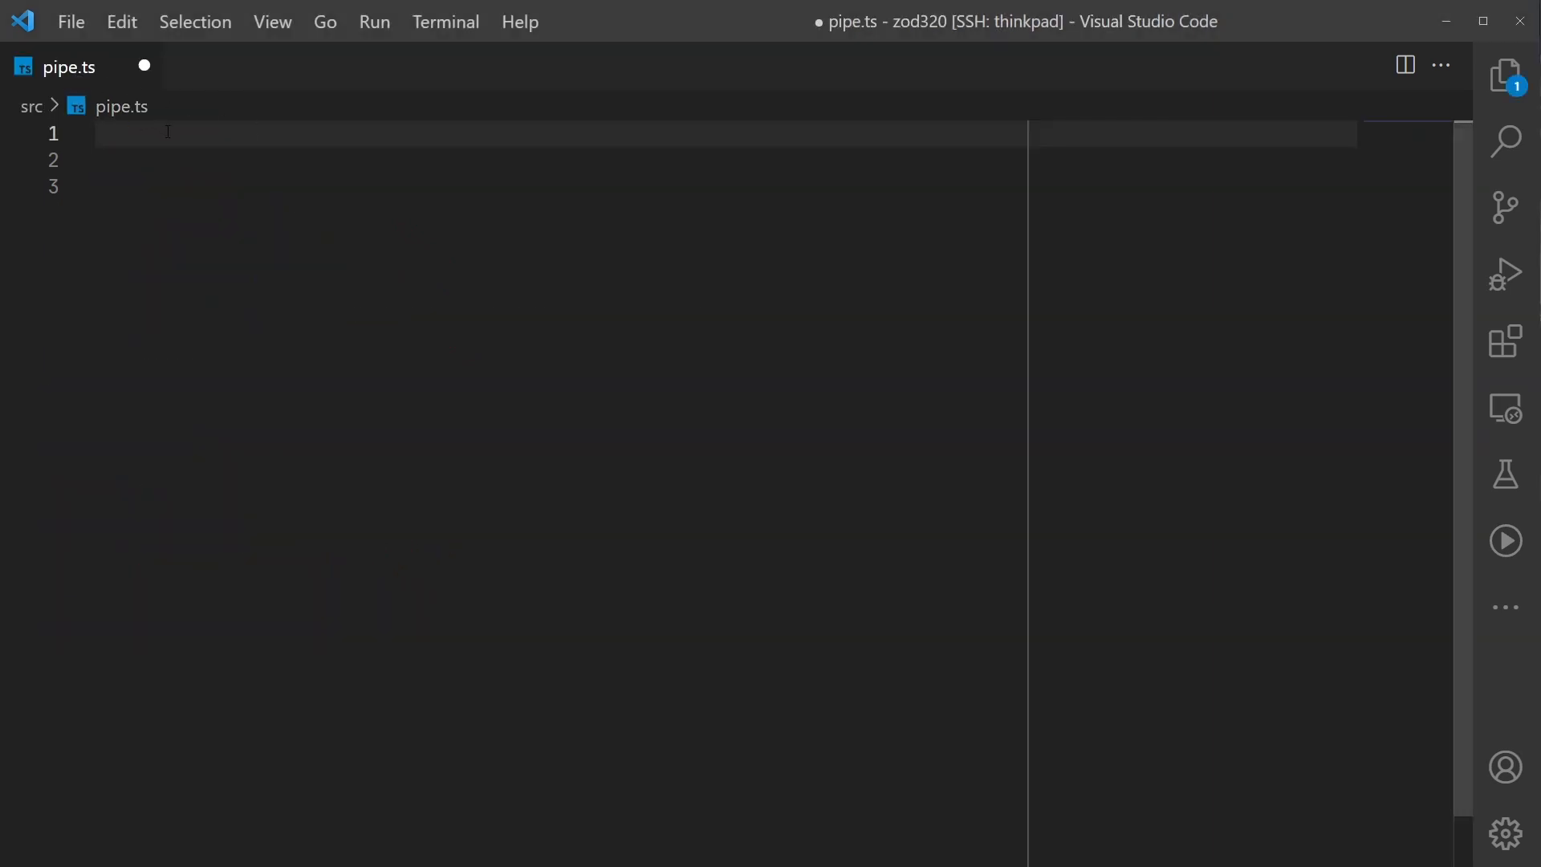
# Write pipe.ts: zod import, validAge int 0-120, schema piping transformed age into validAge, and User type
pyautogui.write('import { z } from "zod";')
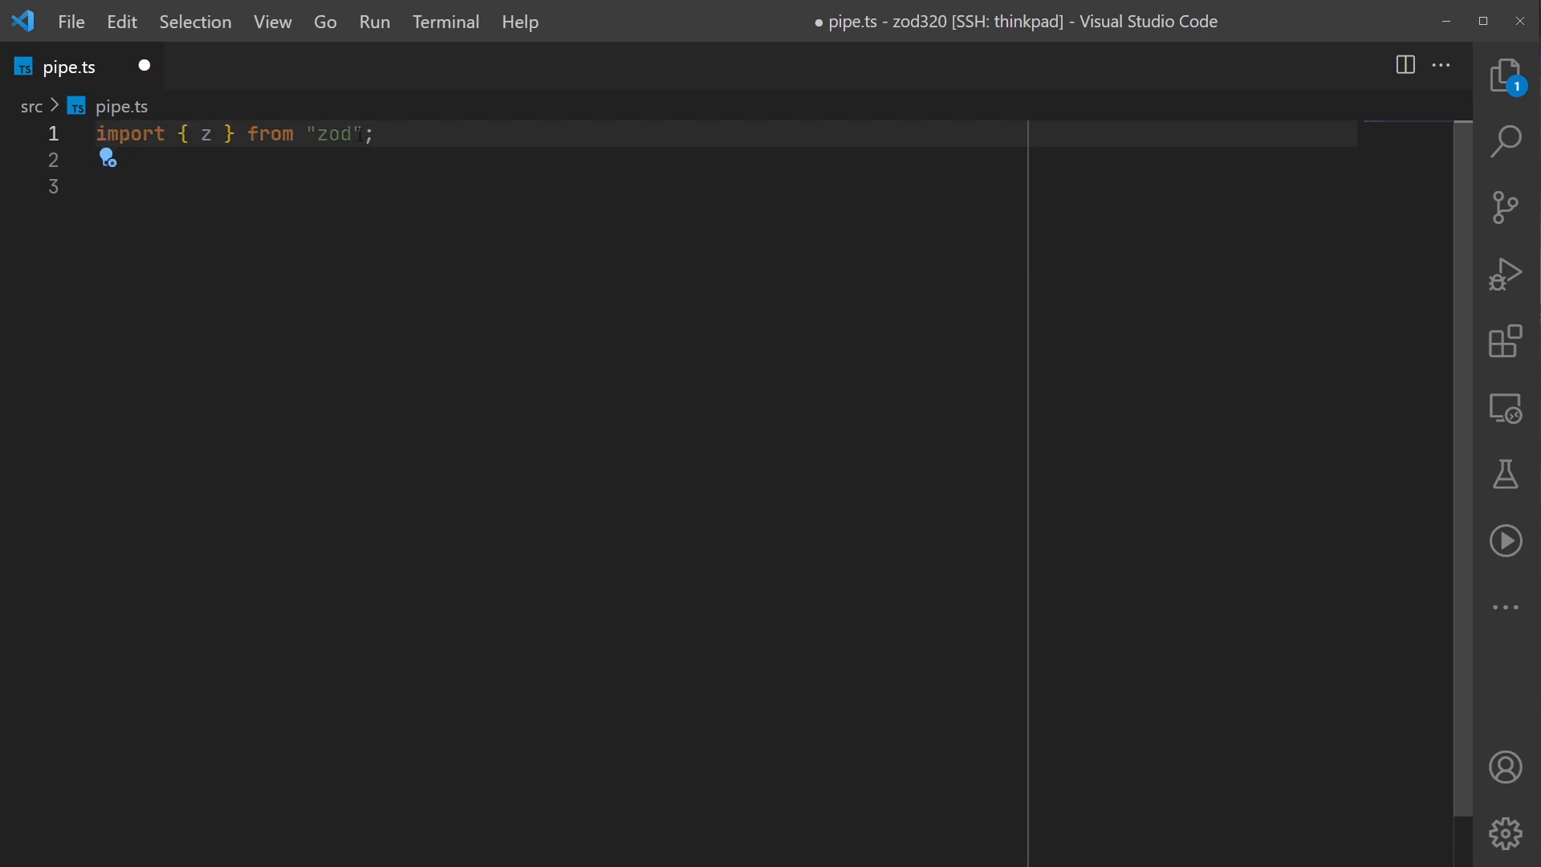
pyautogui.write('const validAge = z.number().int().min(0).max(120);')
pyautogui.write('.pipe(validAge),')
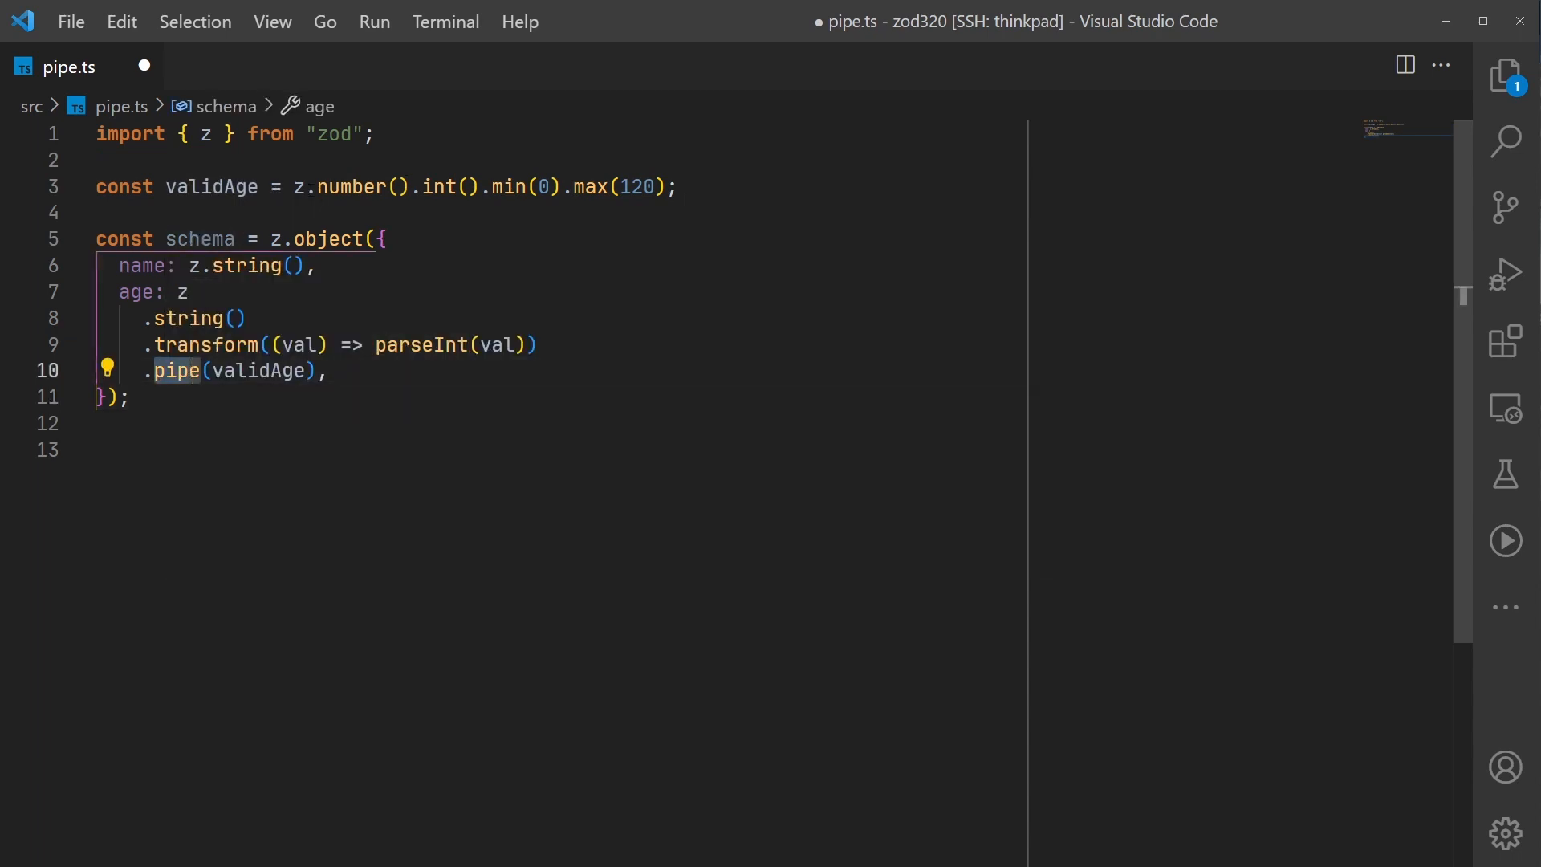
pyautogui.click(259, 370)
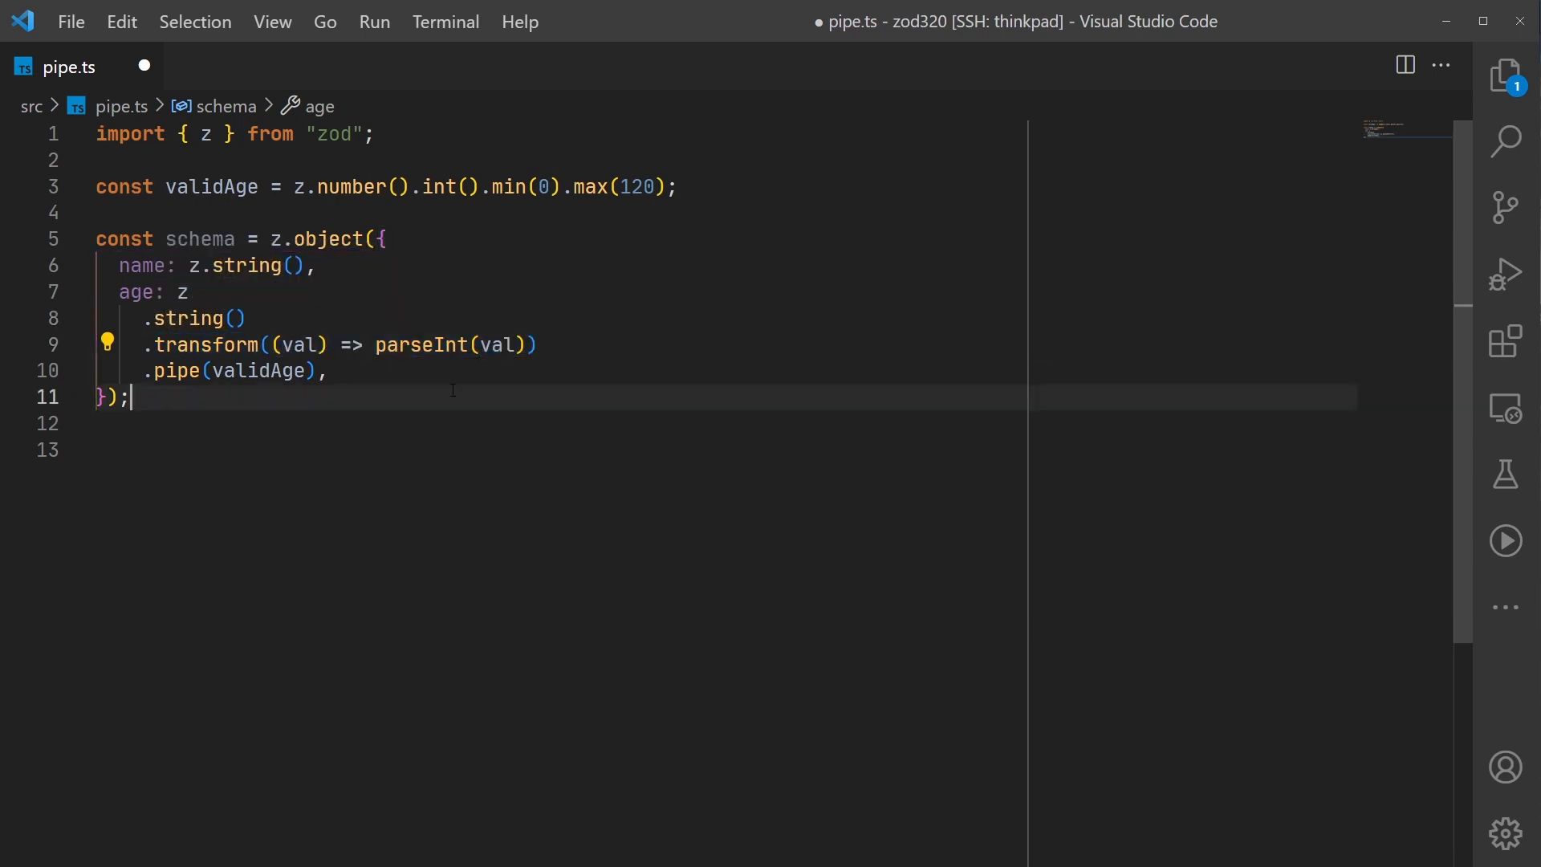
pyautogui.click(256, 371)
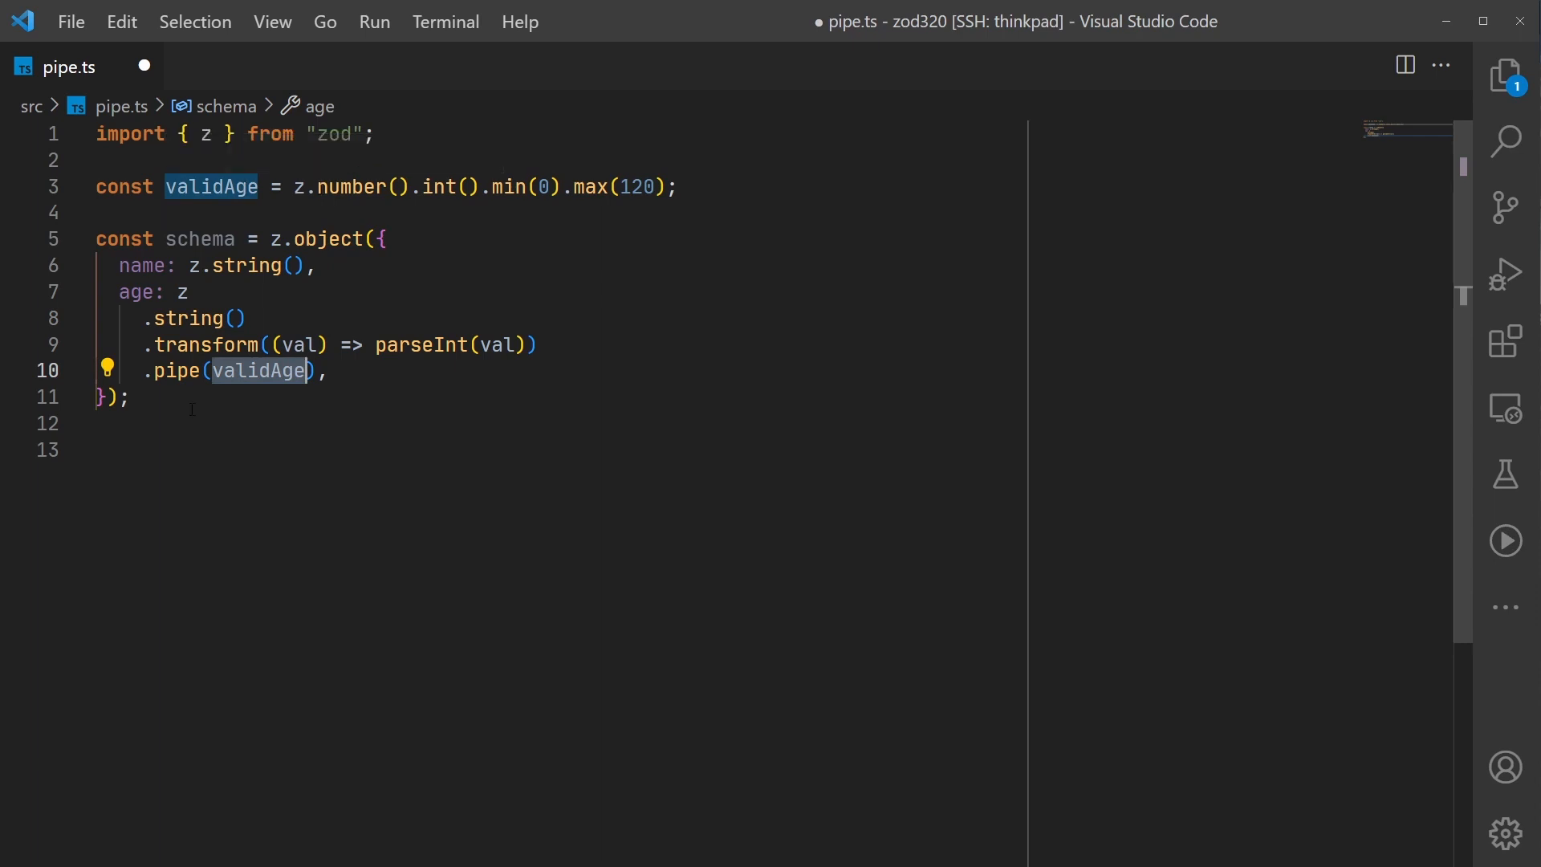
pyautogui.write('type User = z.infer<typeof schema>;')
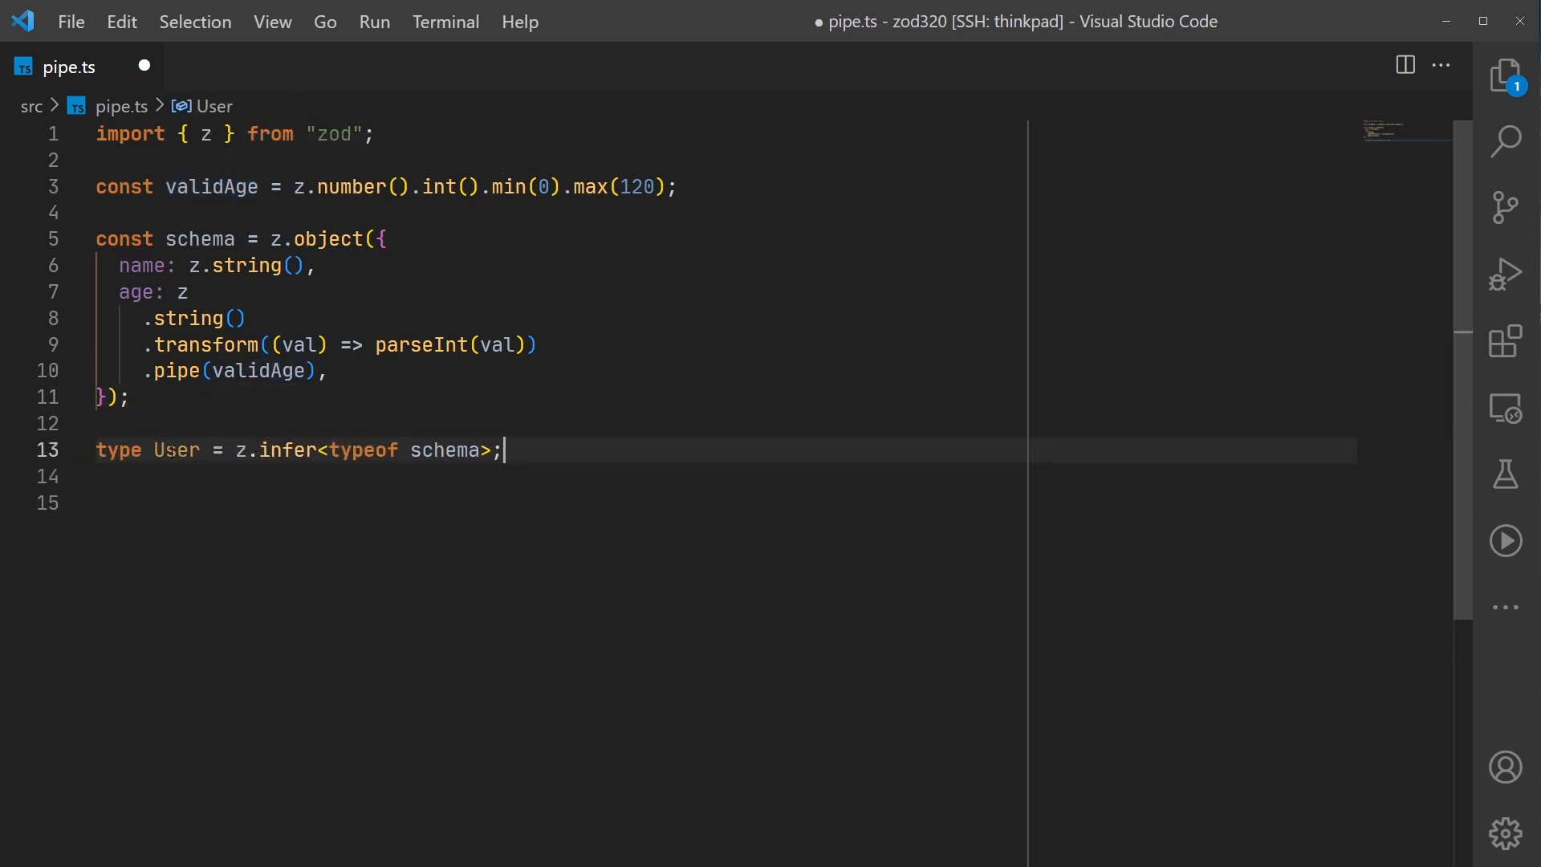
pyautogui.moveTo(174, 450)
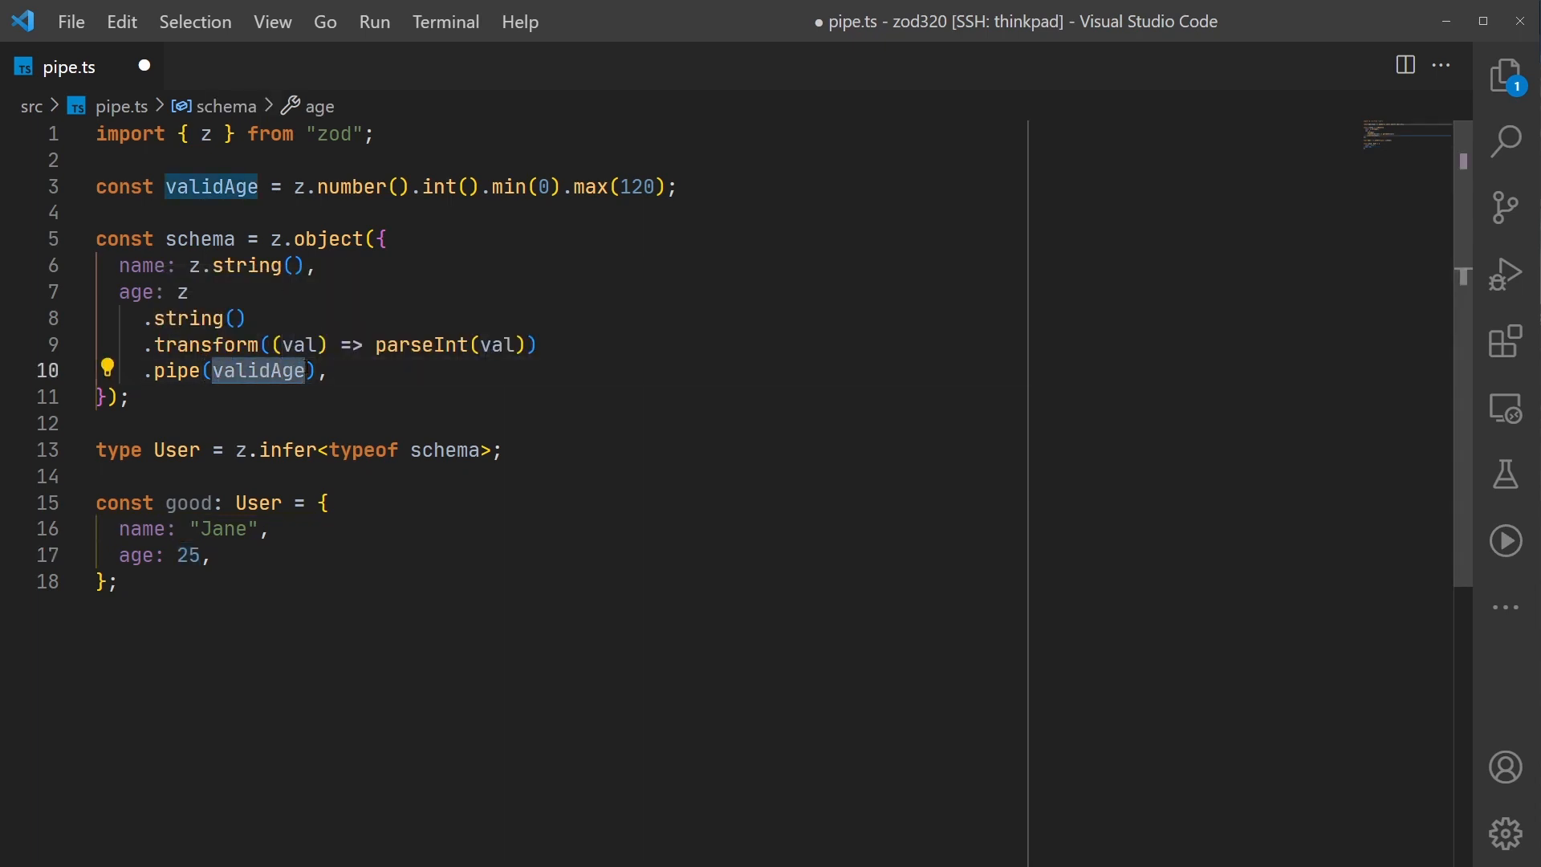
pyautogui.moveTo(259, 371)
pyautogui.write('function testValidParse()')
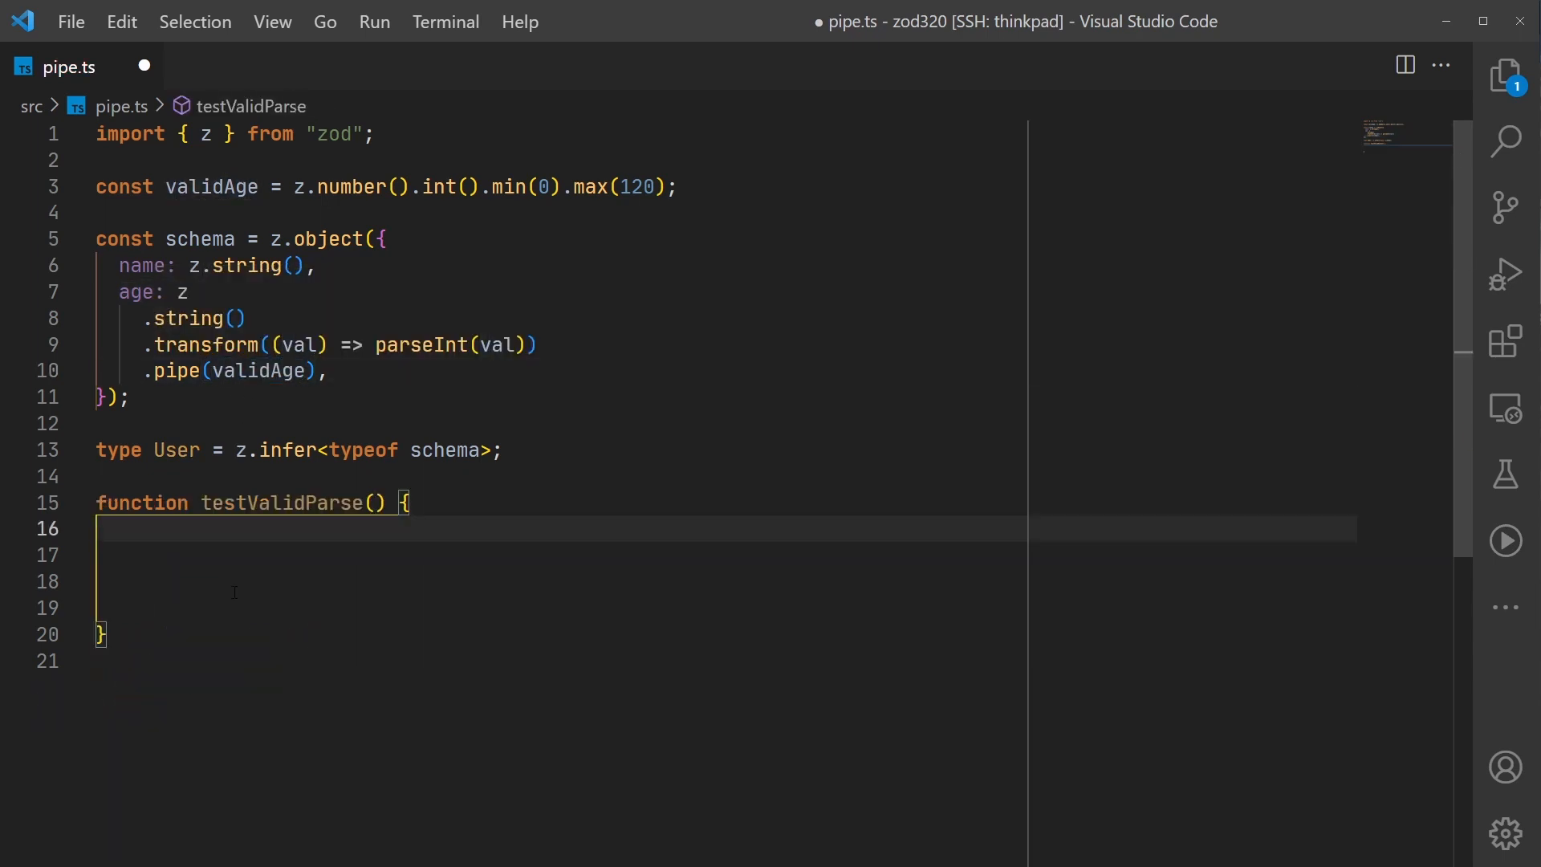
pyautogui.moveTo(279, 577)
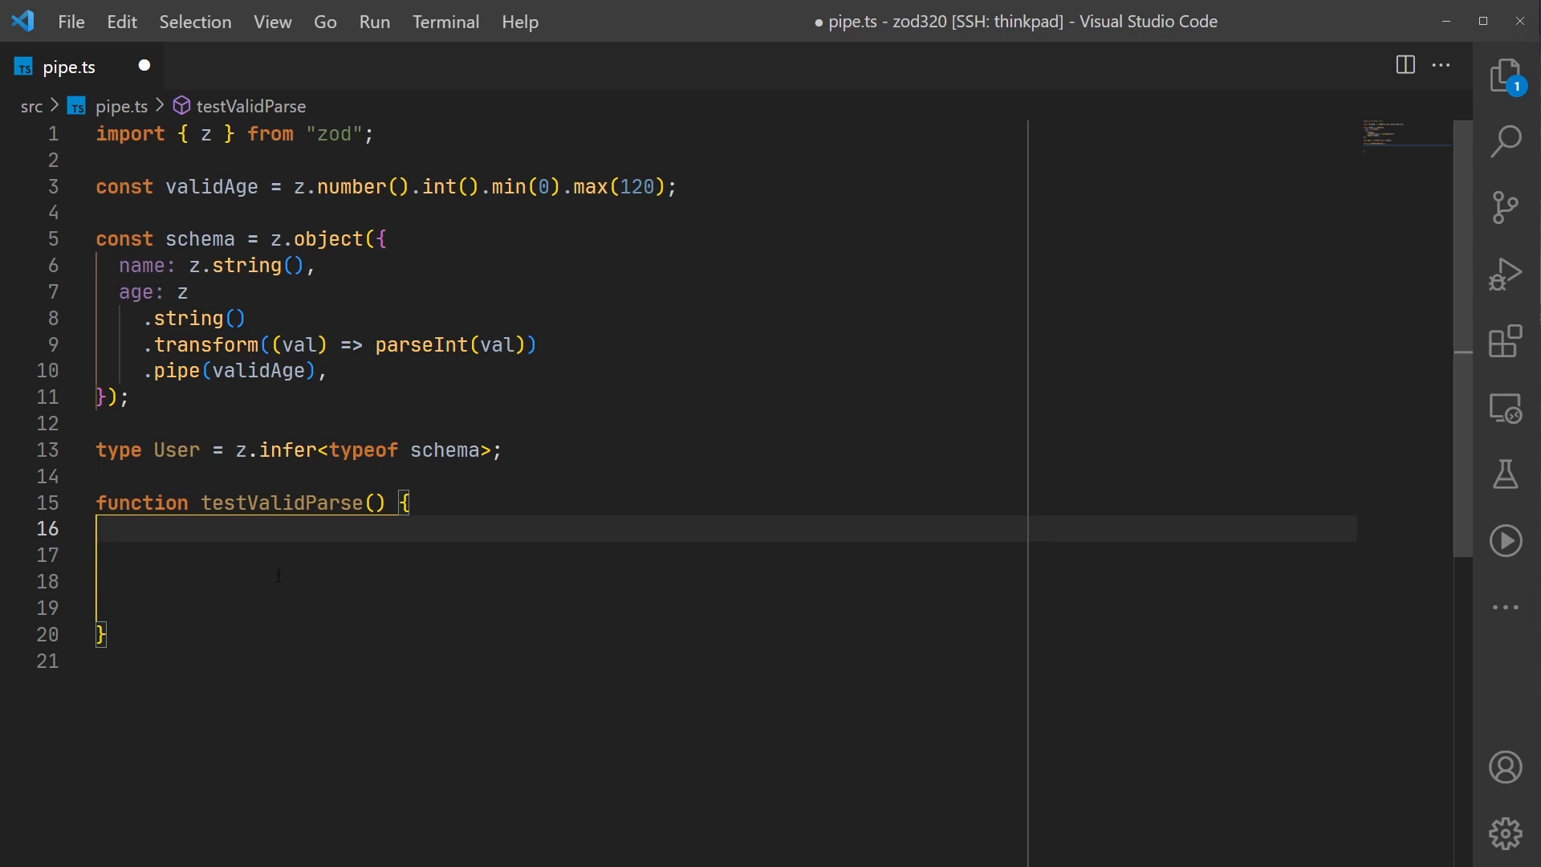
# Add testValidParse parsing and logging raw user data and run pipe.ts with ts-node, printing age 25
pyautogui.write('const raw = {')
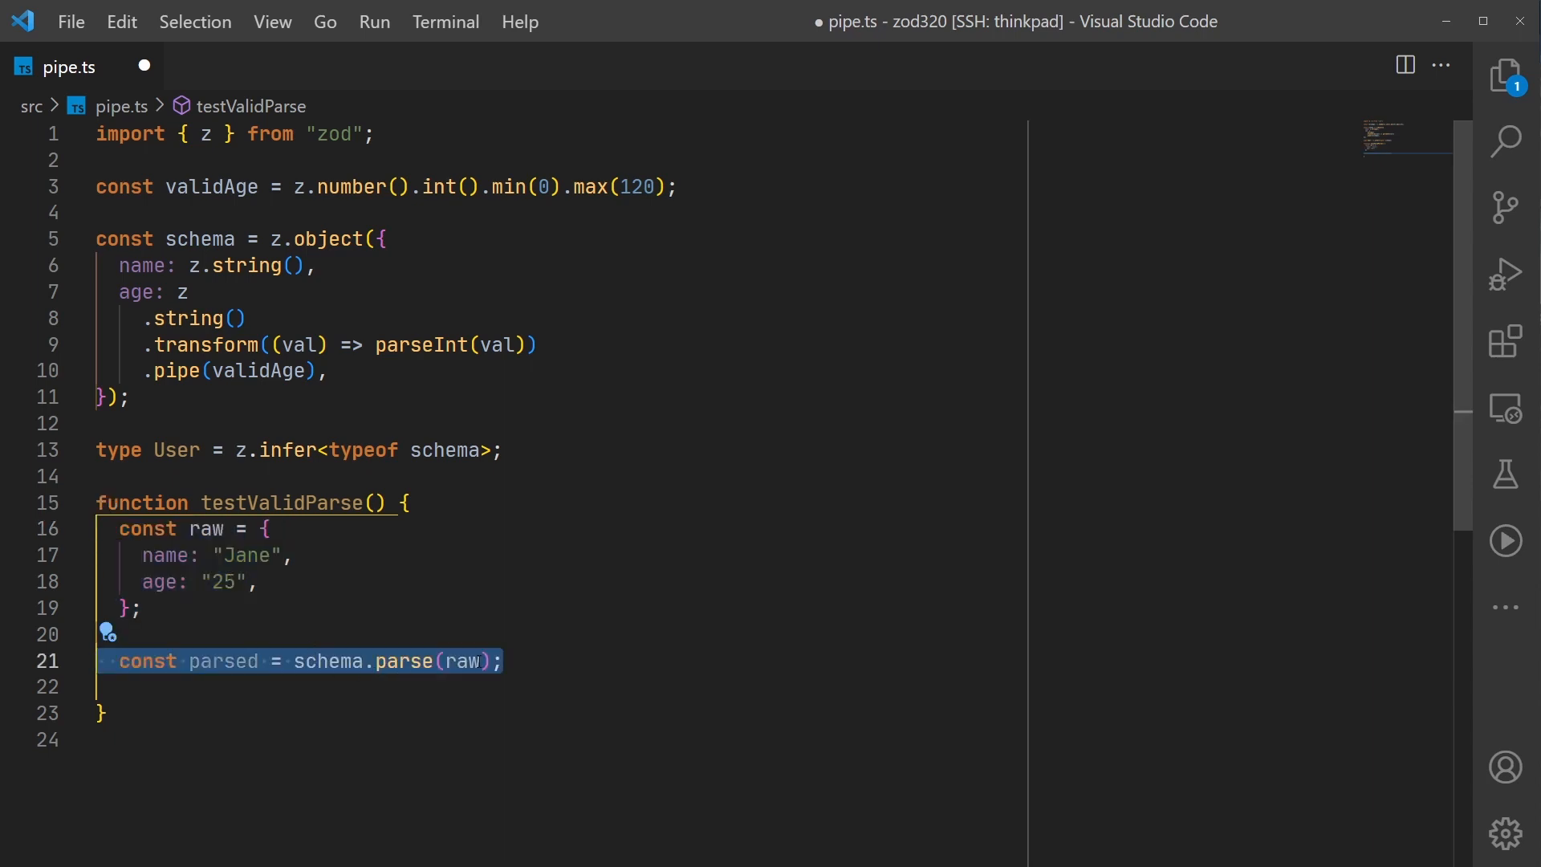
pyautogui.moveTo(223, 661)
pyautogui.write('npx ts-node pipe.ts')
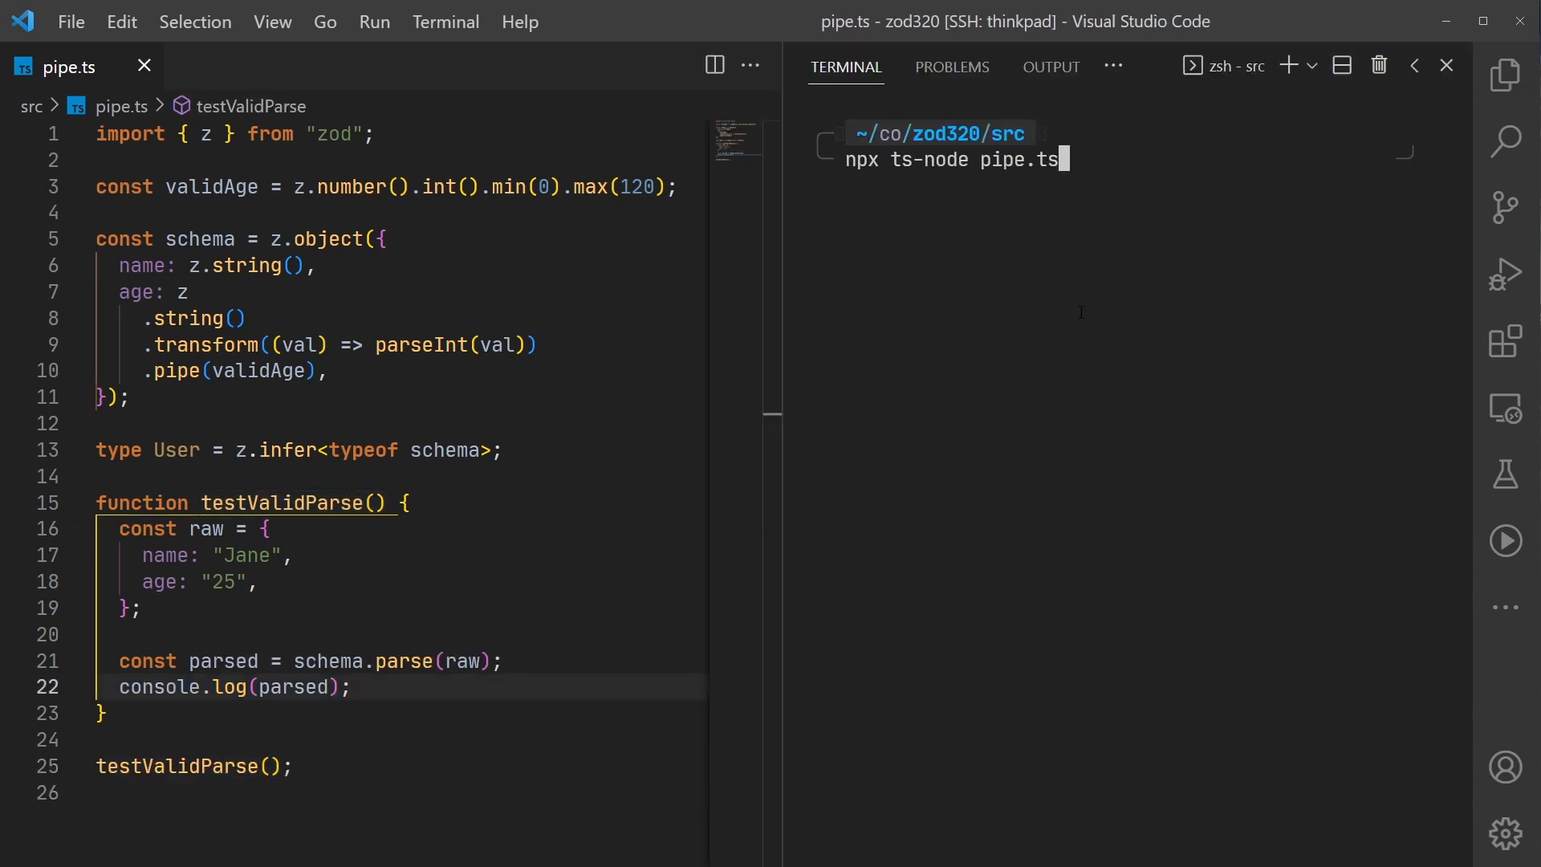
pyautogui.press('Enter')
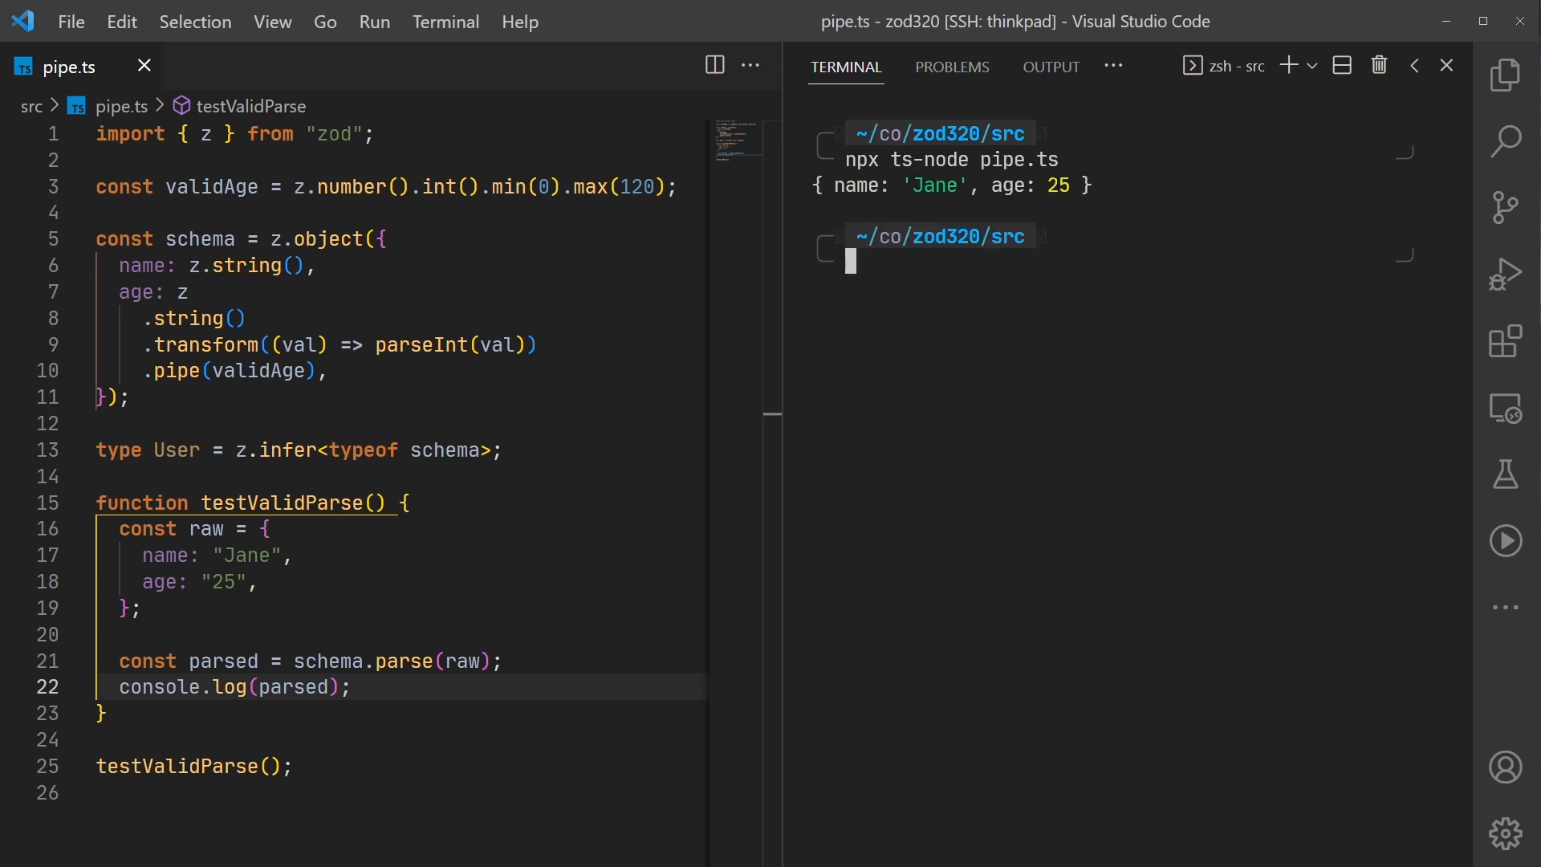
pyautogui.doubleClick(1056, 186)
pyautogui.write('150')
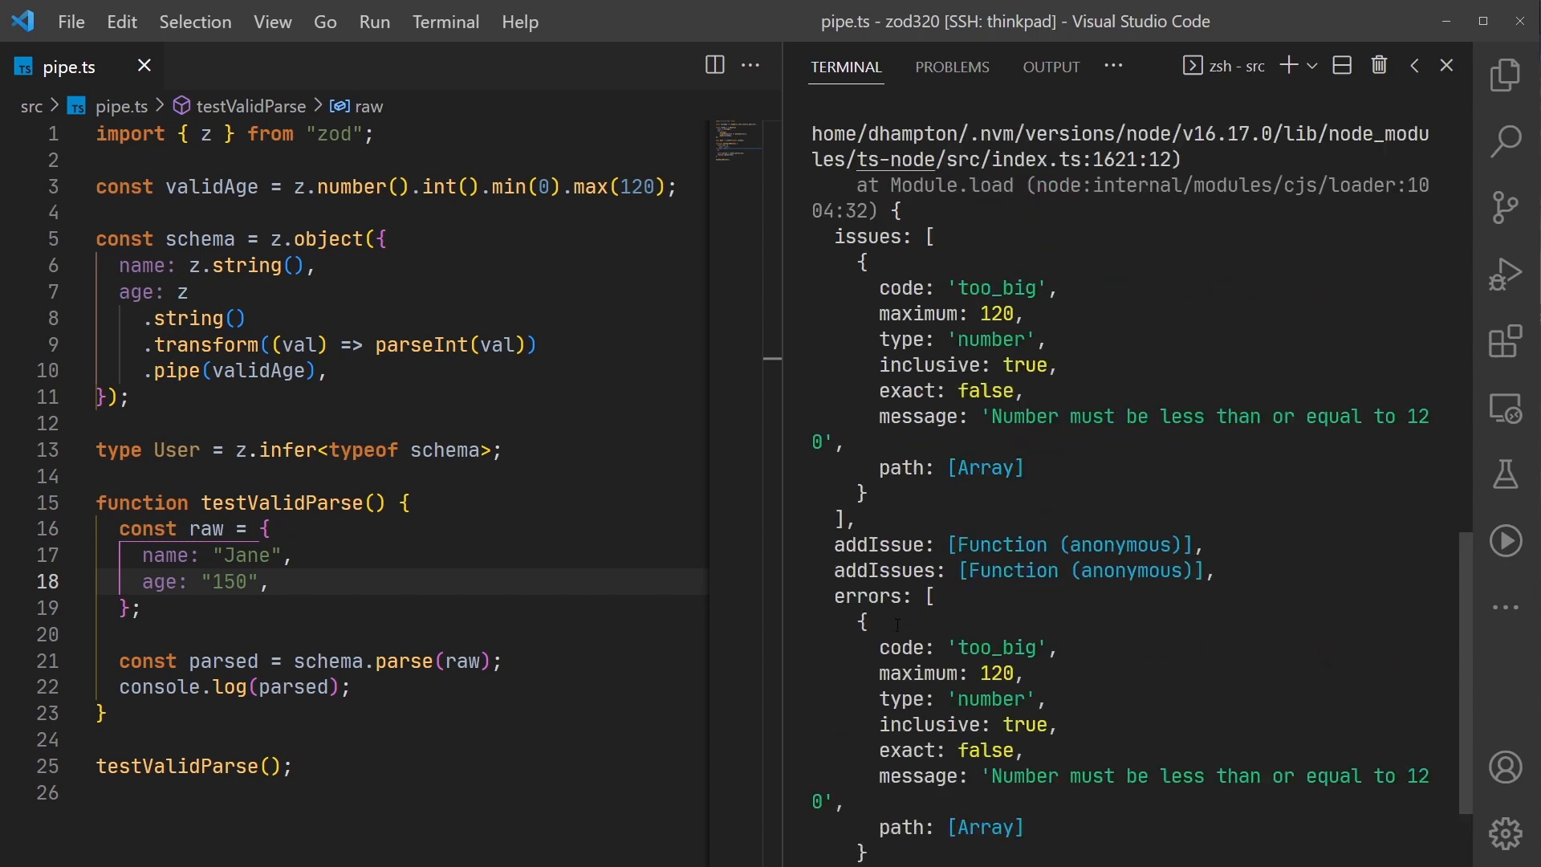
# Rerun with age "150" to get a too_big ZodError, then hide the terminal
pyautogui.scroll(-3)
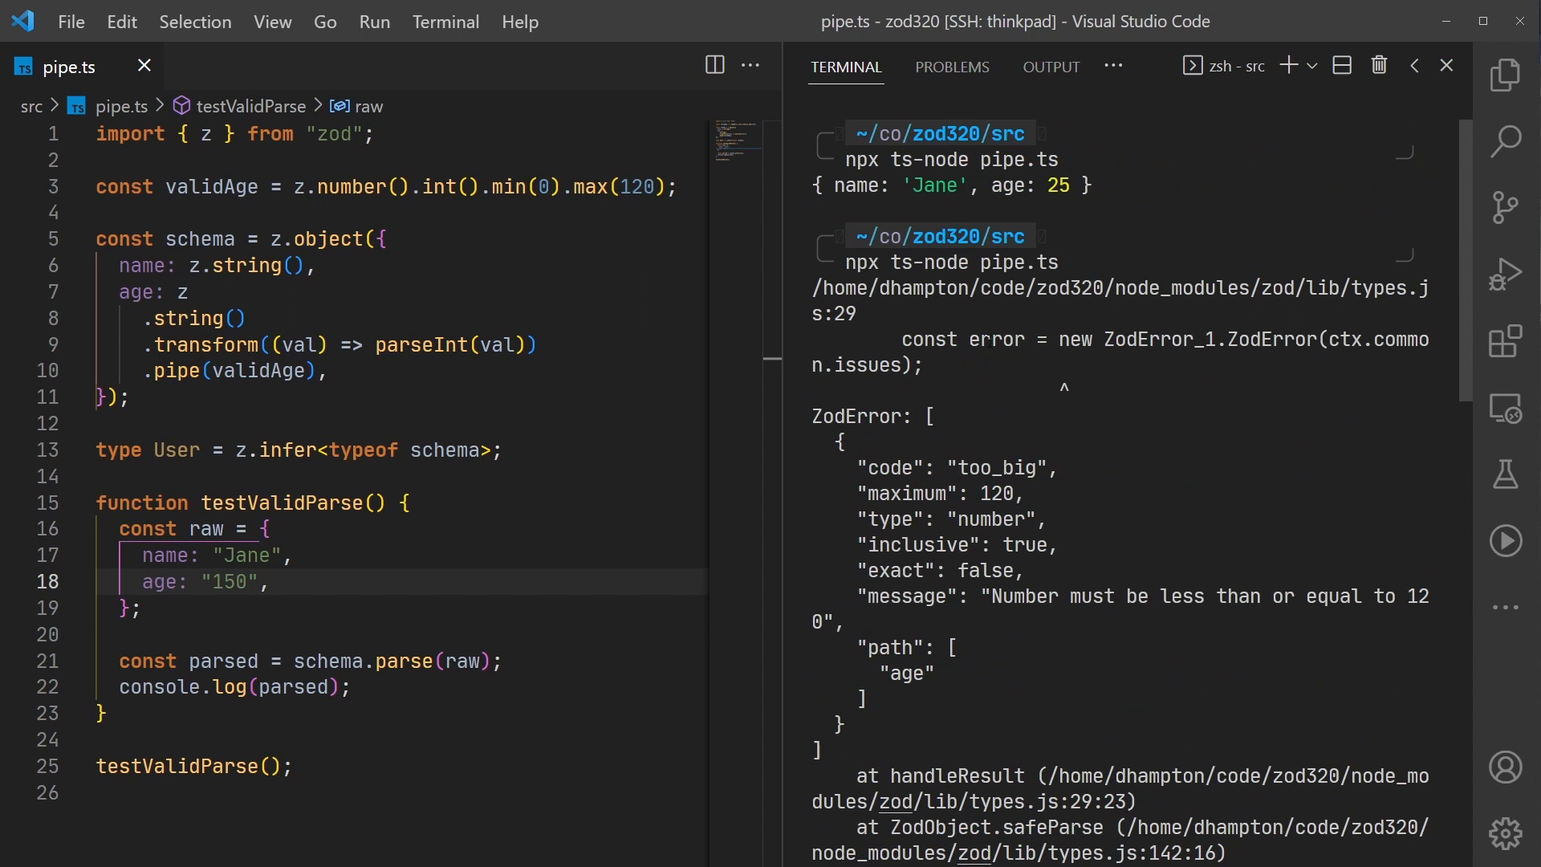
pyautogui.doubleClick(1001, 468)
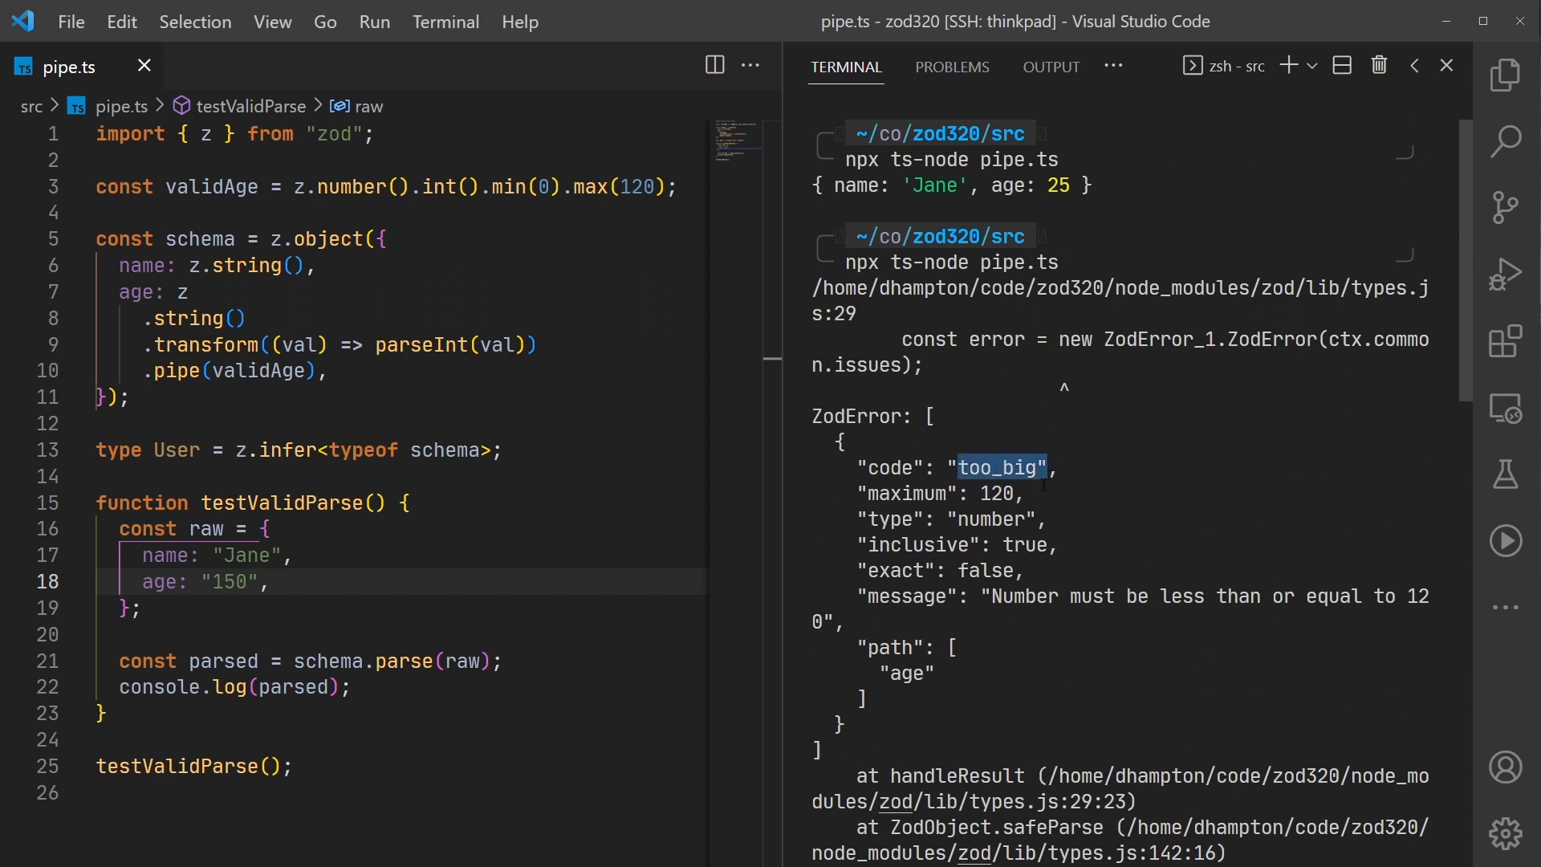
pyautogui.click(1422, 65)
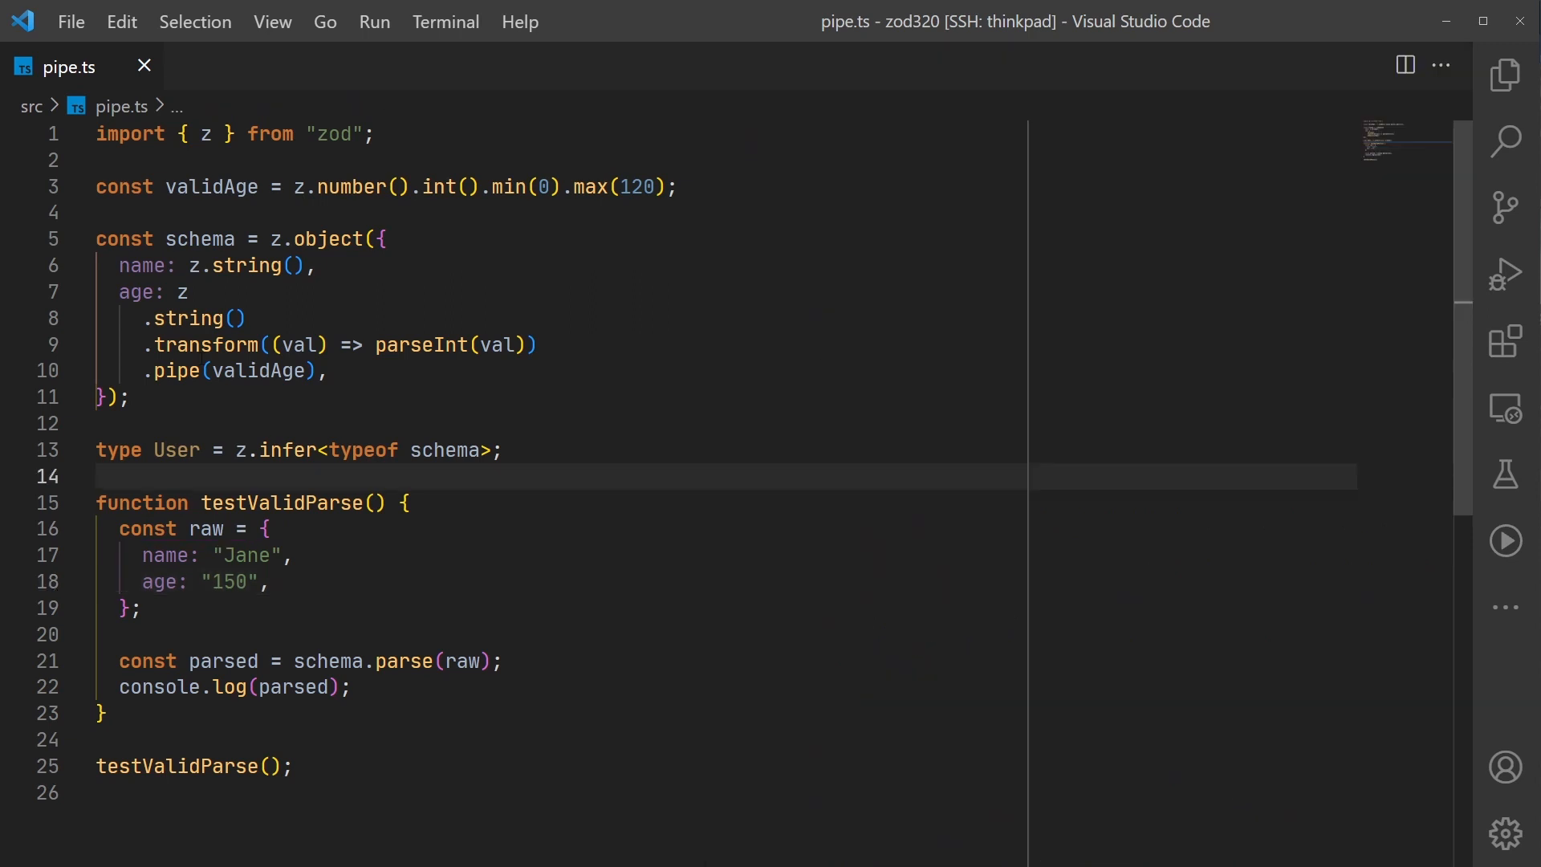
pyautogui.moveTo(177, 371)
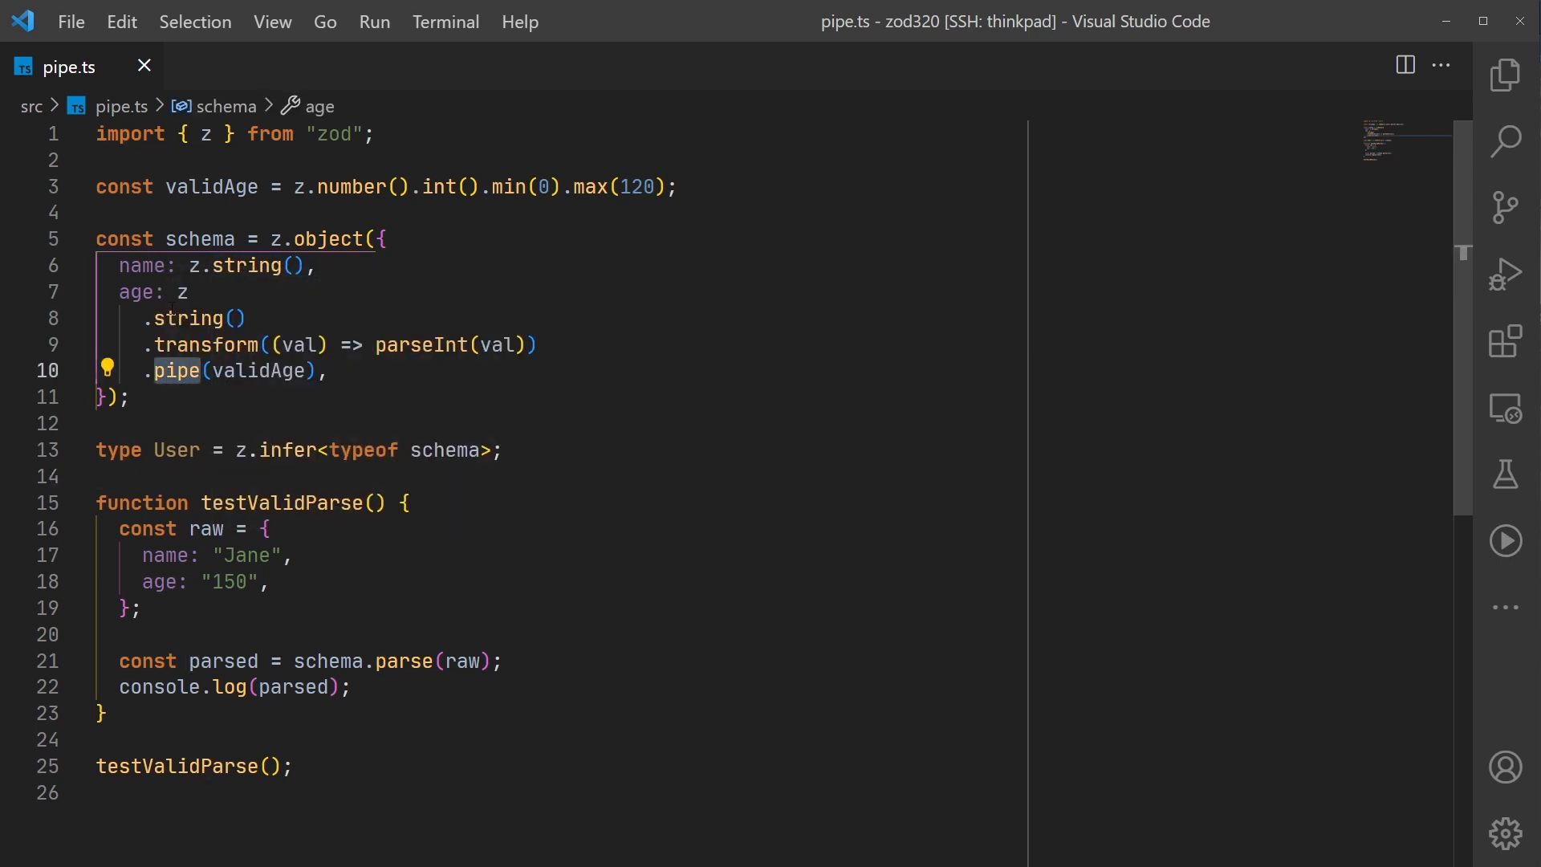
pyautogui.moveTo(177, 371)
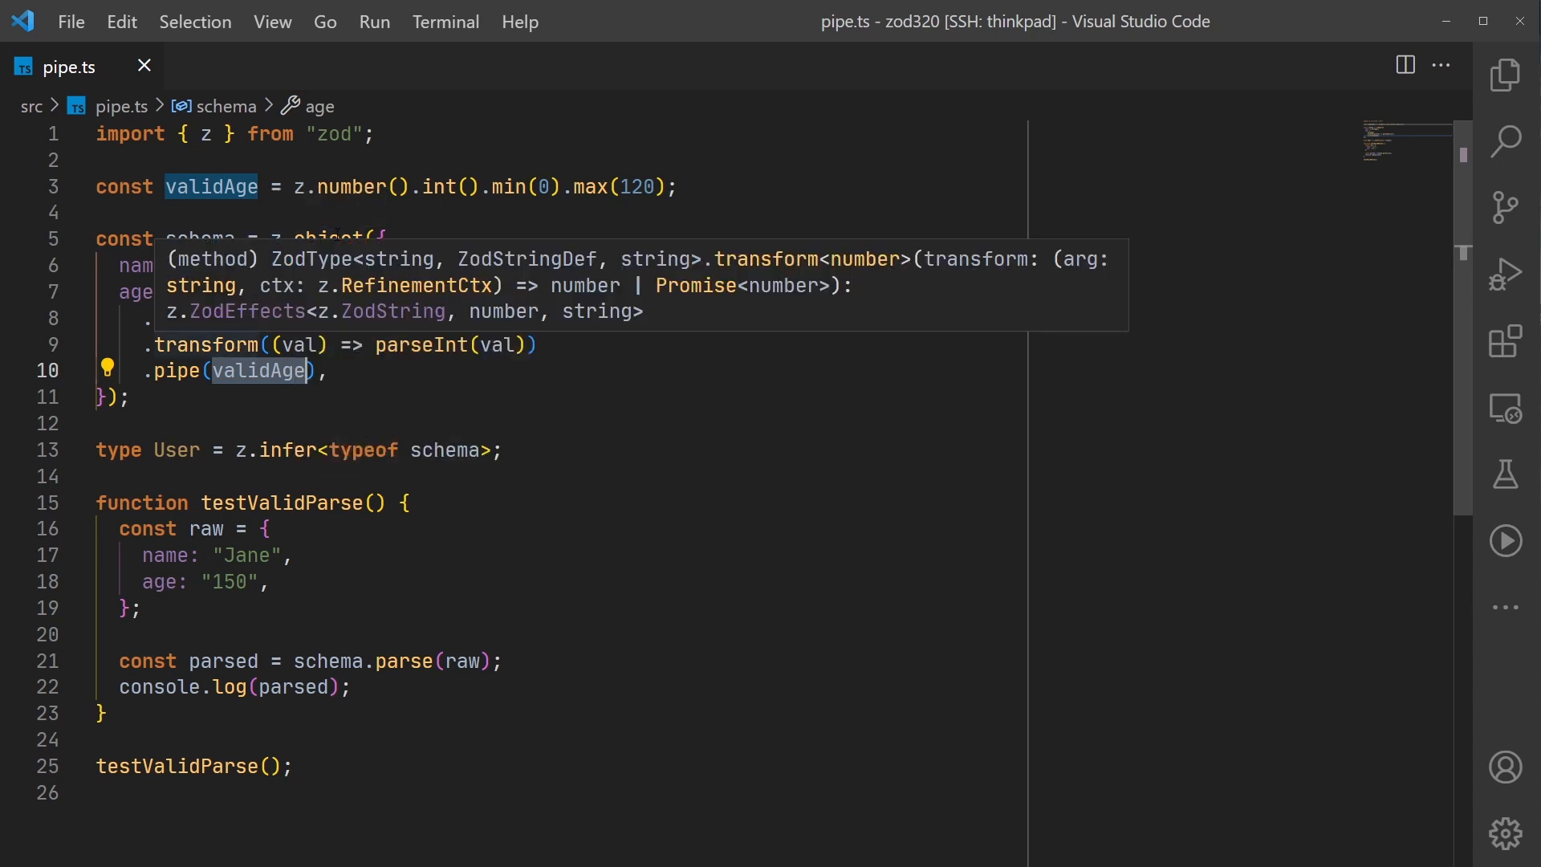
pyautogui.moveTo(382, 369)
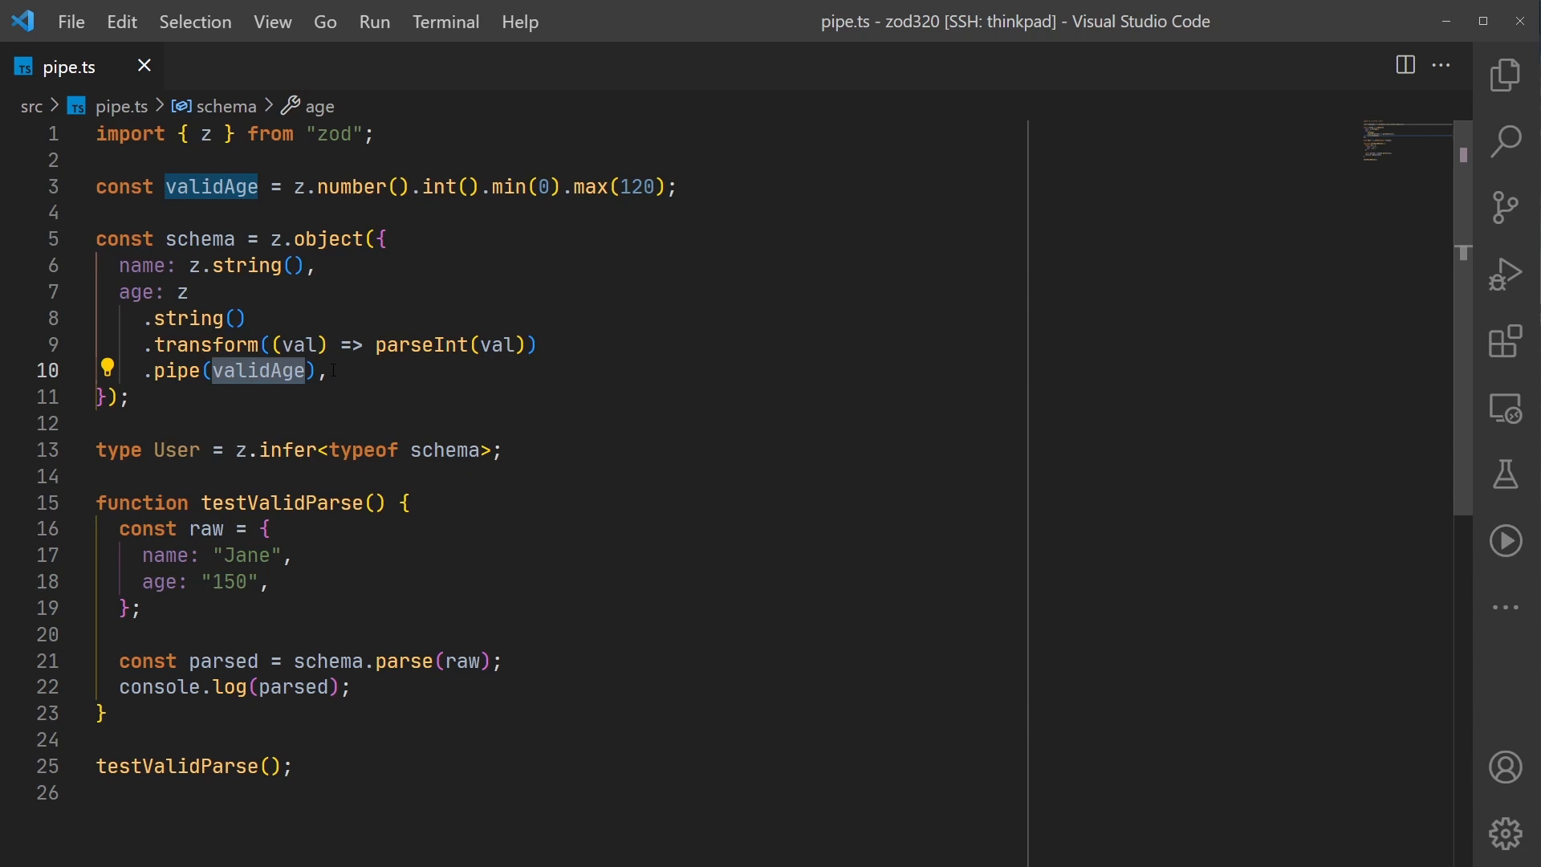
pyautogui.click(217, 237)
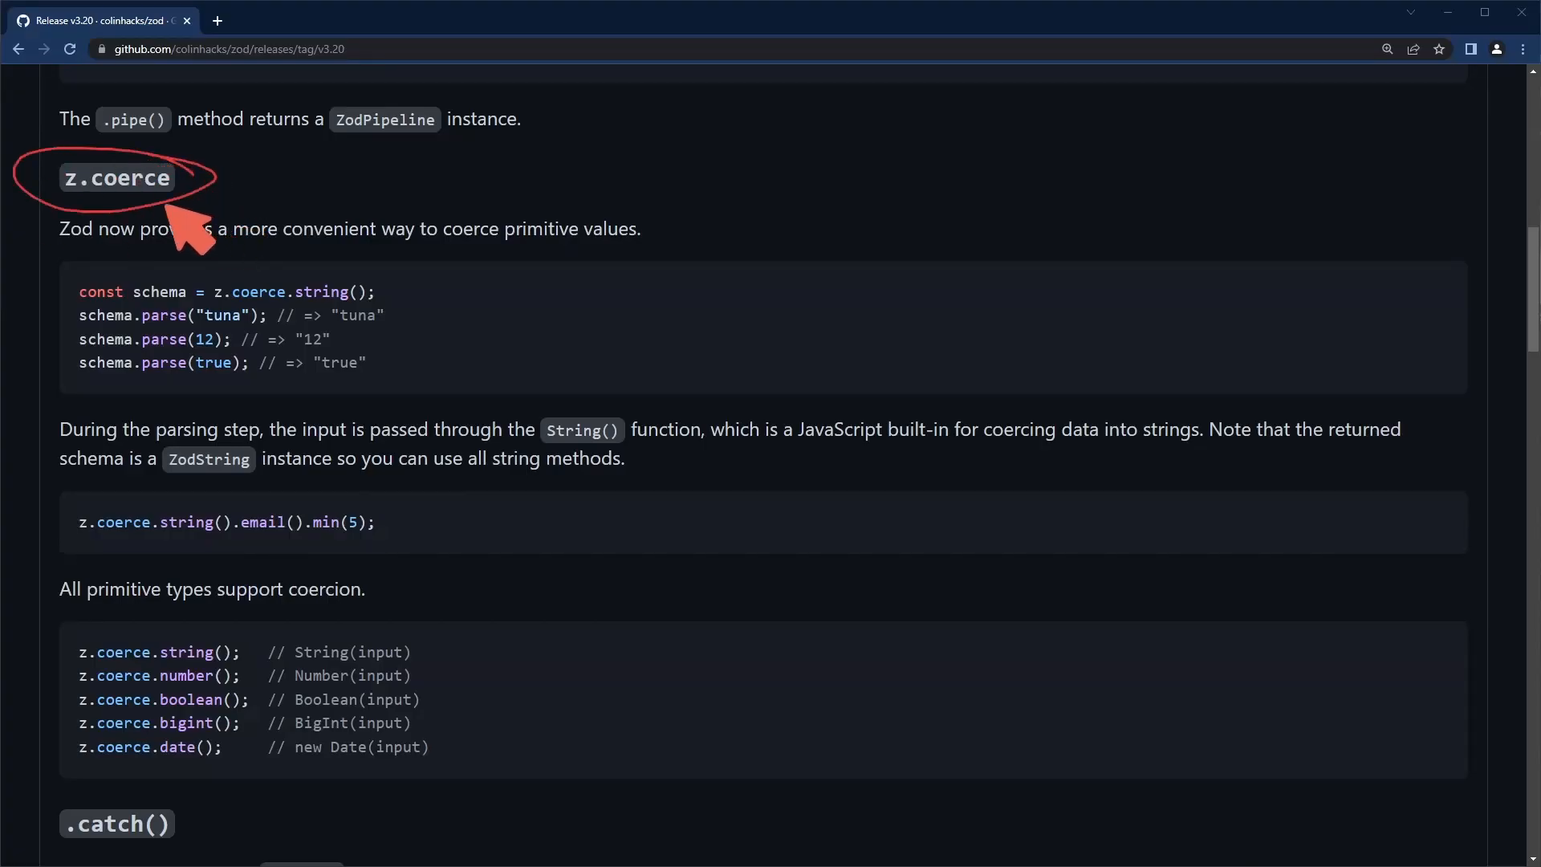
pyautogui.moveTo(372, 481)
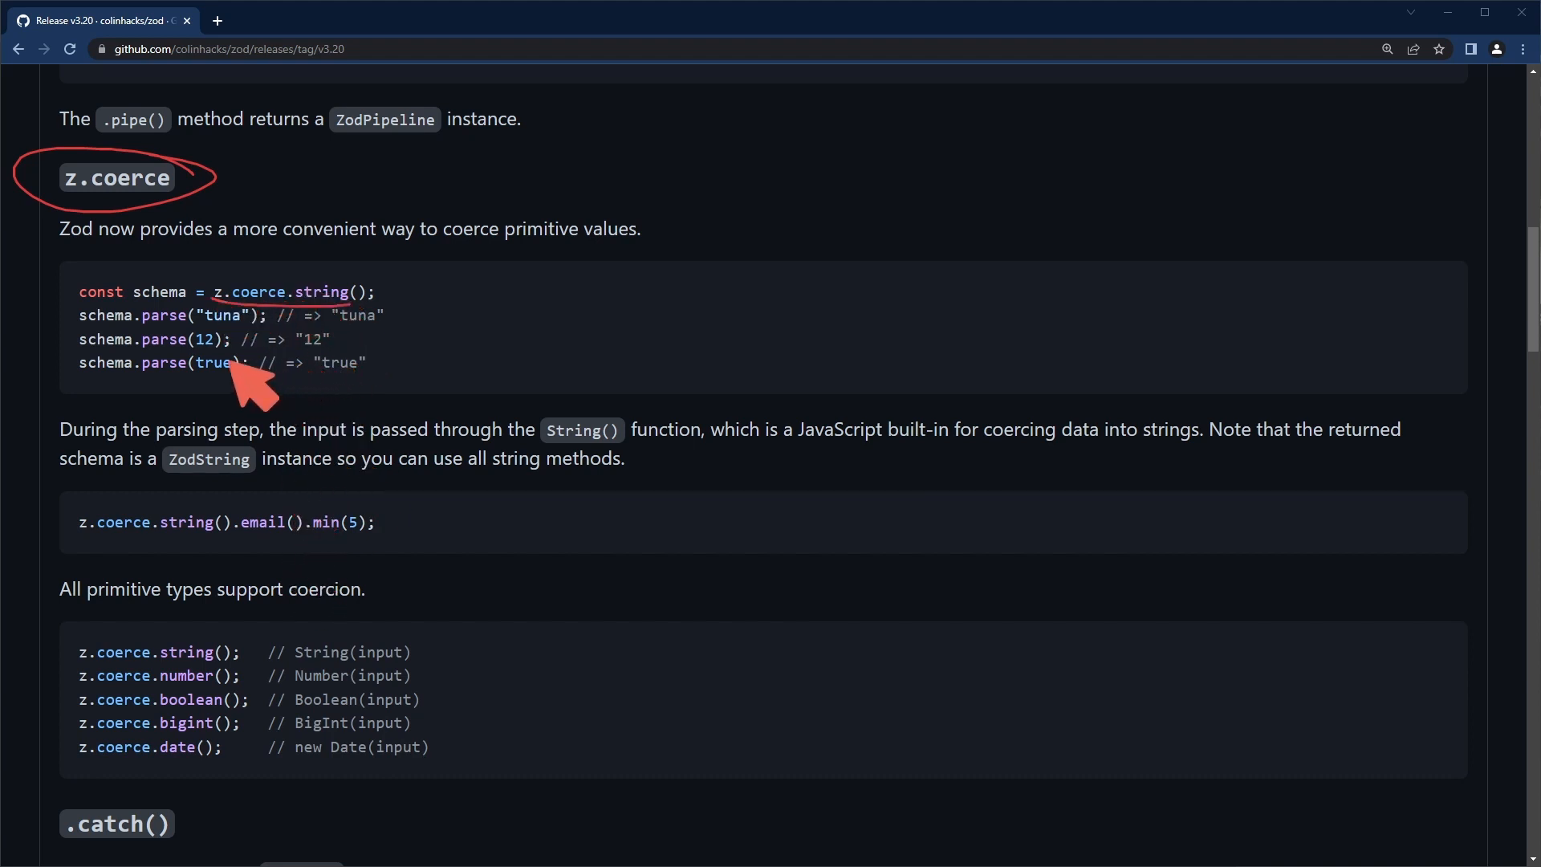
pyautogui.moveTo(212, 398)
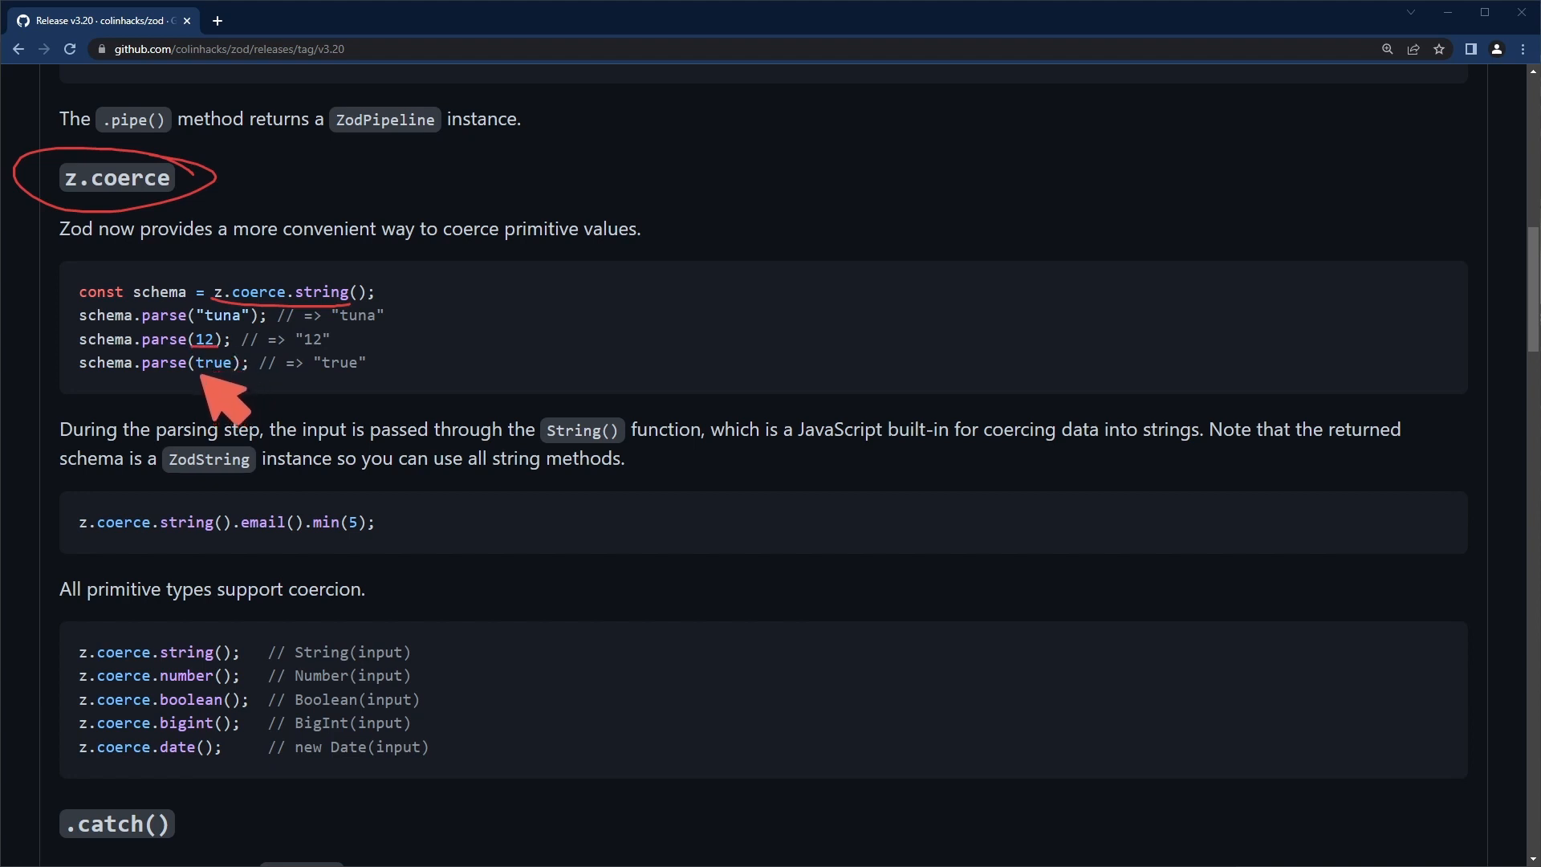
pyautogui.moveTo(193, 377)
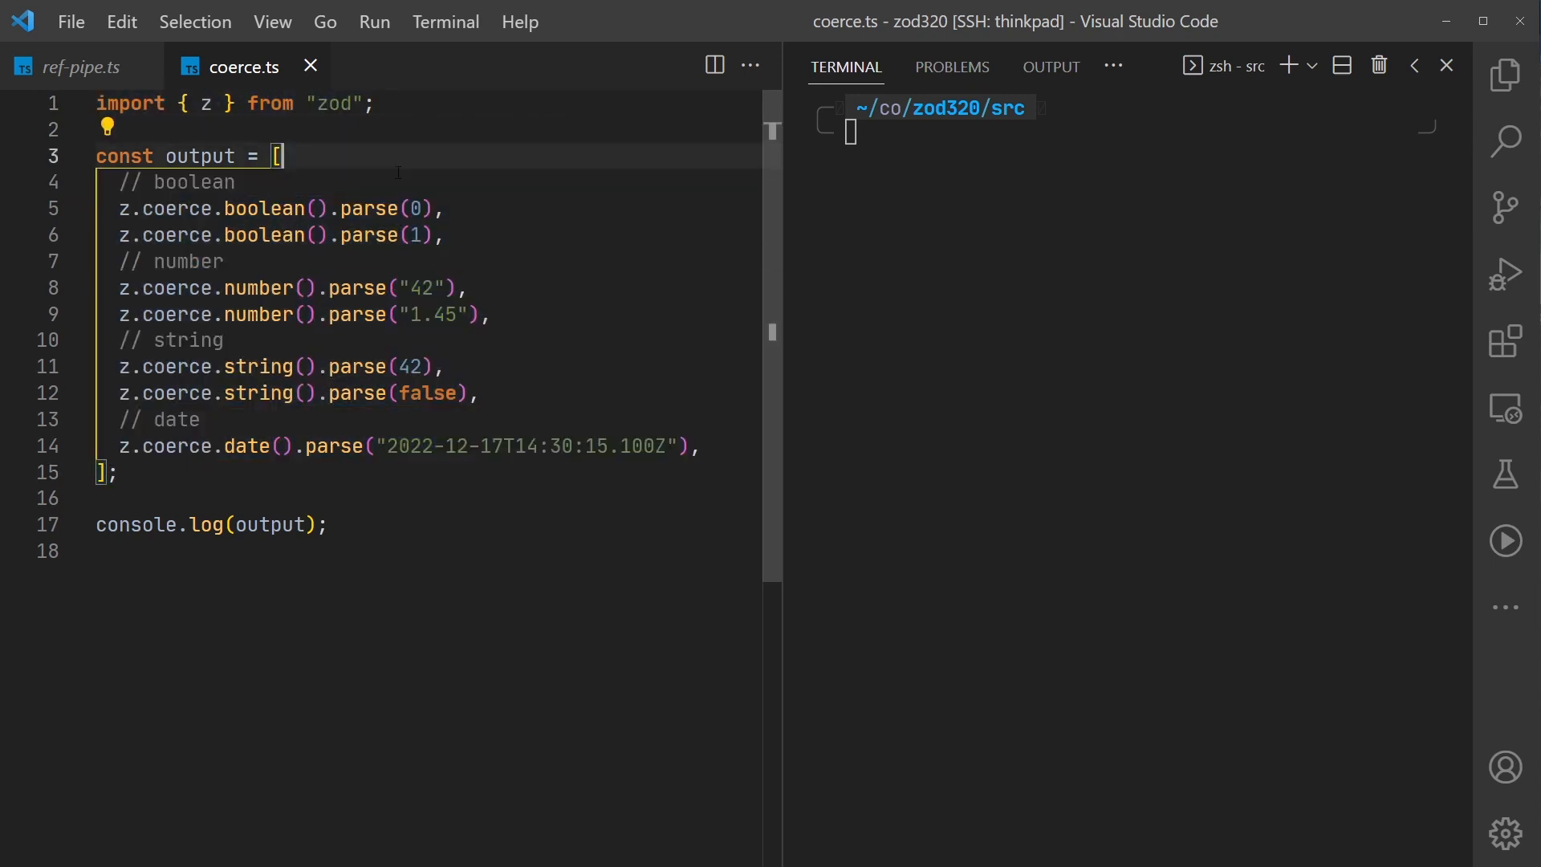
# Run npx ts-node coerce.ts and mark the coerced true result in the printed array
pyautogui.moveTo(118, 209); pyautogui.dragTo(286, 209)
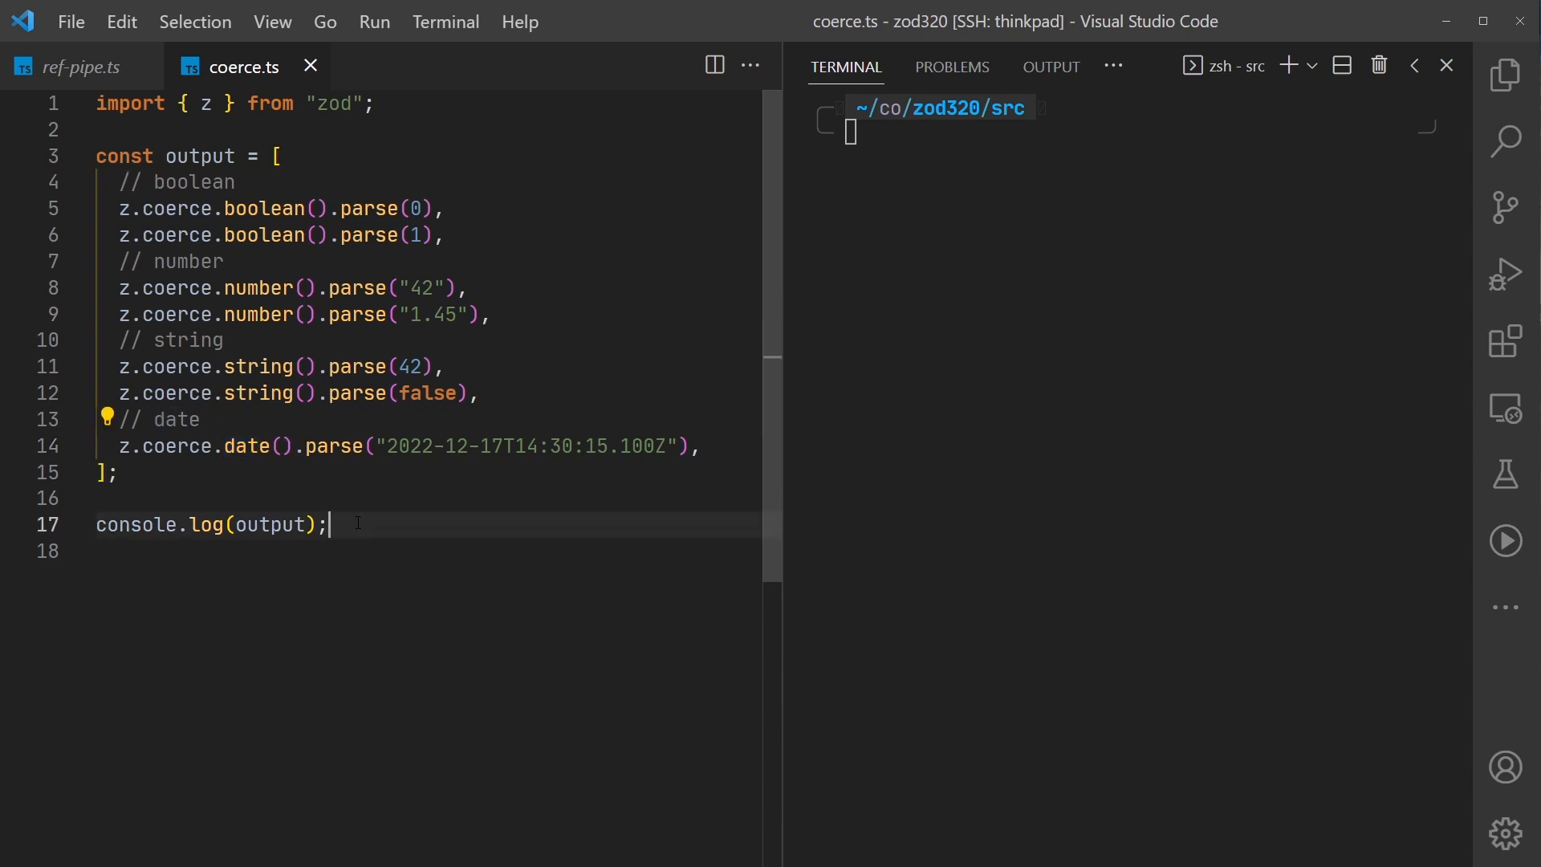
pyautogui.write('npx ts-node coerce.ts')
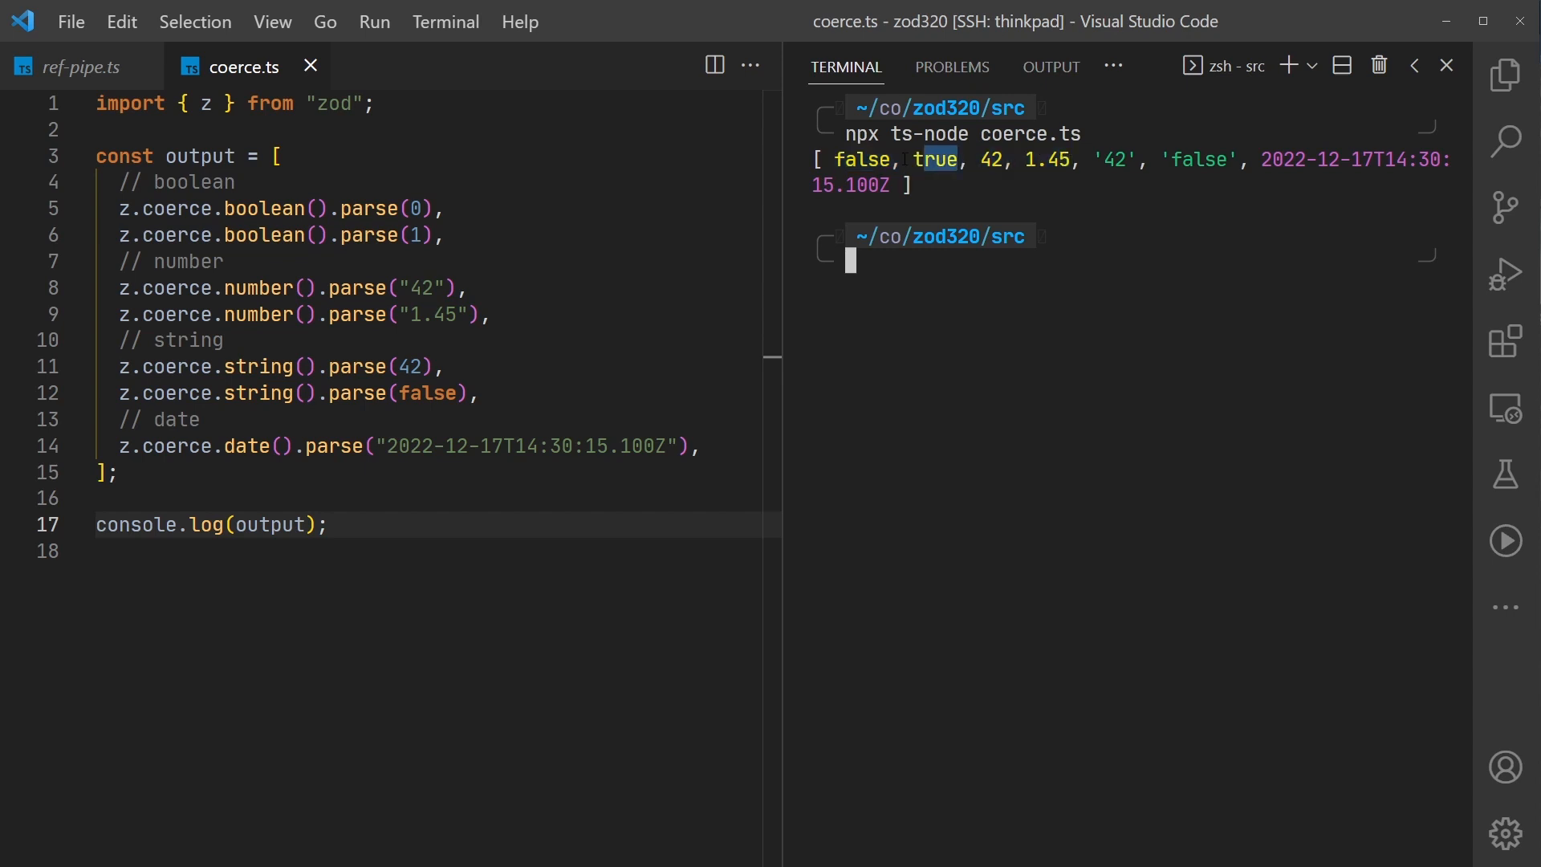
pyautogui.moveTo(980, 159); pyautogui.dragTo(1071, 158)
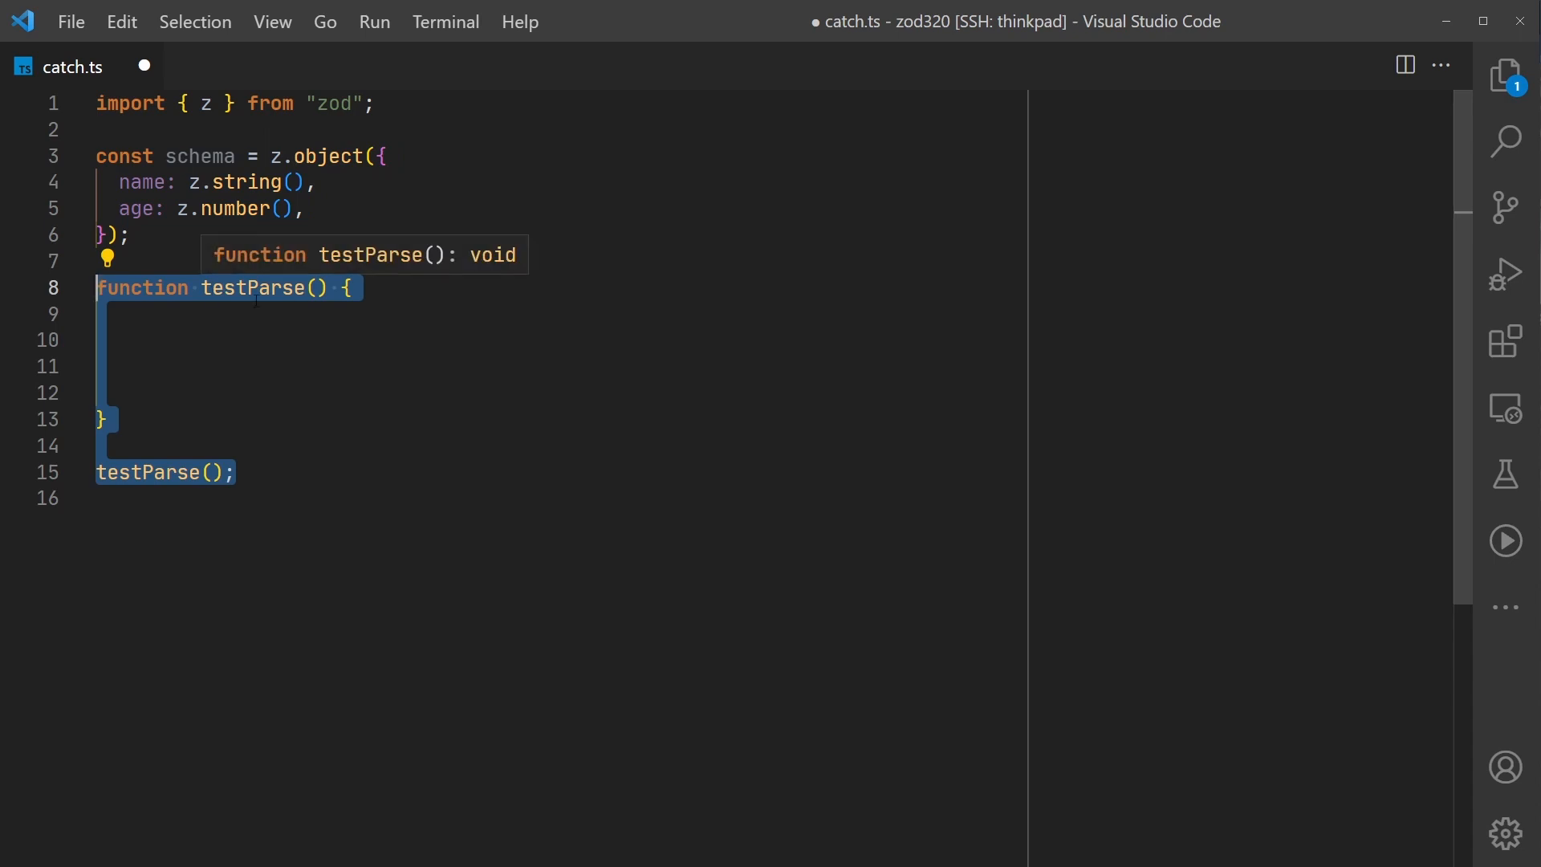
pyautogui.moveTo(185, 451)
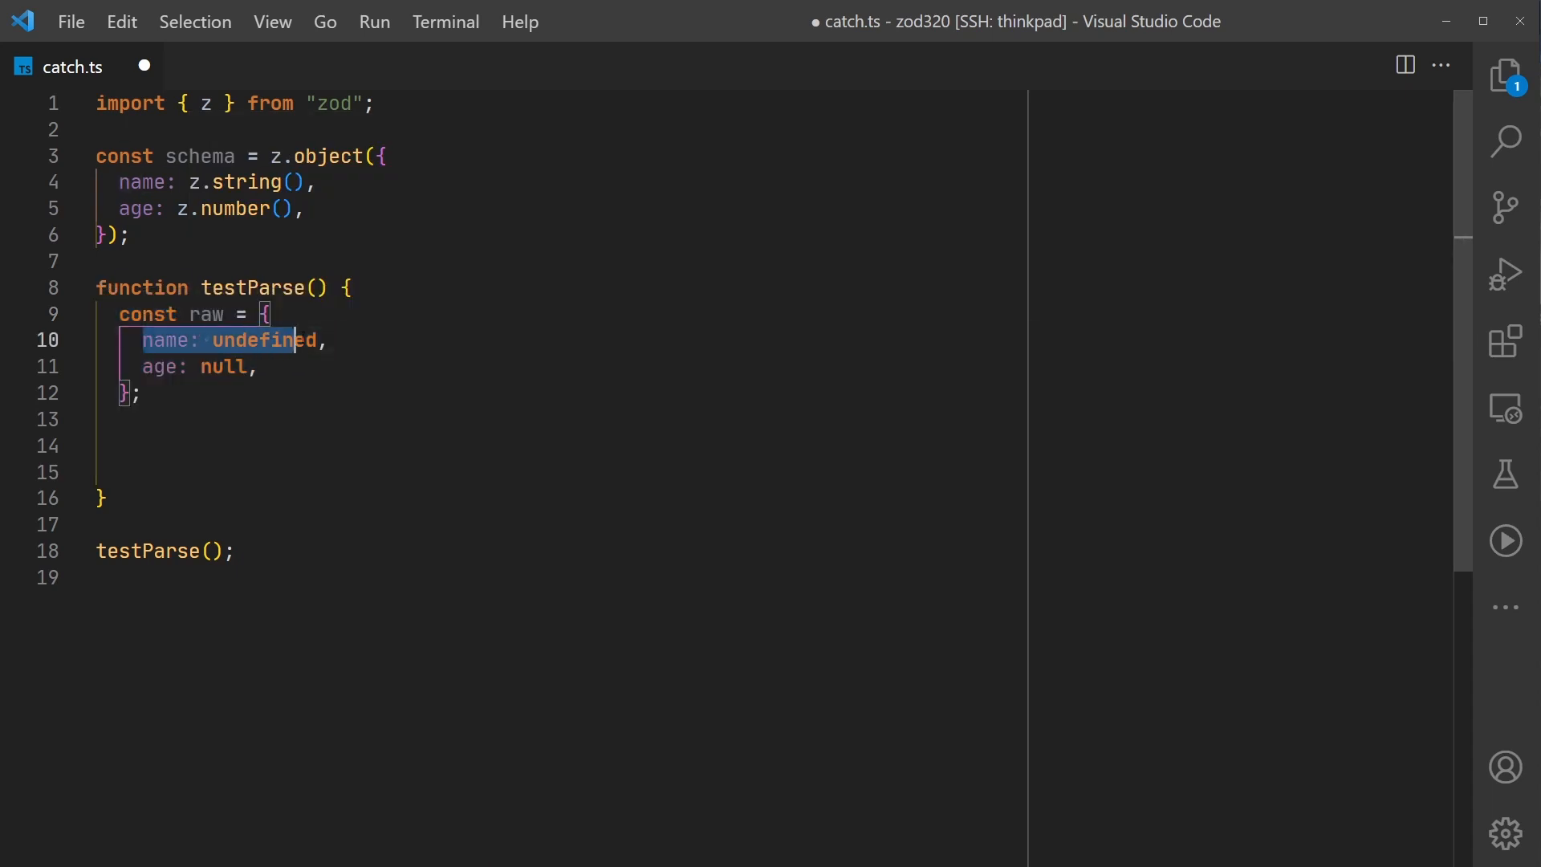
# Chain .catch("Unknown") and .catch(0) on the fields and run catch.ts, printing name 'Unknown', age 0
pyautogui.click(198, 366)
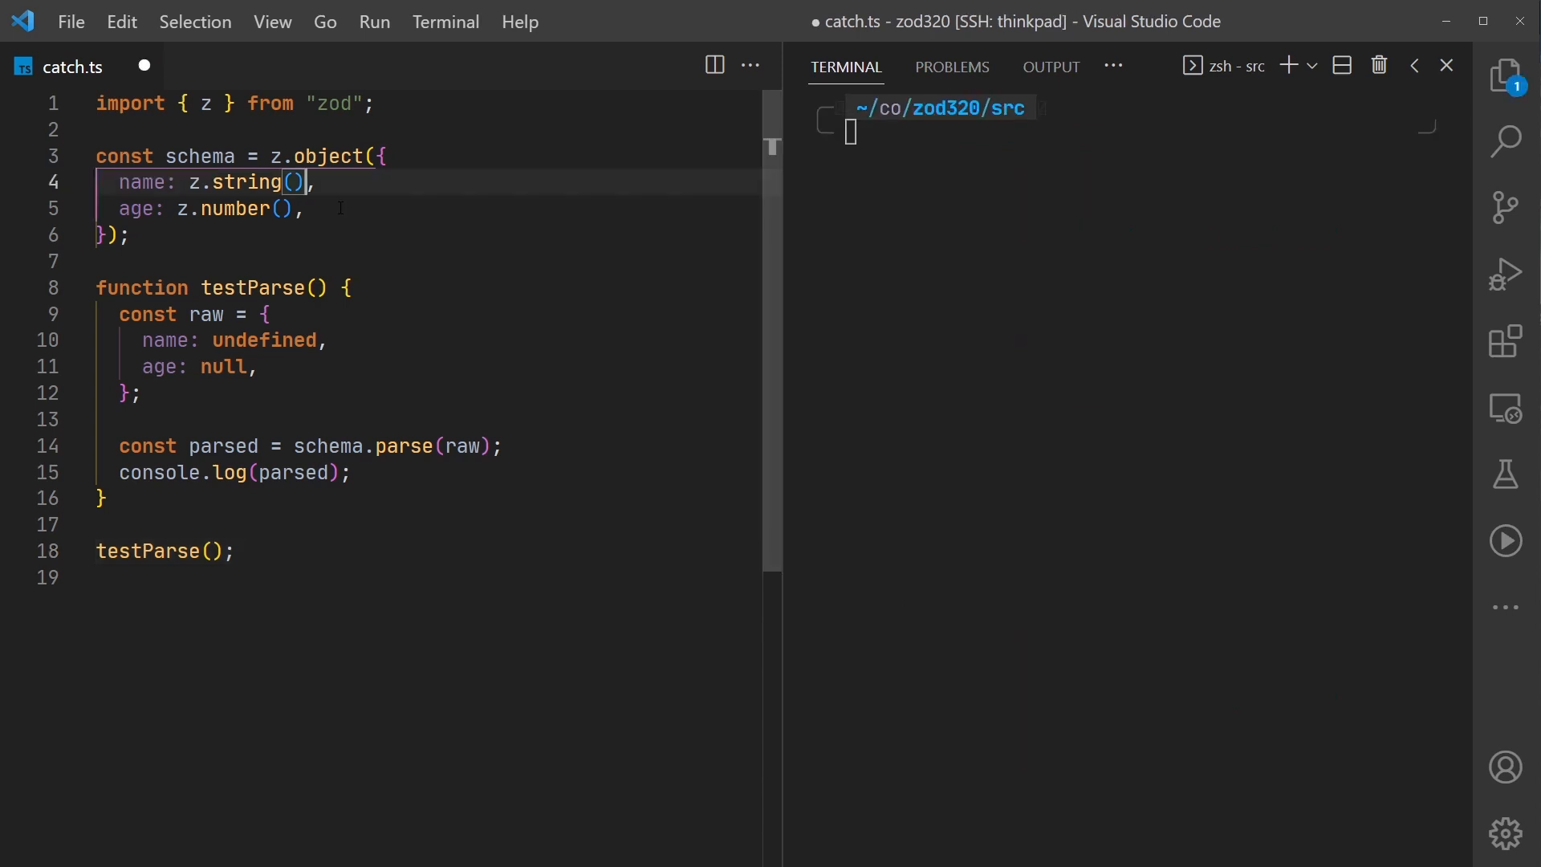
pyautogui.write('.catch("Unknown")')
pyautogui.click(205, 207)
pyautogui.write('.catch(0')
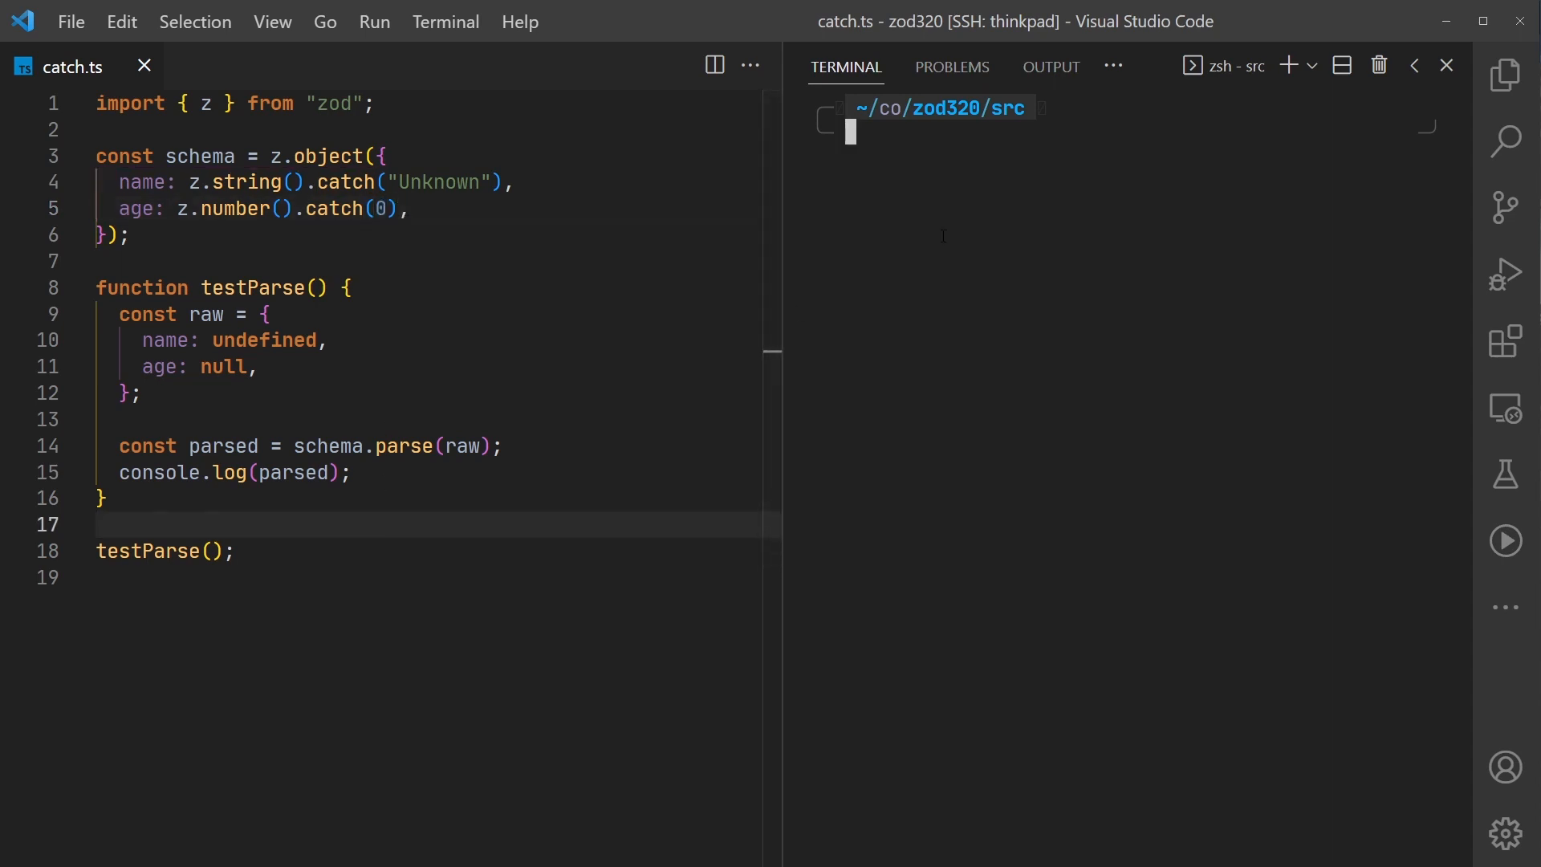
pyautogui.write('npx ts-node catch.ts')
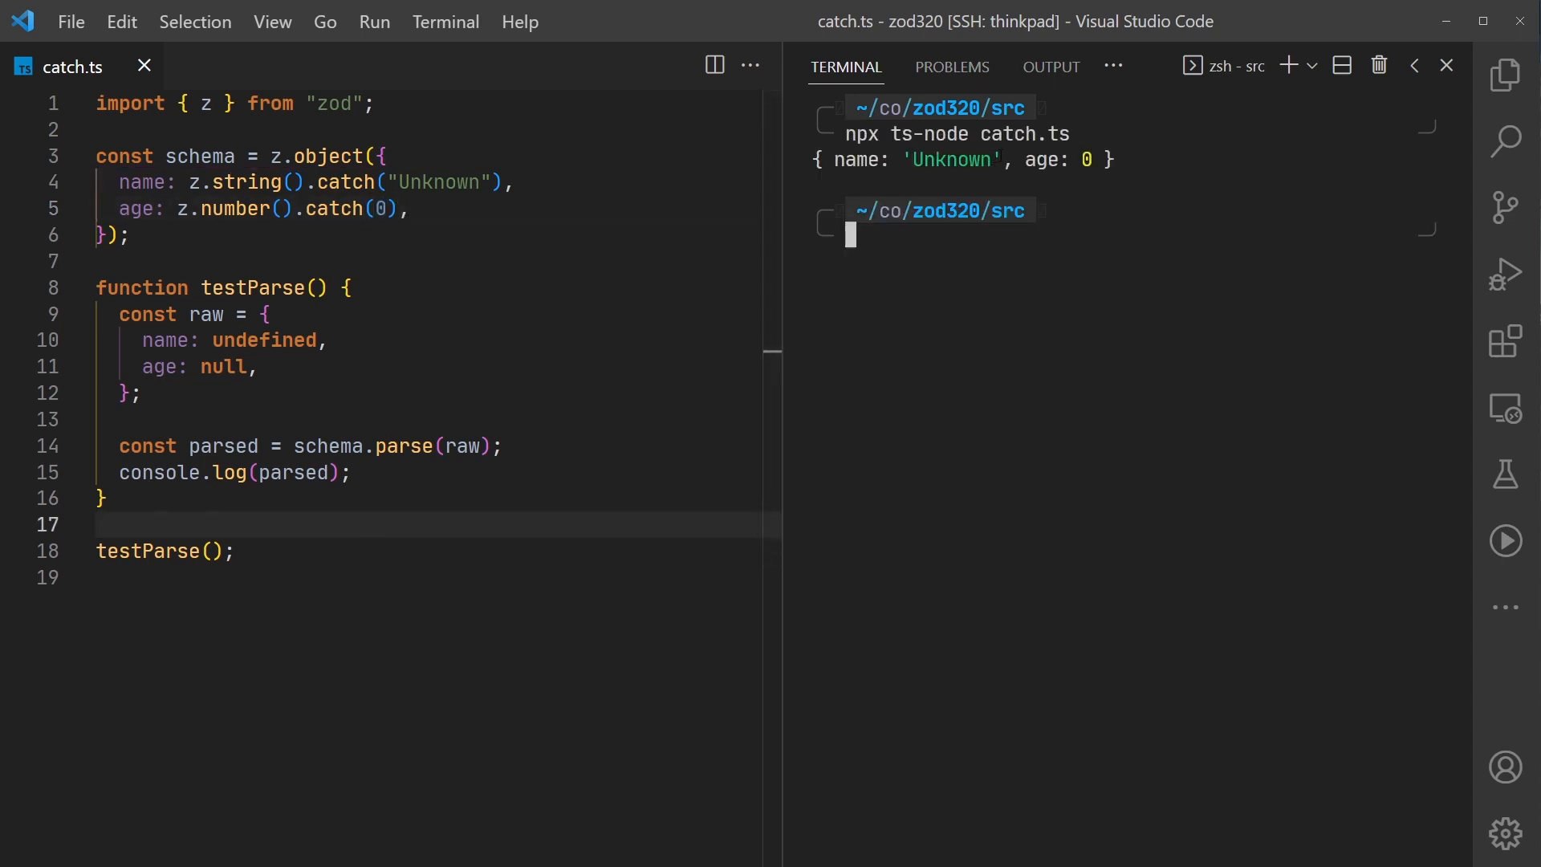
pyautogui.doubleClick(952, 158)
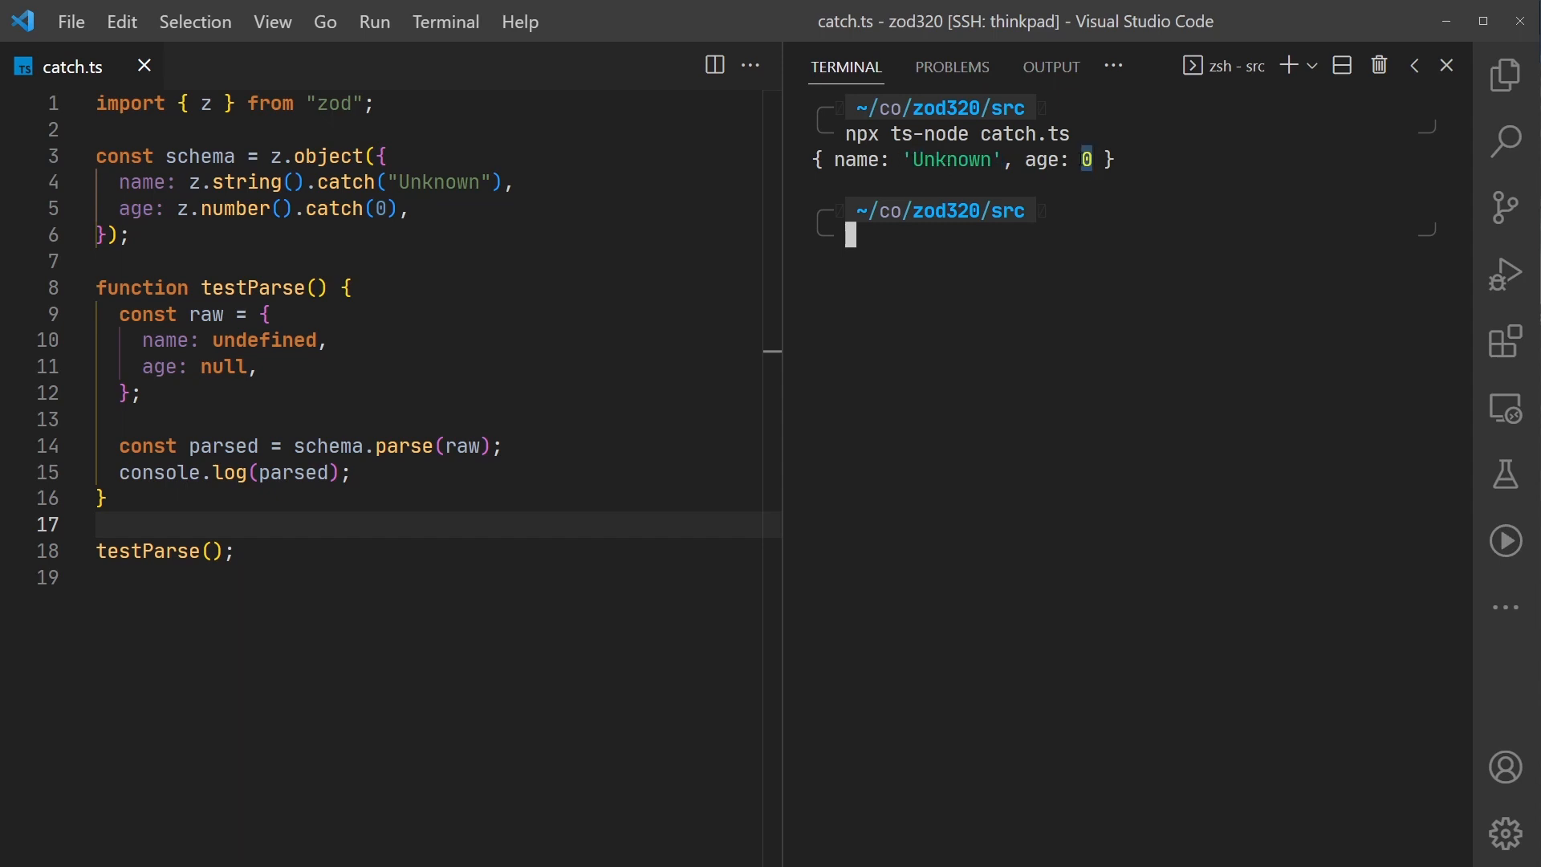
# Chain .catch({ name: "John", age: 30 }) on the object schema and pass undefined raw input to parse
pyautogui.write('"Unknown"')
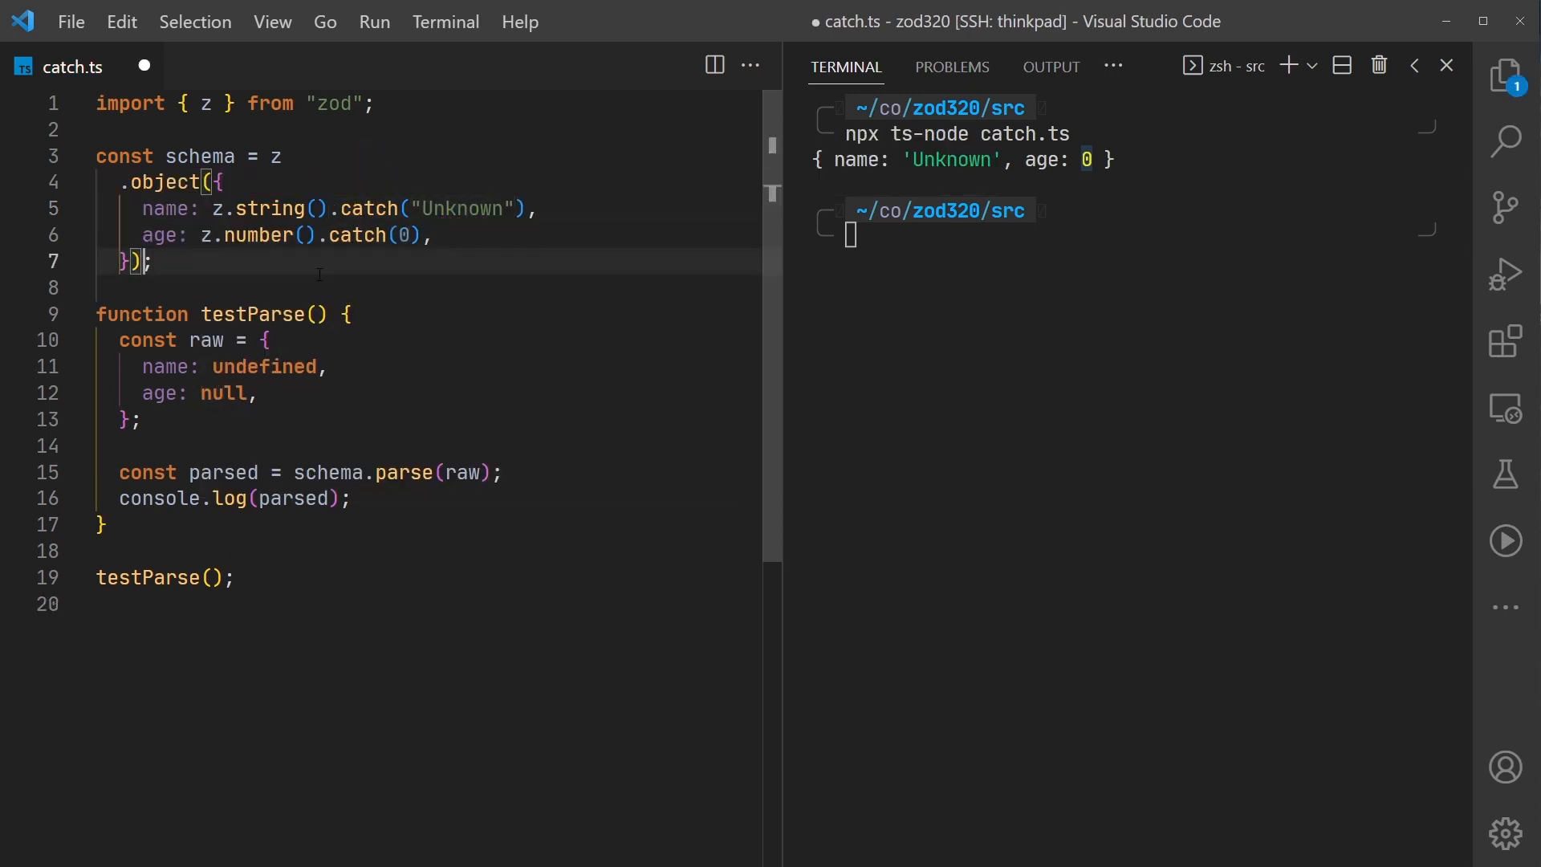
pyautogui.write('.catch({ name: "John", age: 30 });')
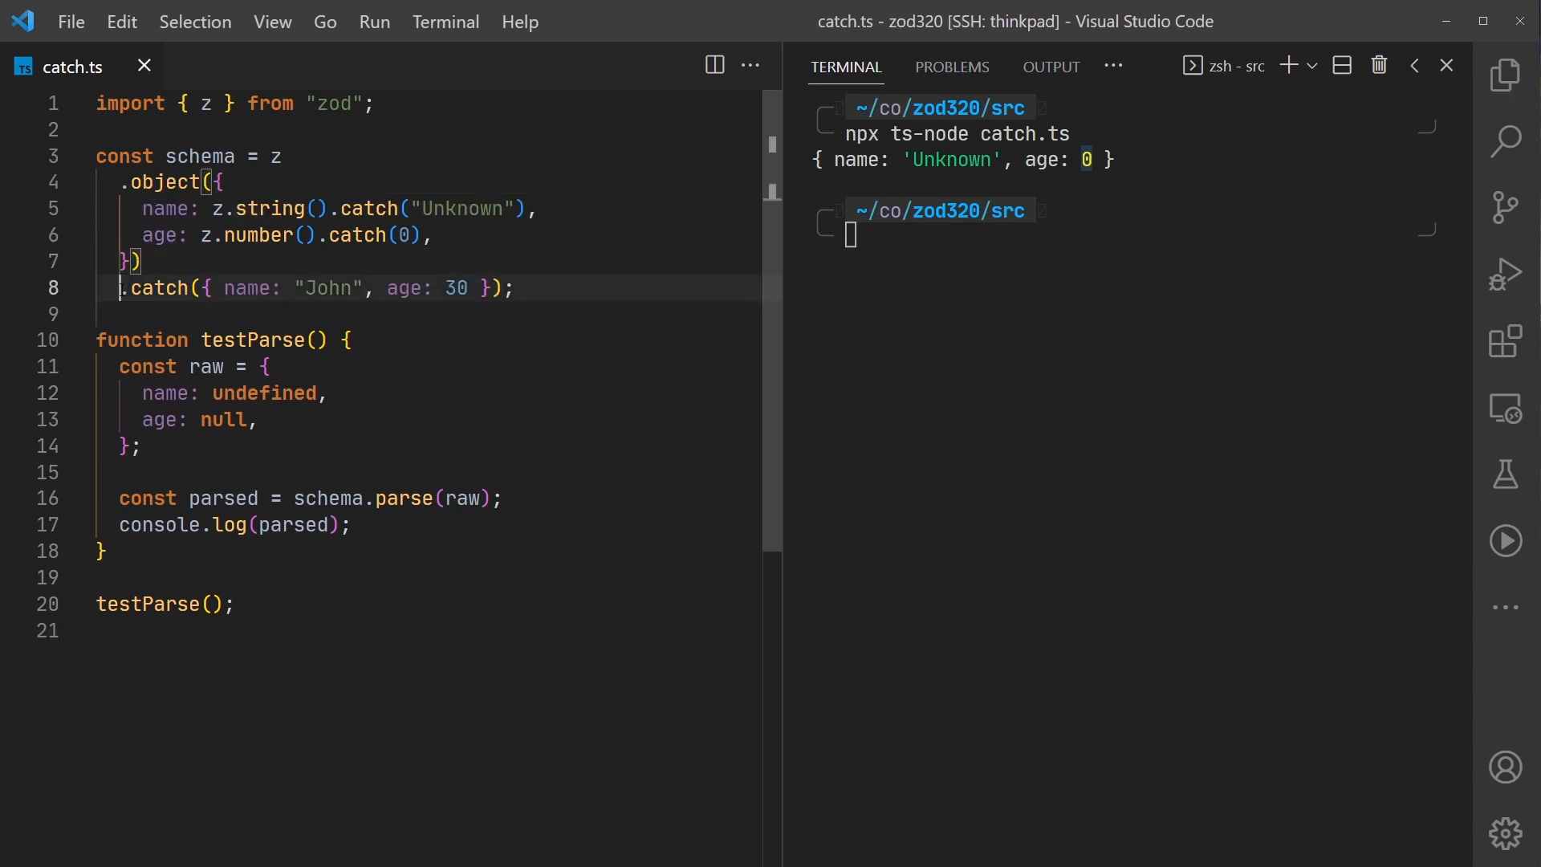
pyautogui.moveTo(117, 287); pyautogui.dragTo(507, 287)
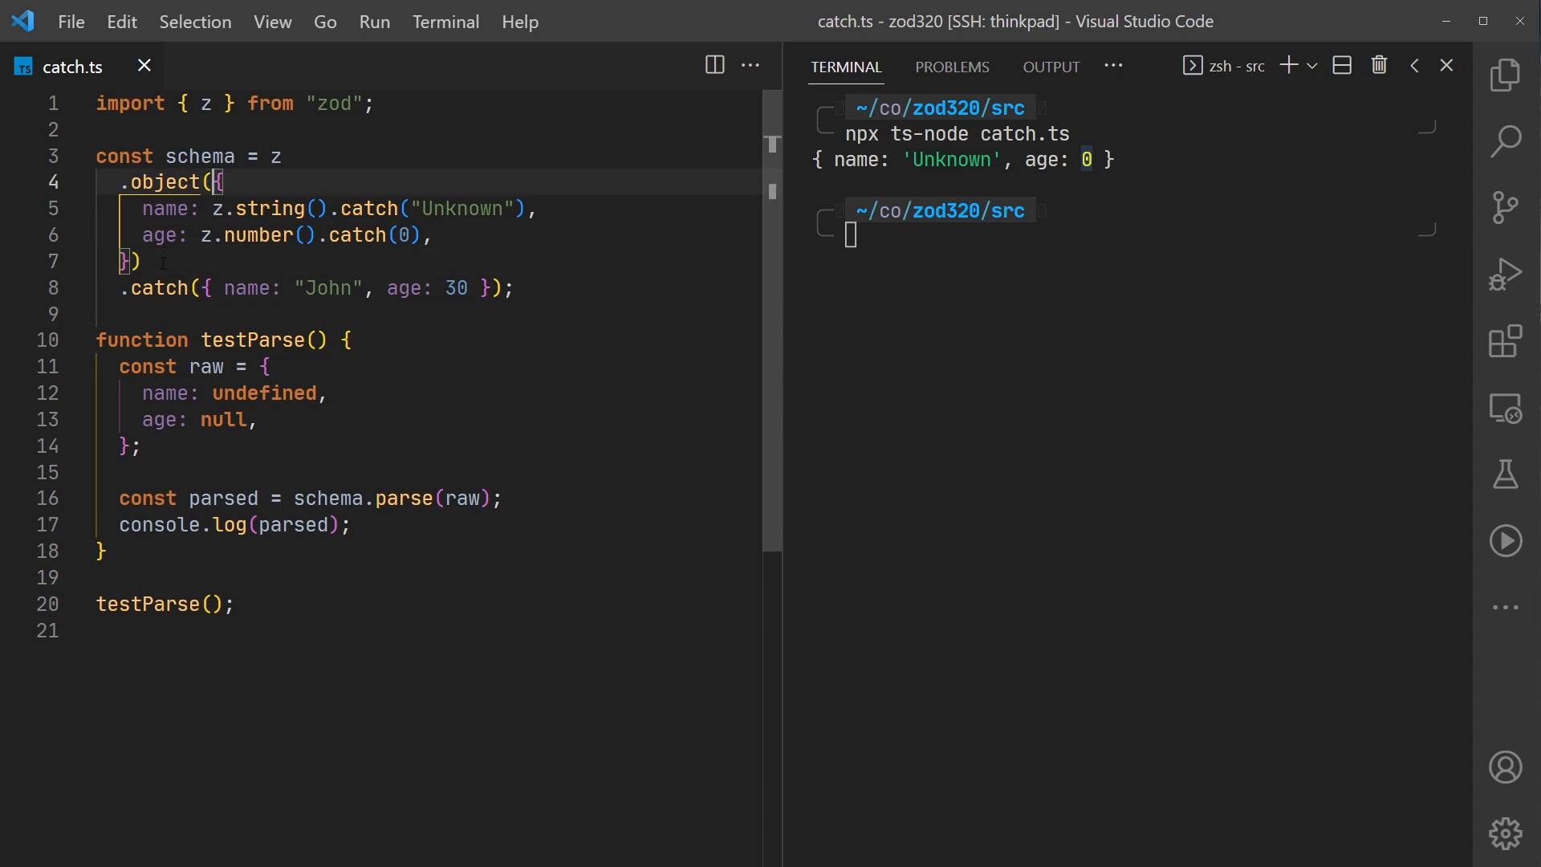
pyautogui.moveTo(202, 287); pyautogui.dragTo(492, 287)
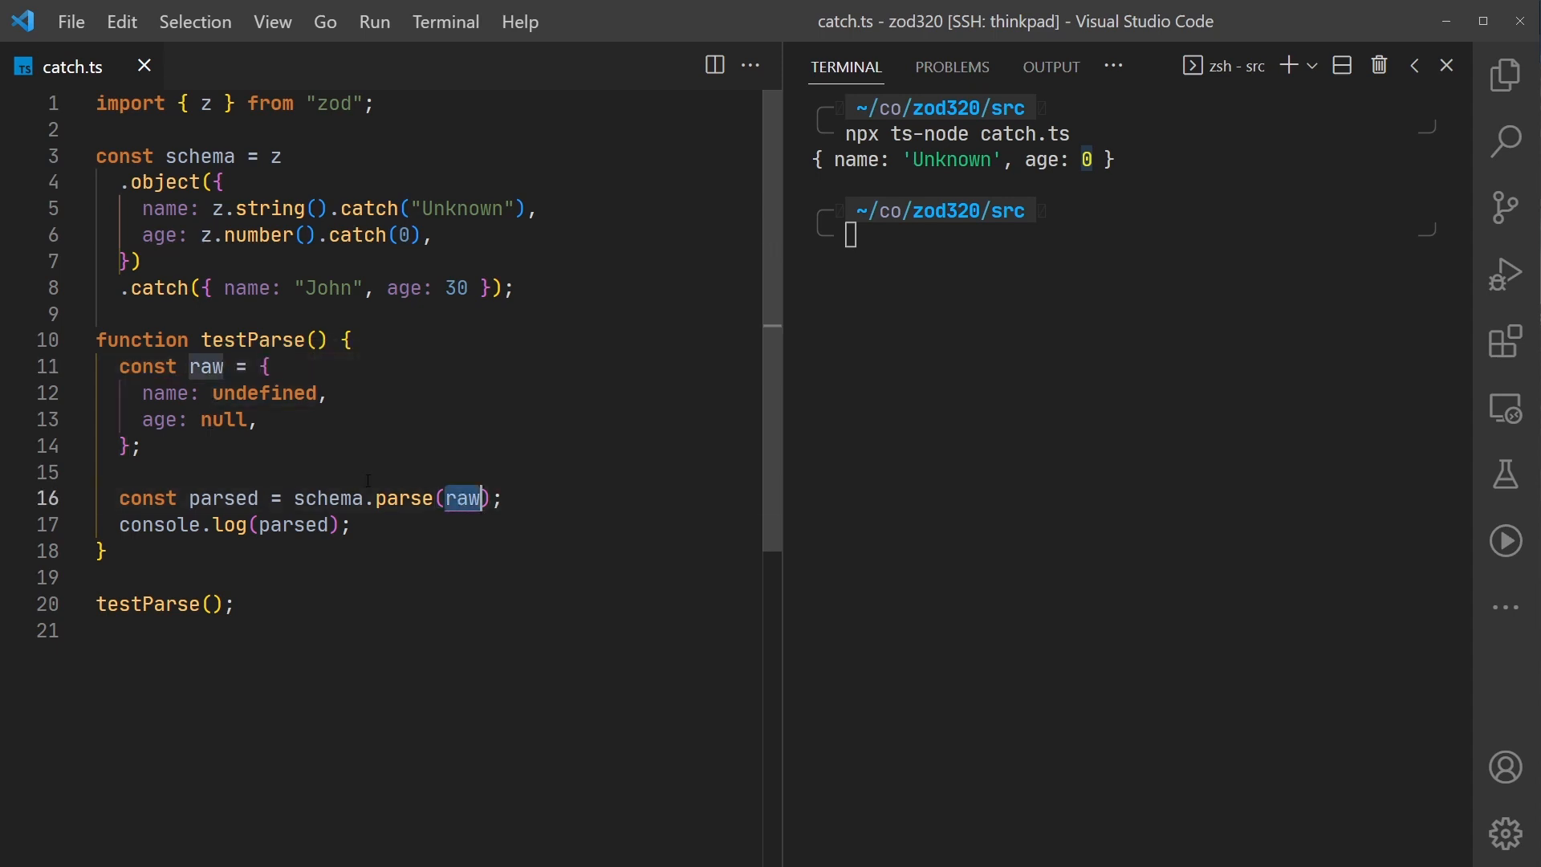
pyautogui.write('unde')
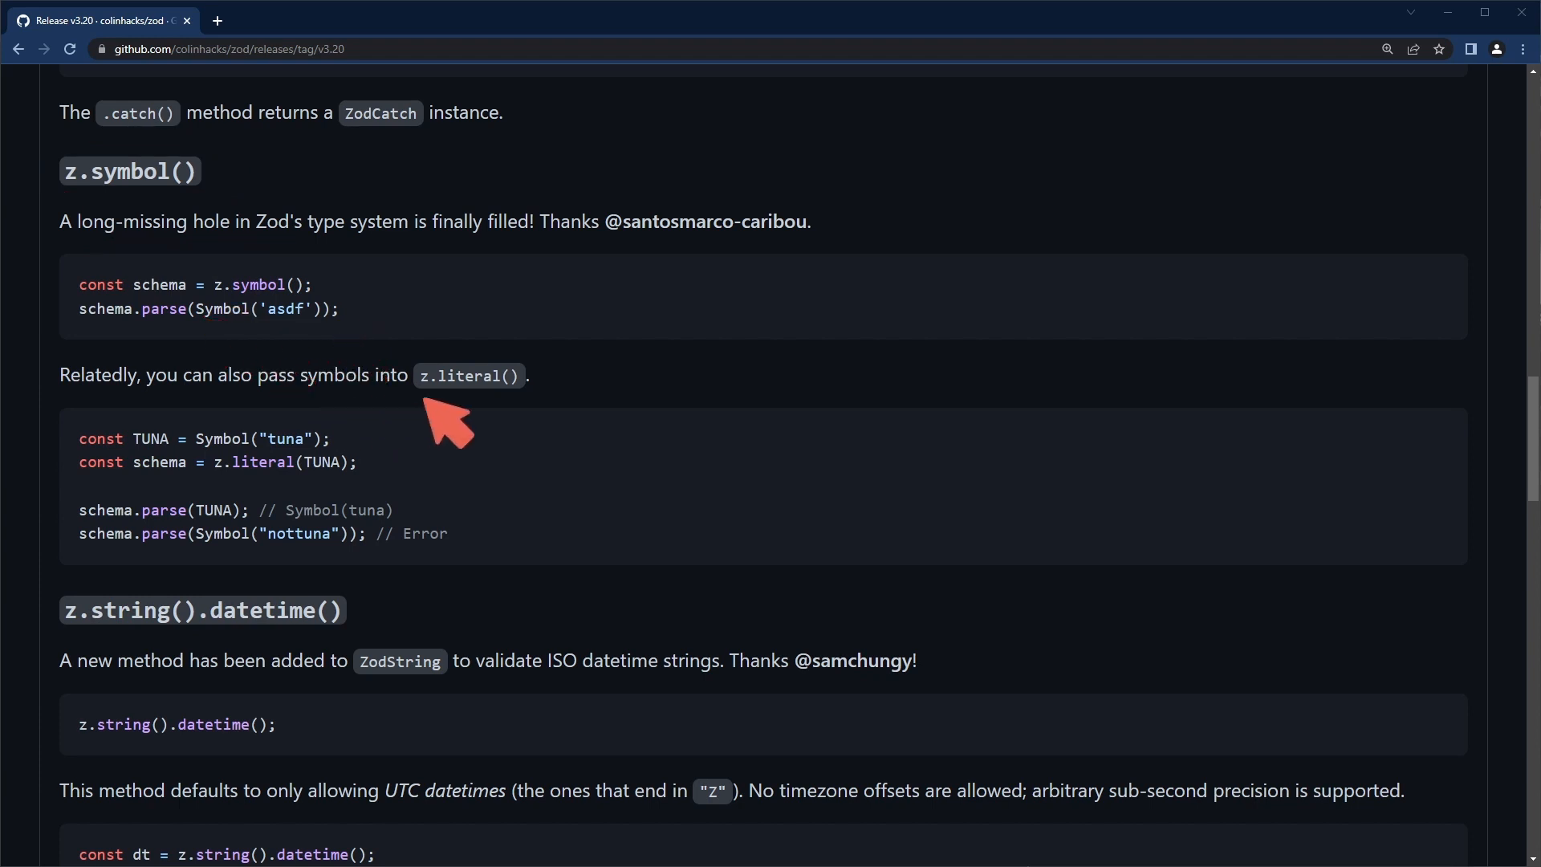
pyautogui.moveTo(232, 212)
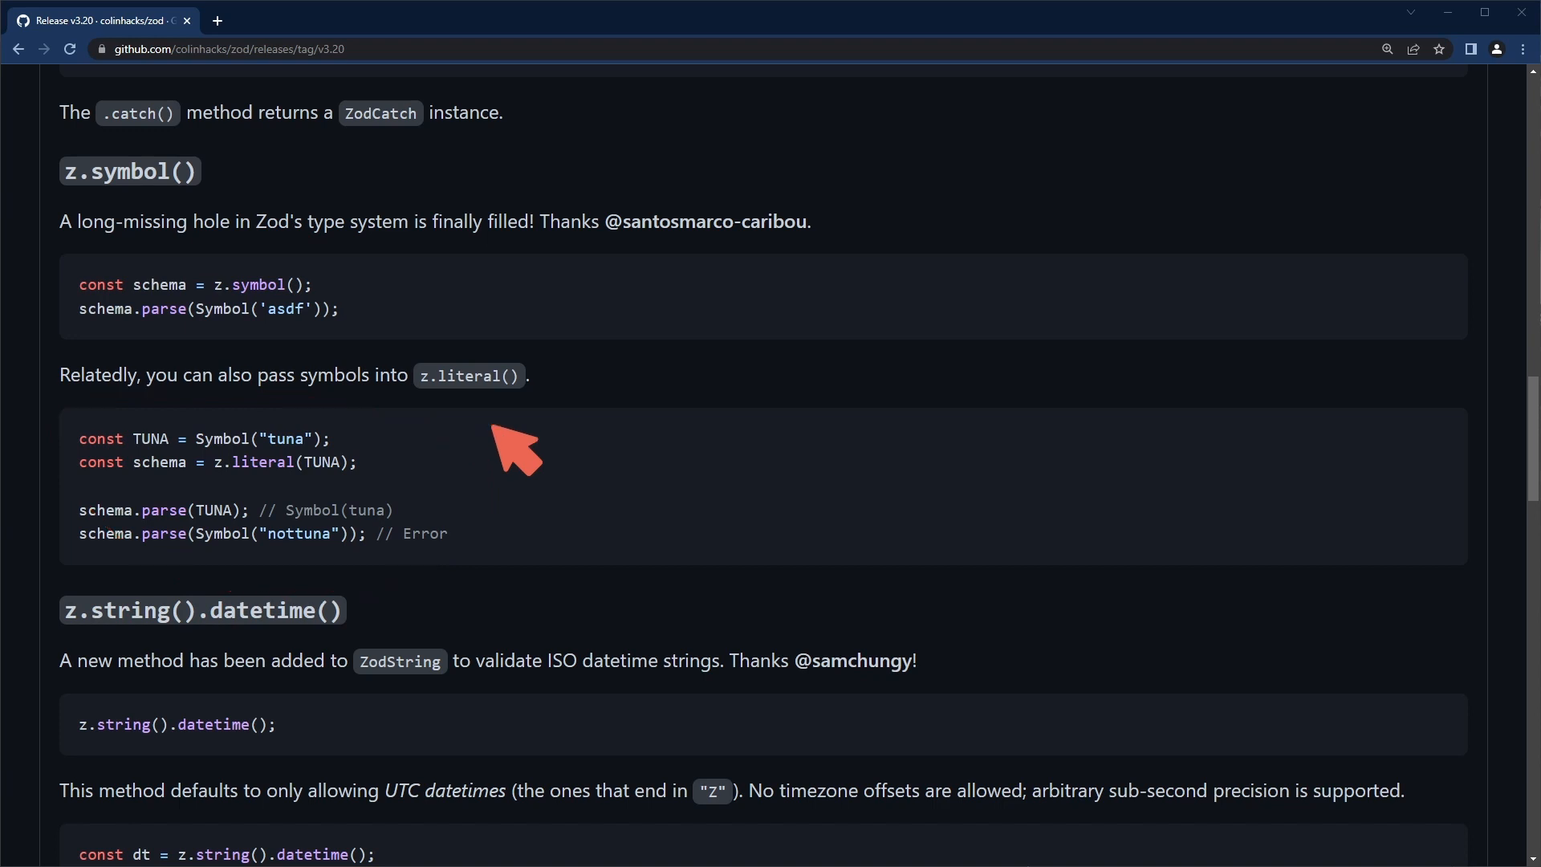
# Scroll the release notes down to the z.string().datetime() section
pyautogui.scroll(-3)
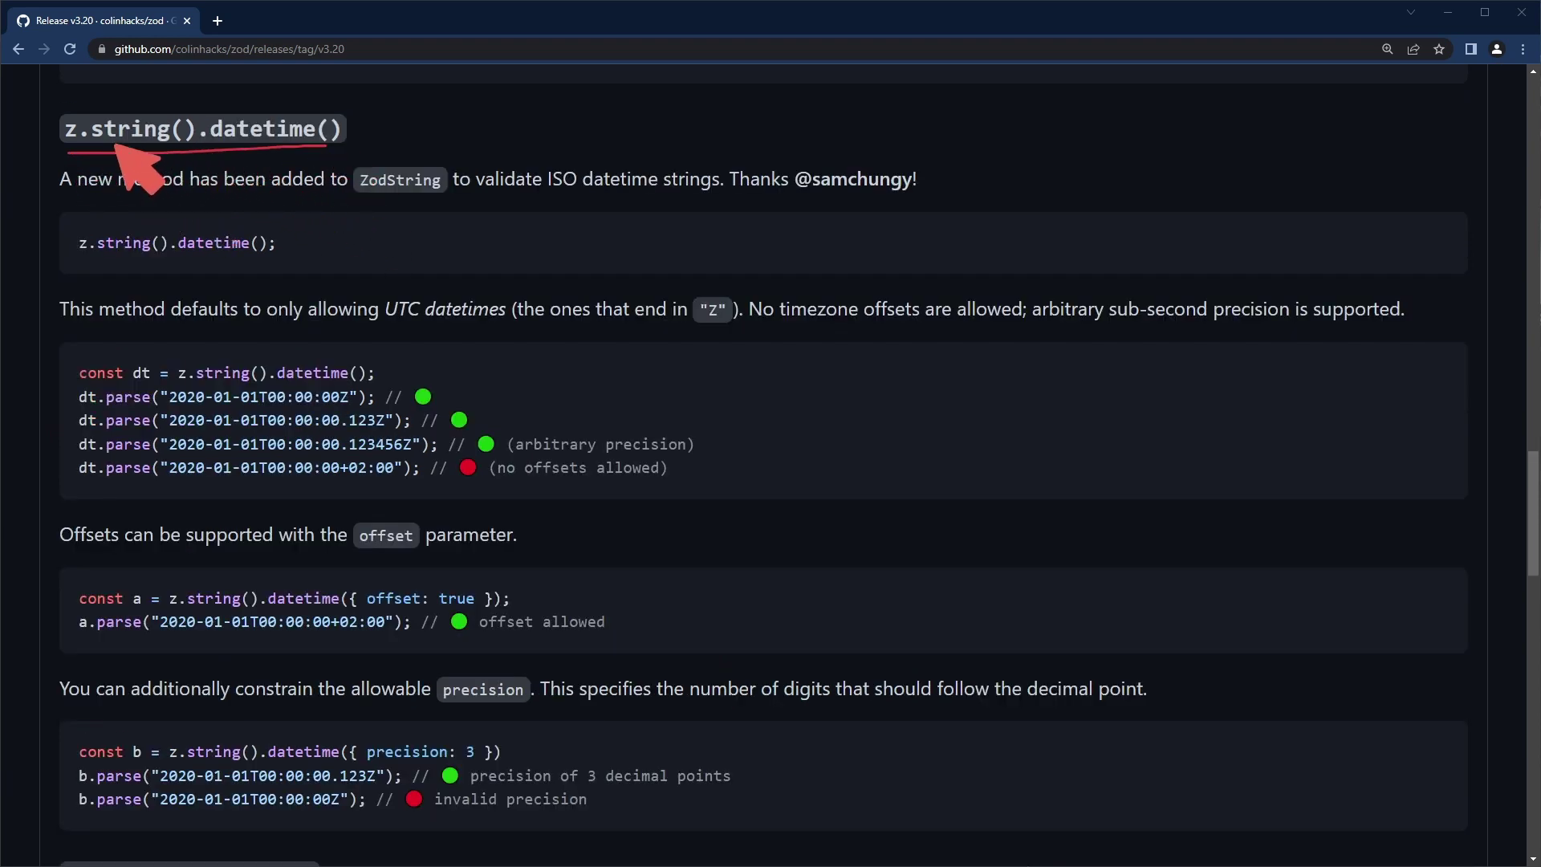
pyautogui.moveTo(193, 164)
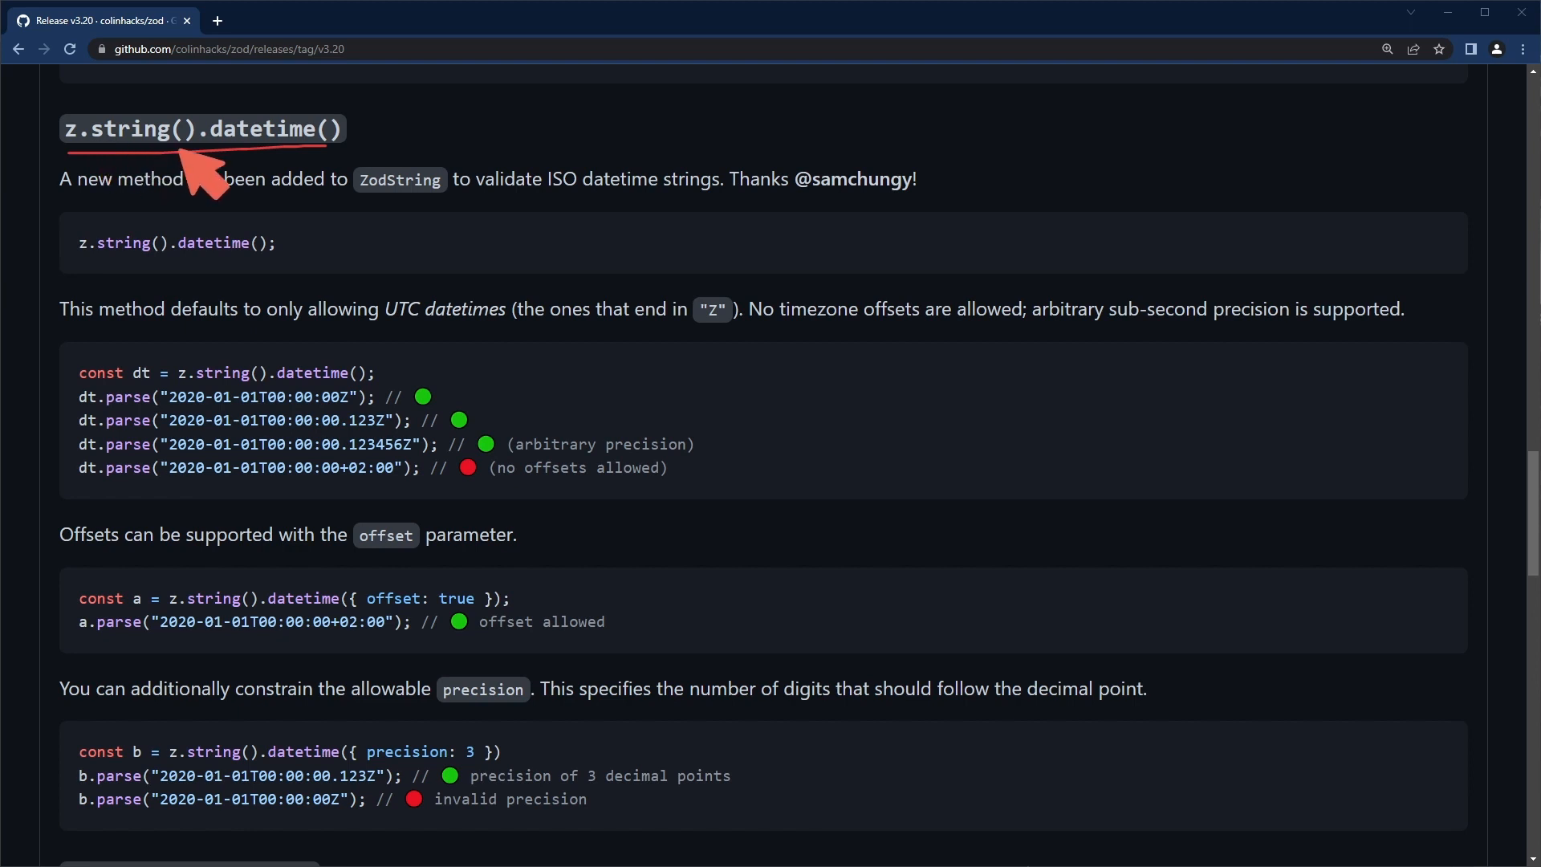
pyautogui.moveTo(321, 169)
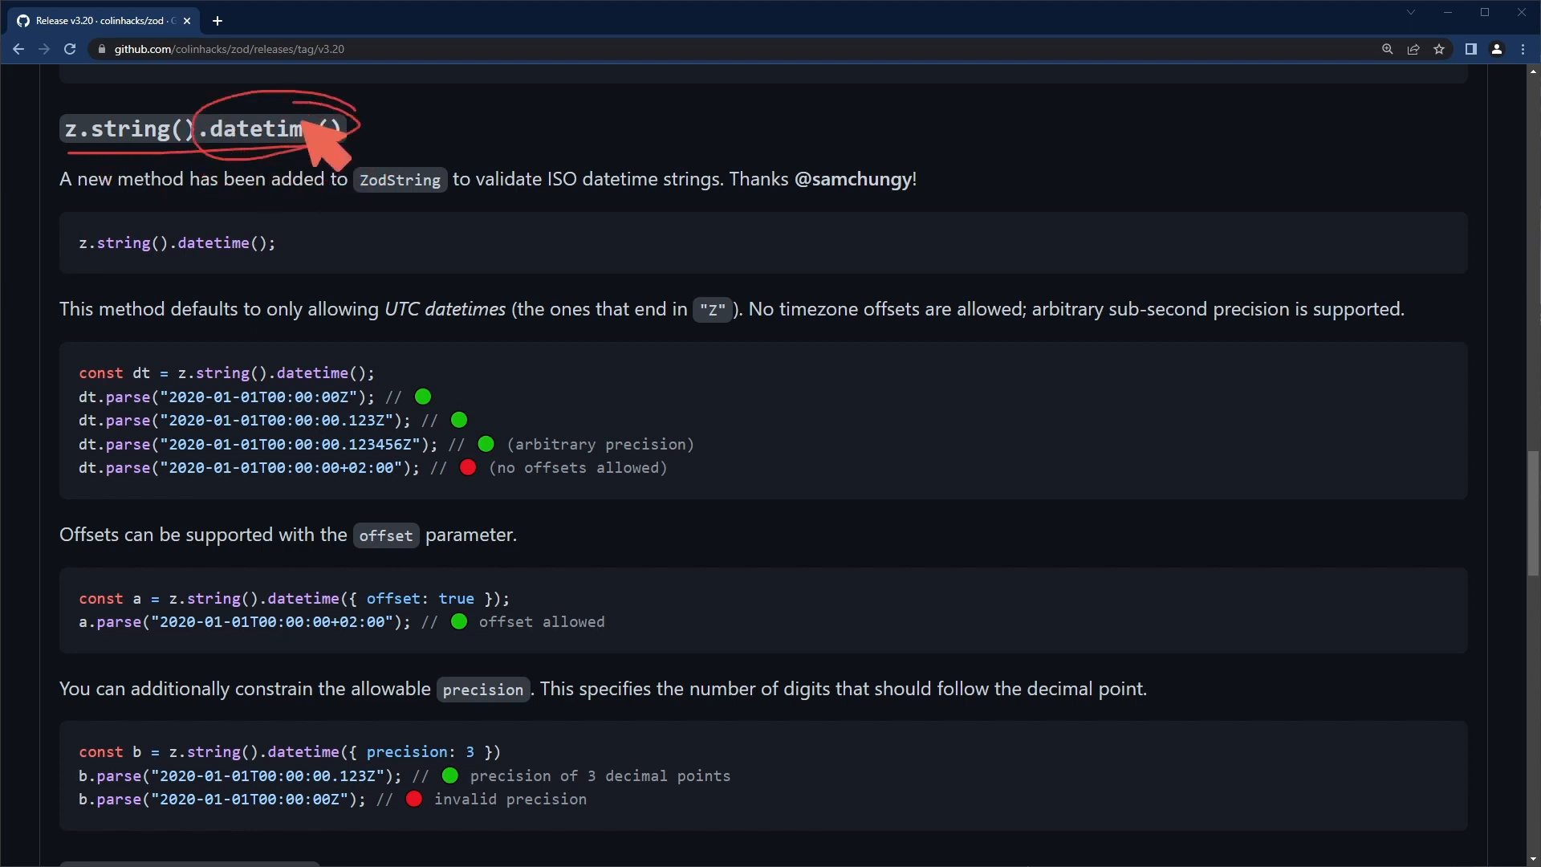
pyautogui.moveTo(318, 169)
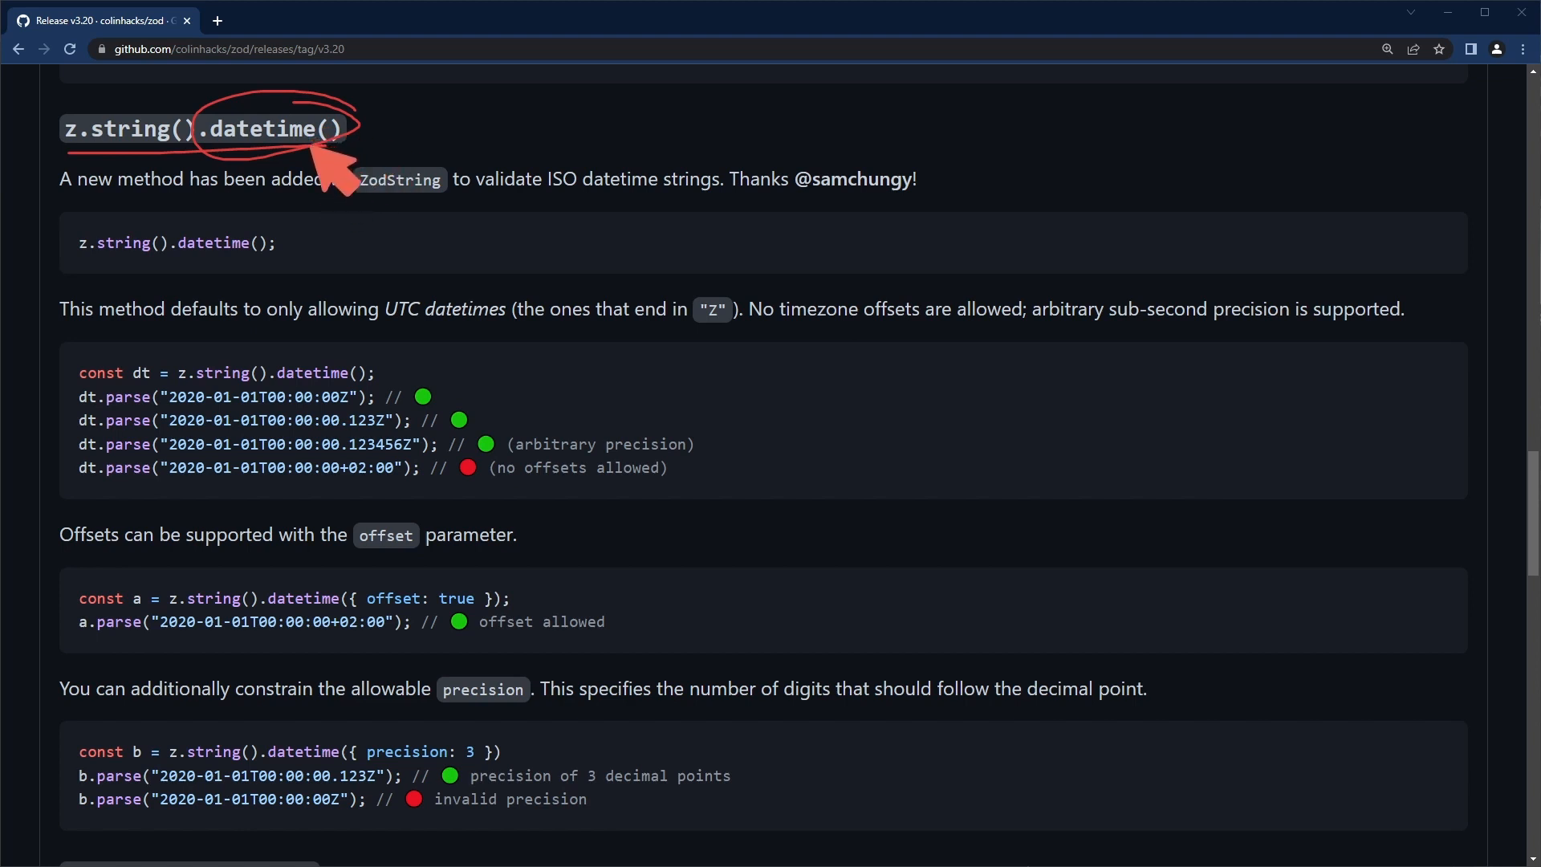
pyautogui.moveTo(256, 185)
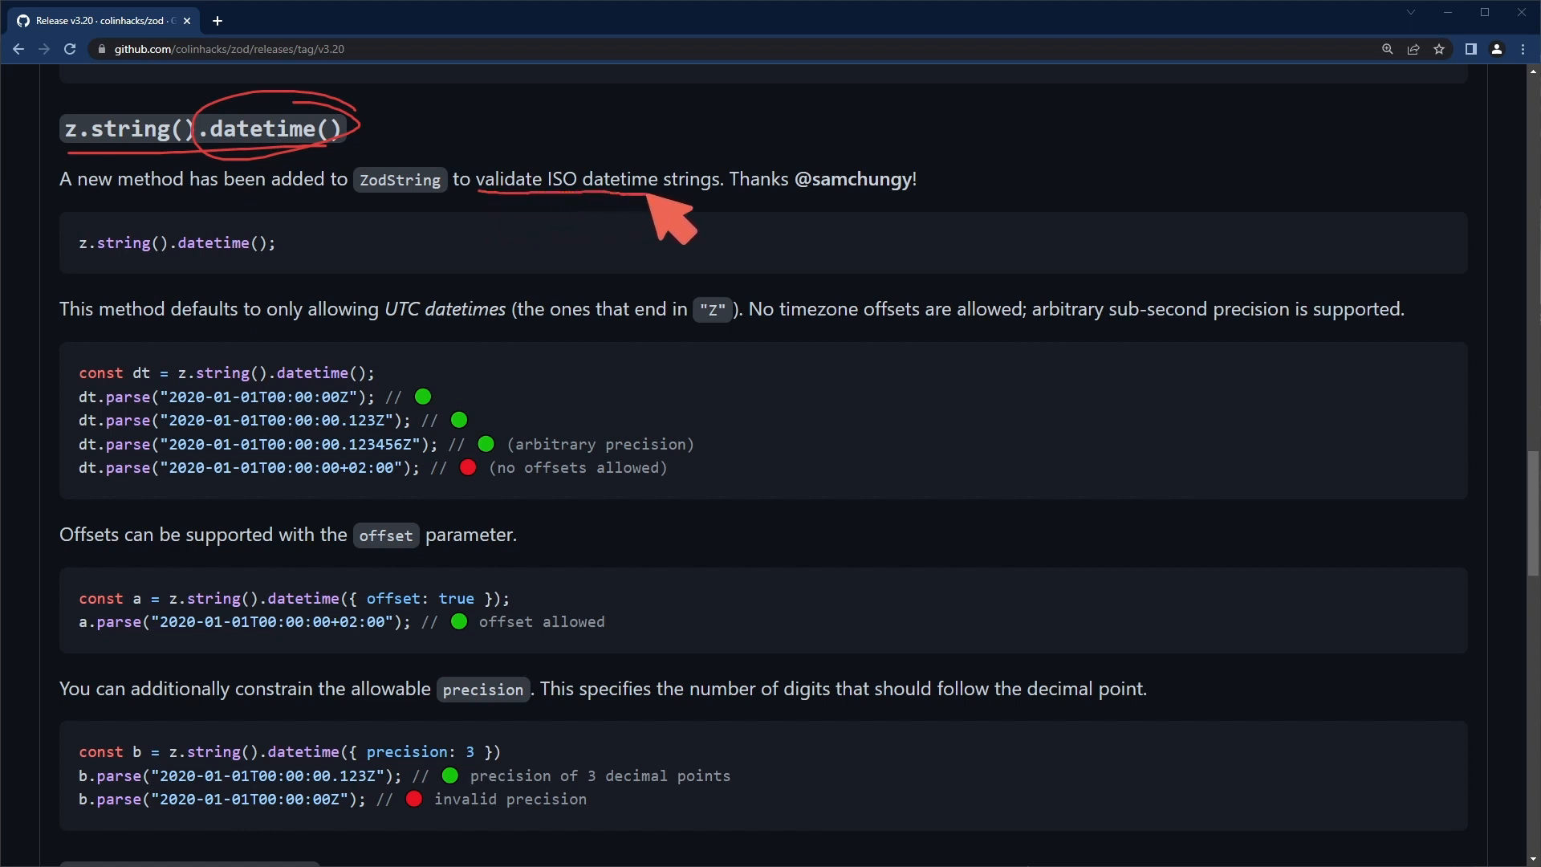
pyautogui.moveTo(473, 217)
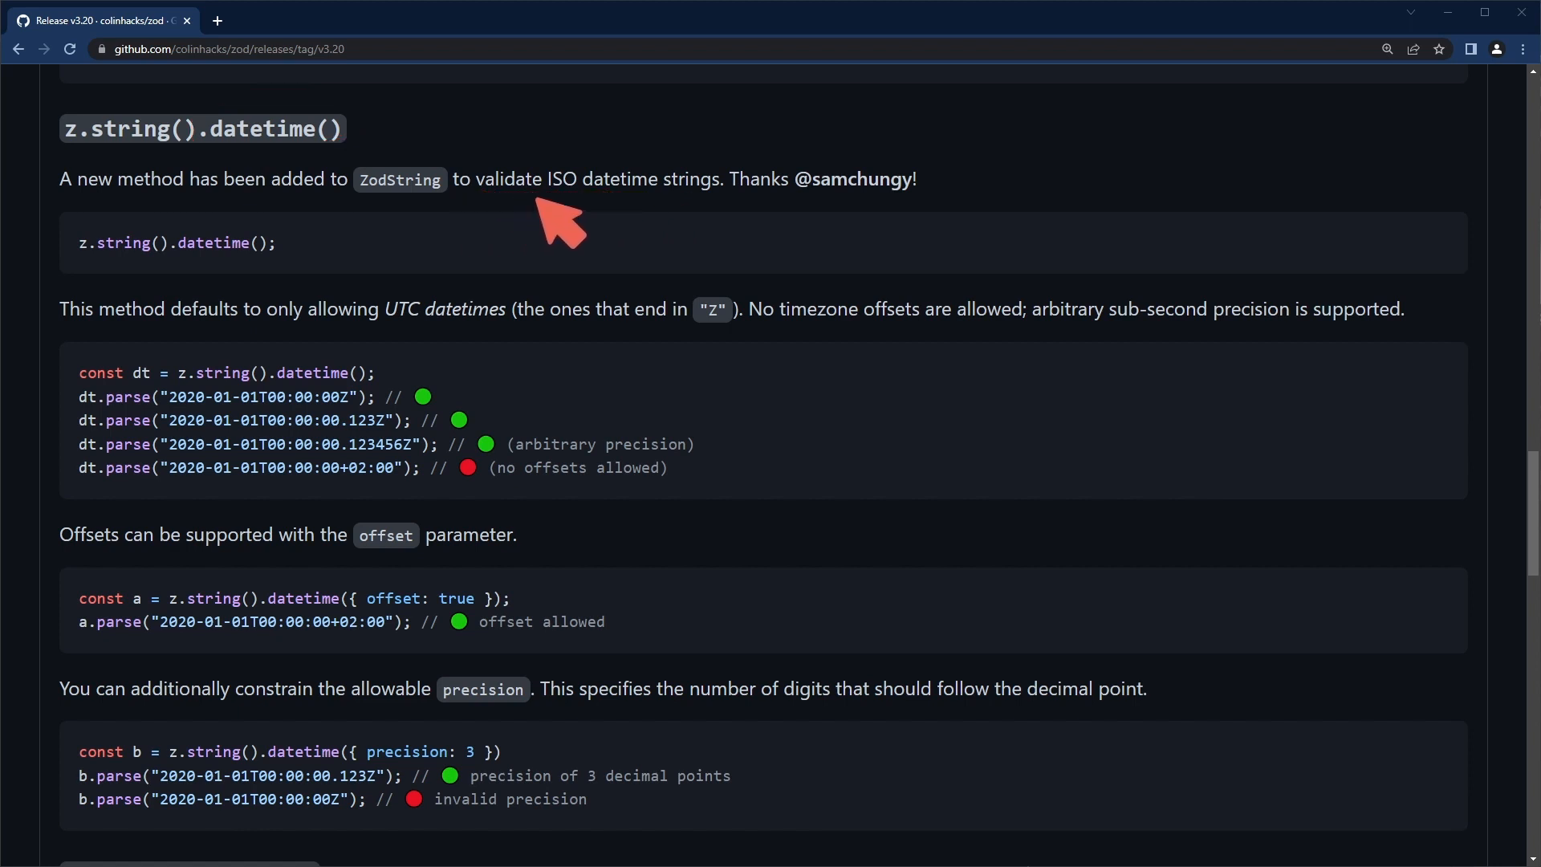
pyautogui.moveTo(494, 189)
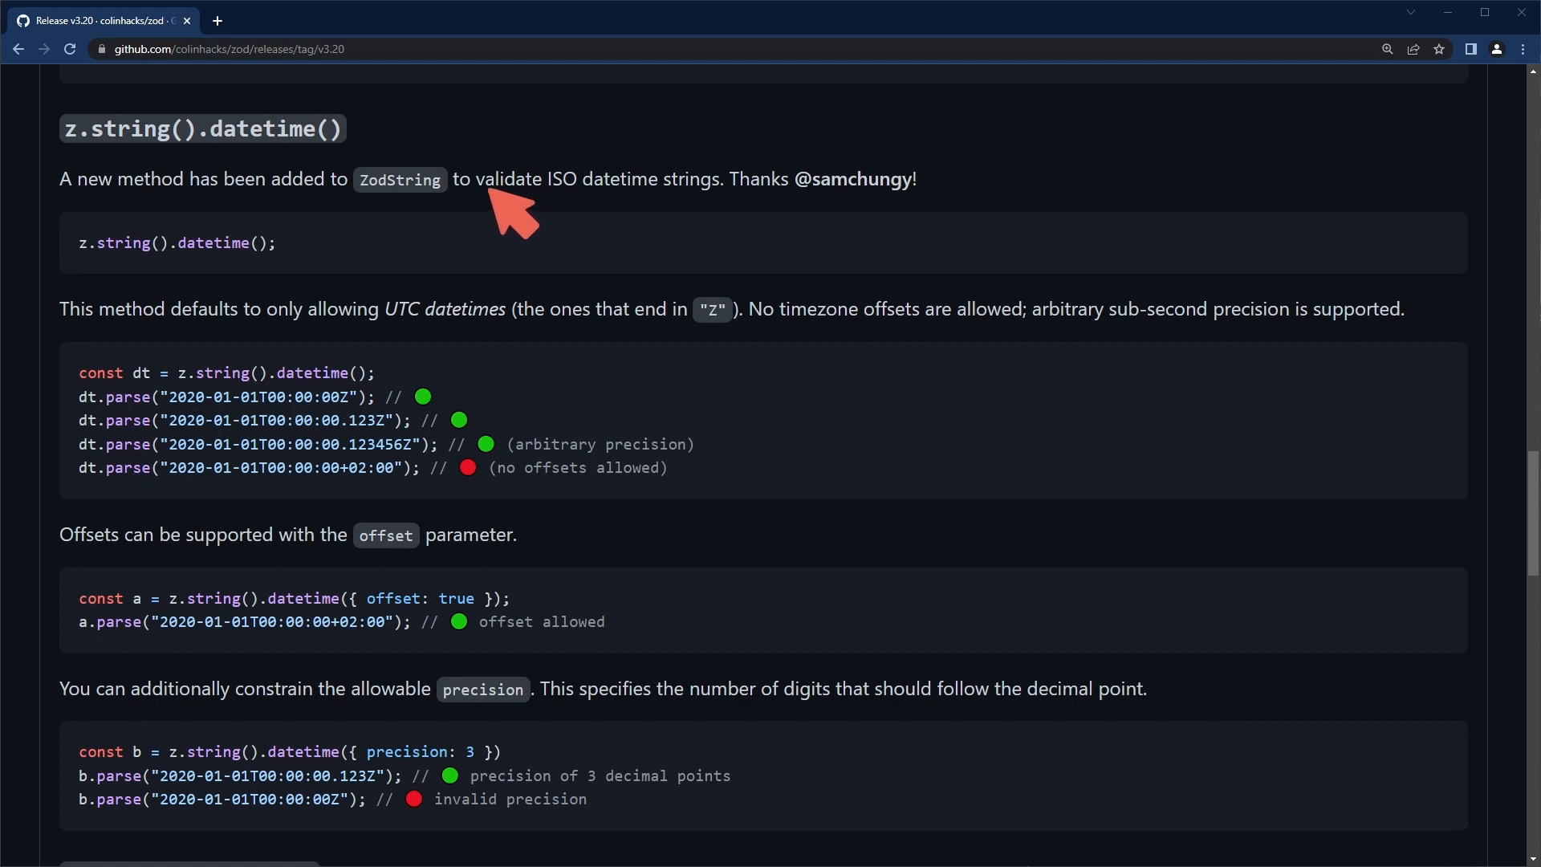
pyautogui.moveTo(256, 187)
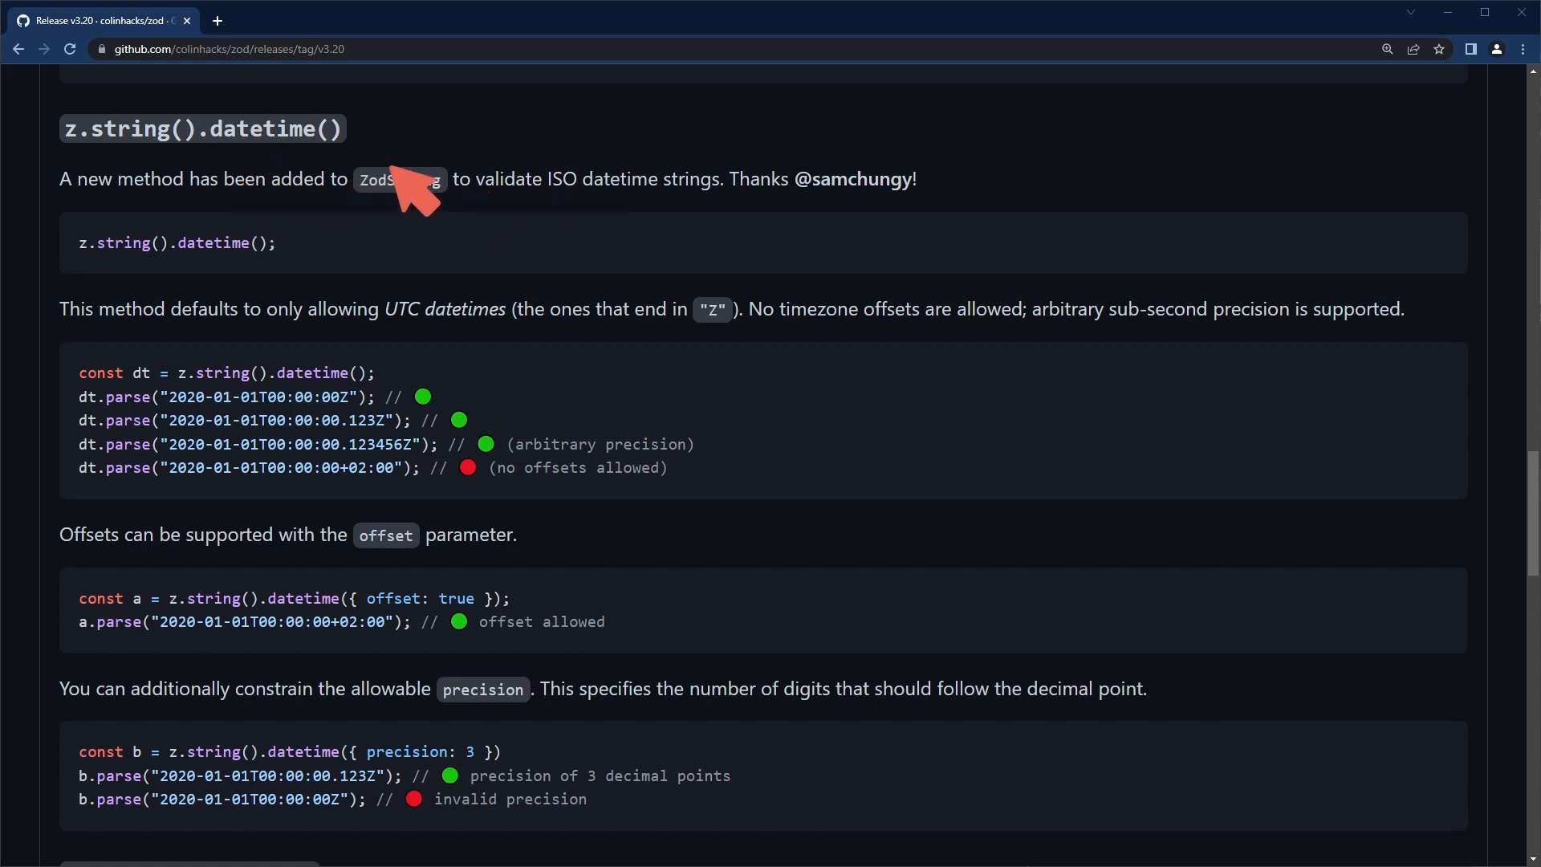
pyautogui.moveTo(265, 265)
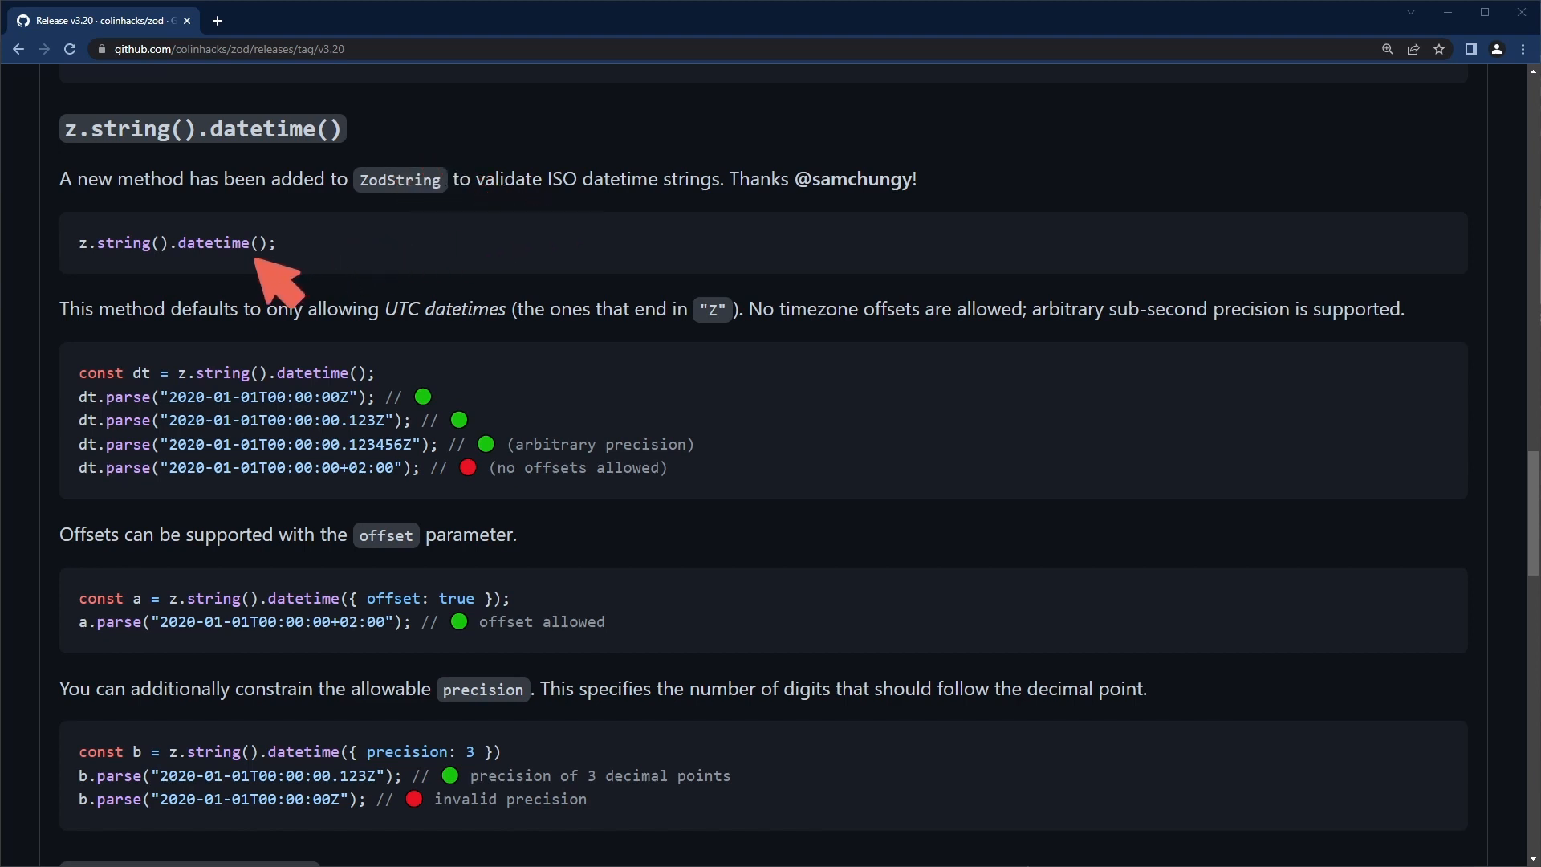
pyautogui.moveTo(72, 344)
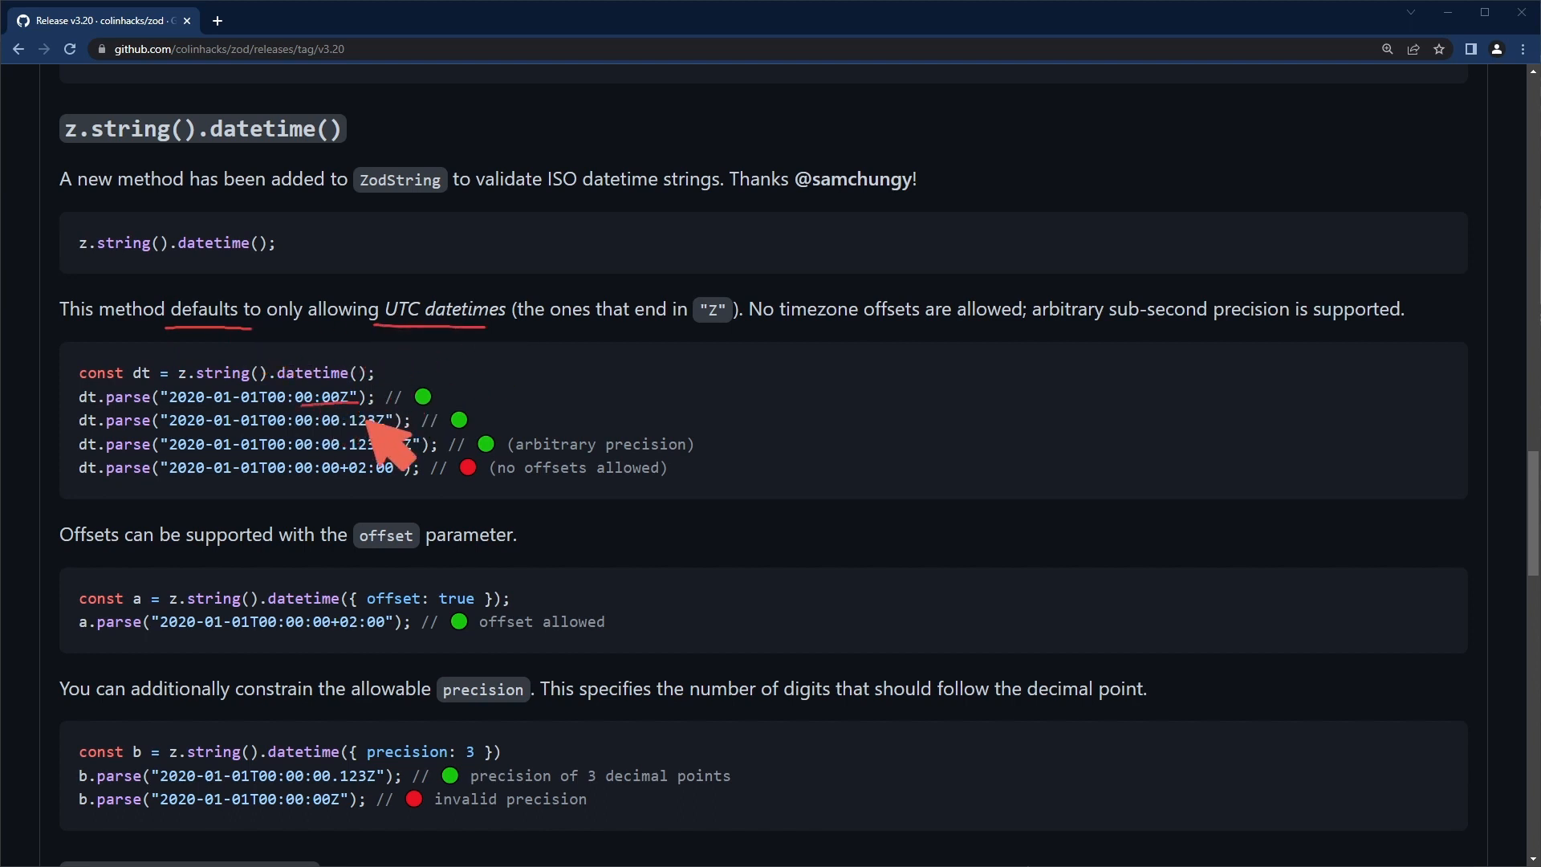
pyautogui.moveTo(323, 503)
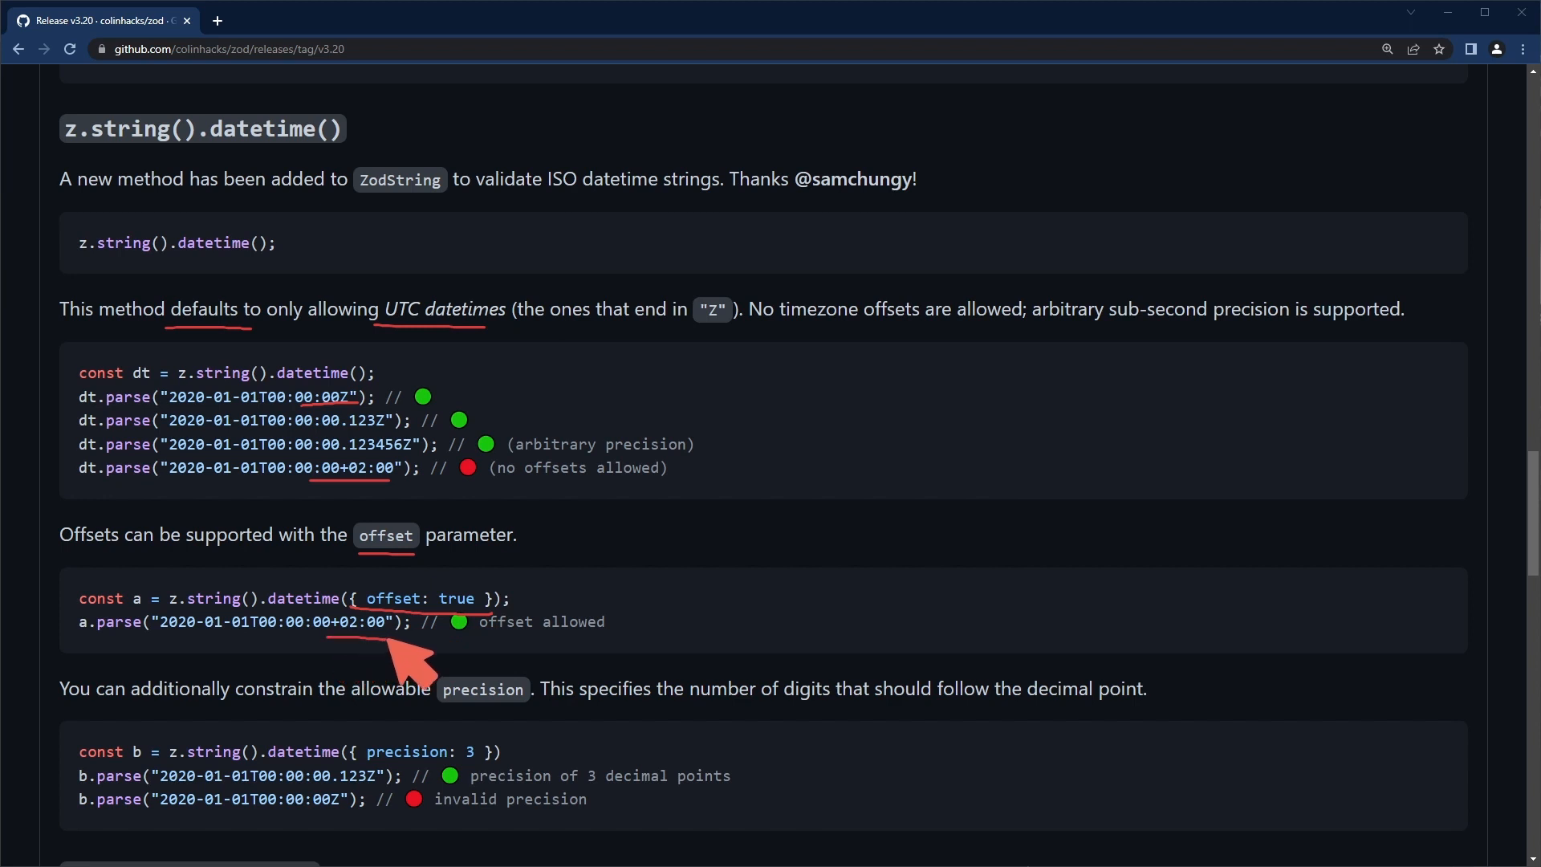
pyautogui.moveTo(359, 664)
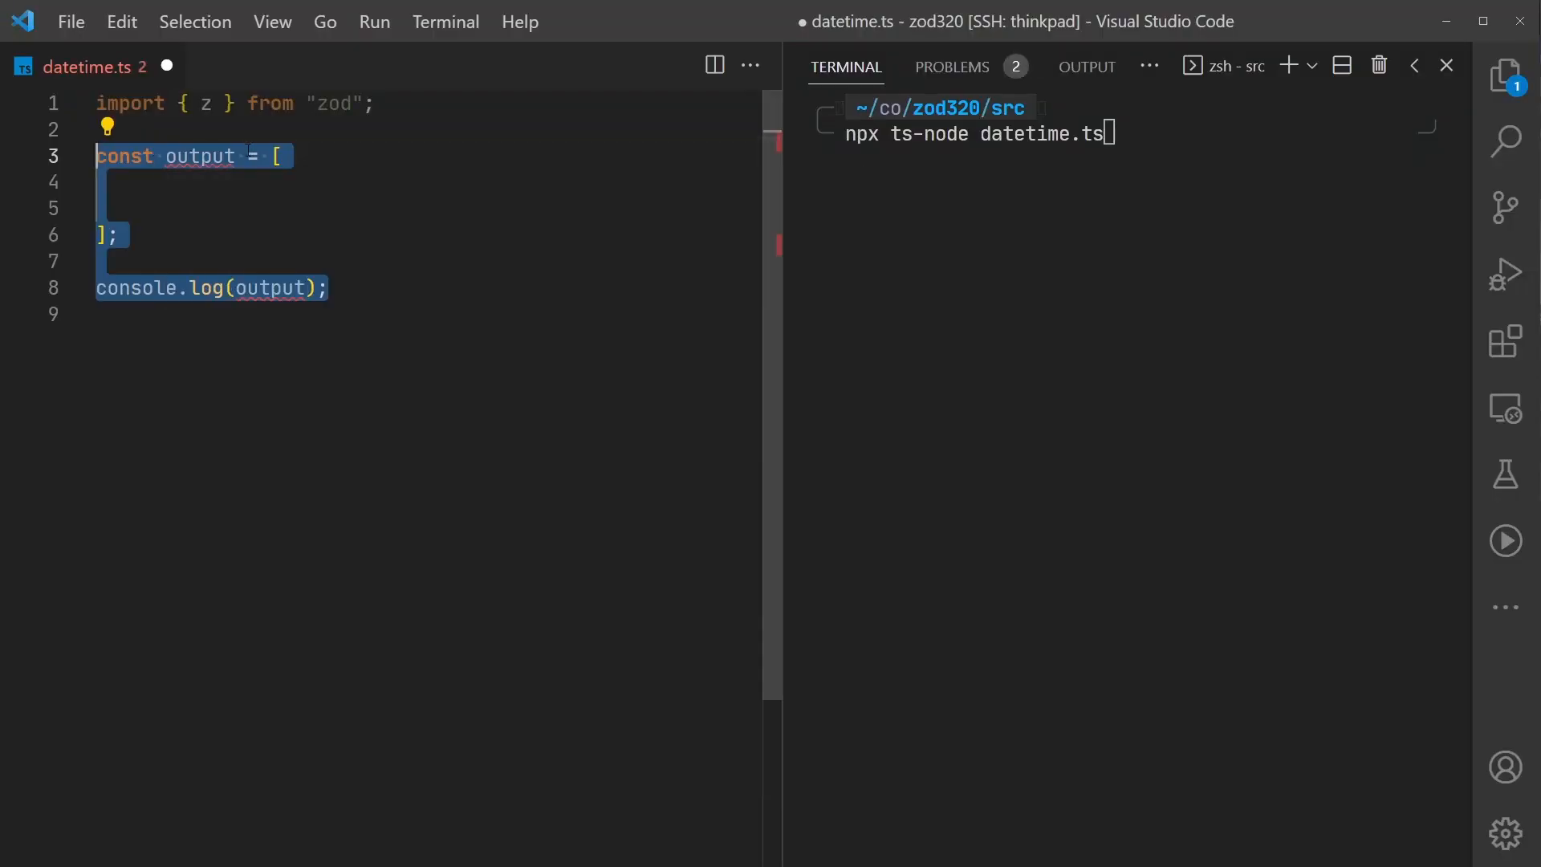
# Parse "2022-12-17T14:30:59Z" and a Z-less datetime, running datetime.ts to get an Invalid datetime error
pyautogui.write('z.string().datetime().parse("2022-12-17T14:30:59Z"),')
pyautogui.write('z.string().datetime().parse("2022-12-17"),')
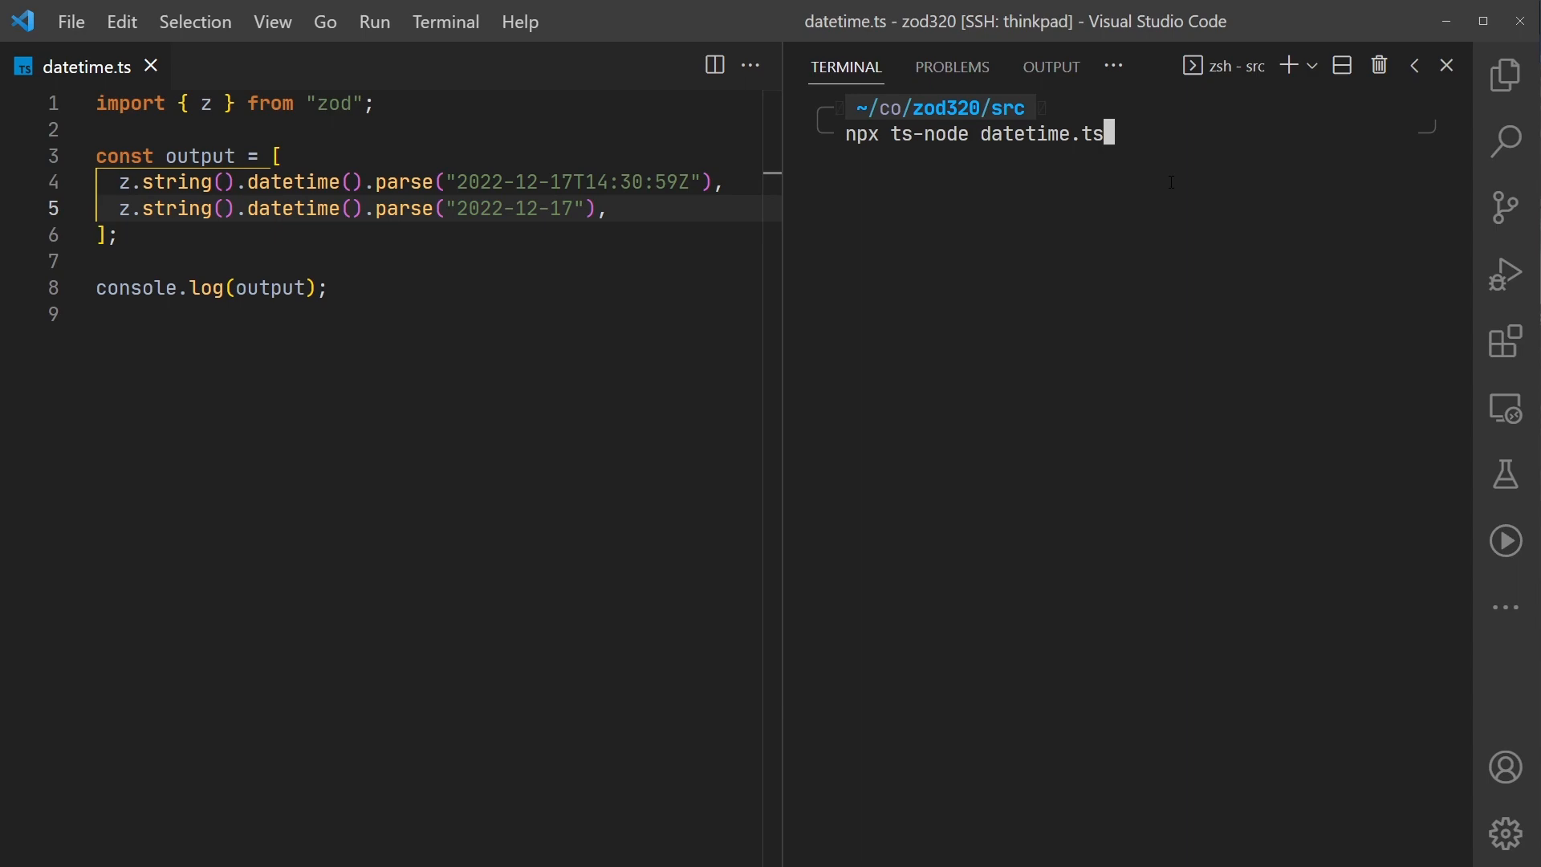
pyautogui.press('Enter')
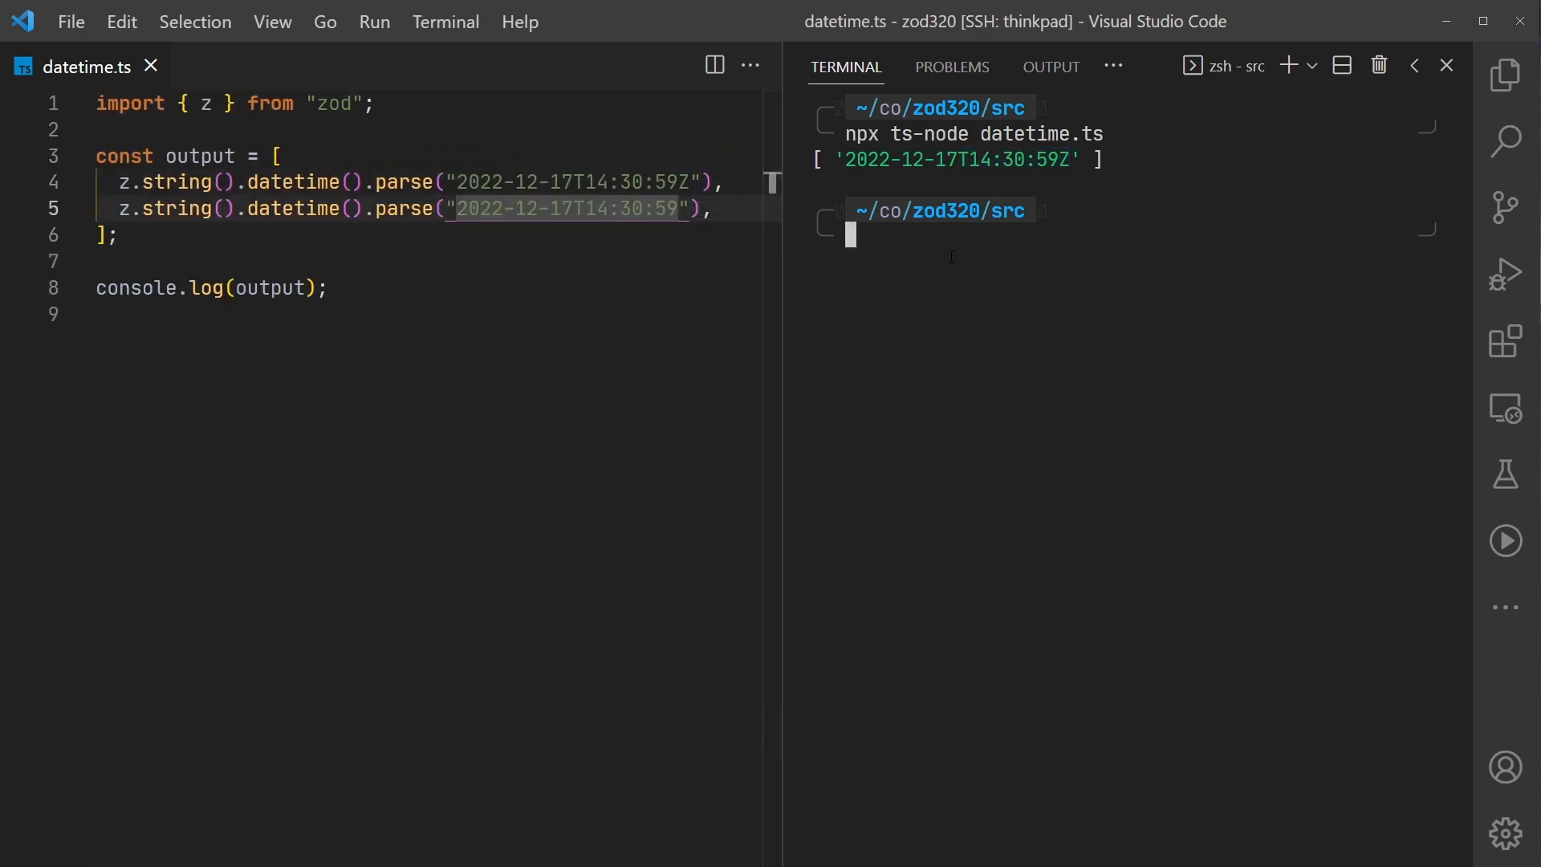
pyautogui.write('npx ts-node datetime.ts')
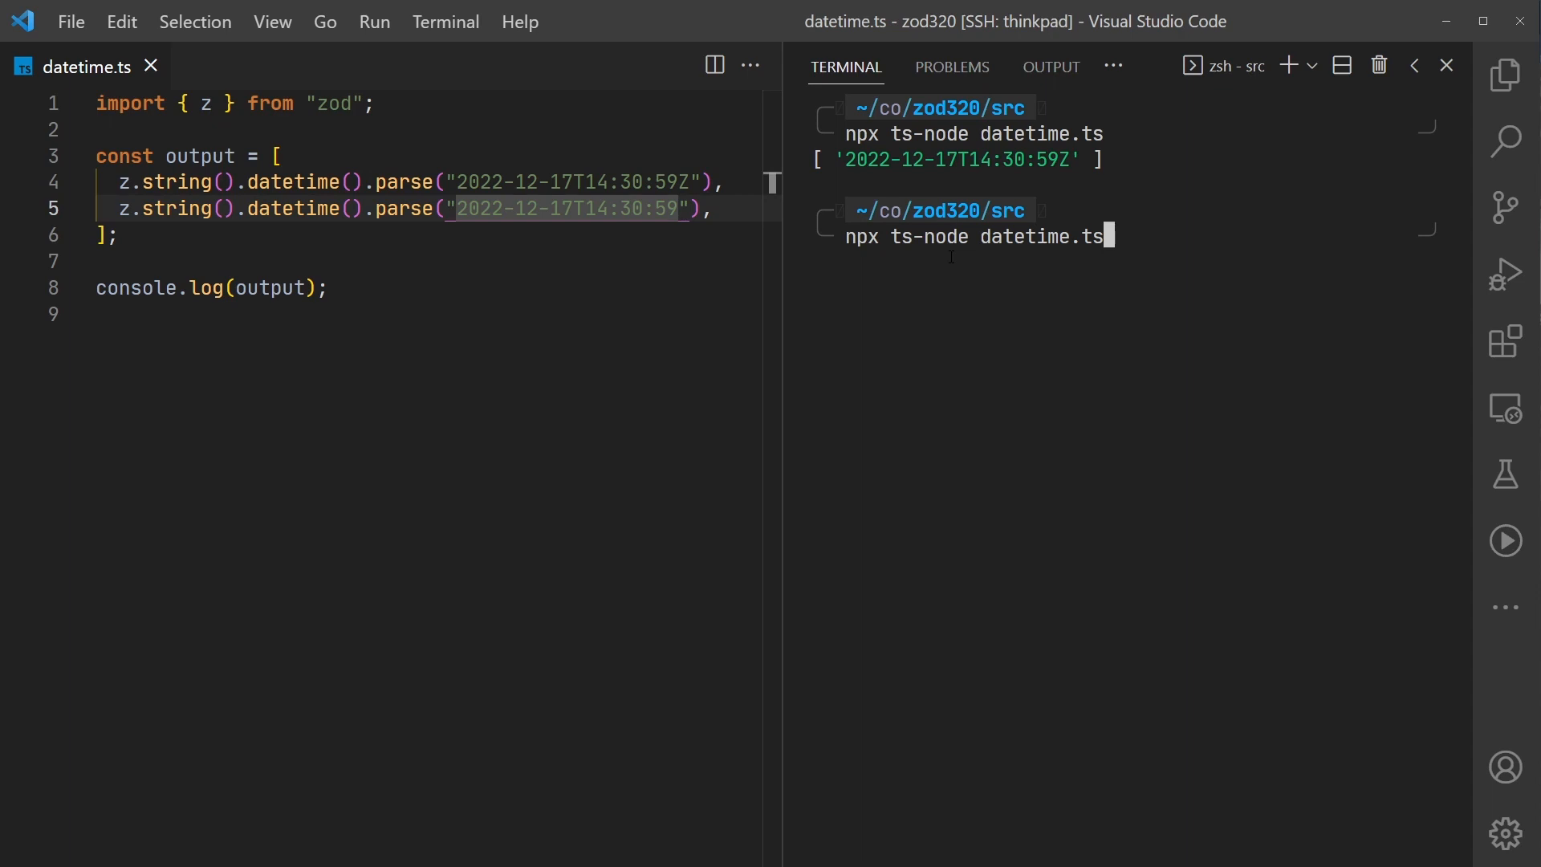
pyautogui.press('Enter')
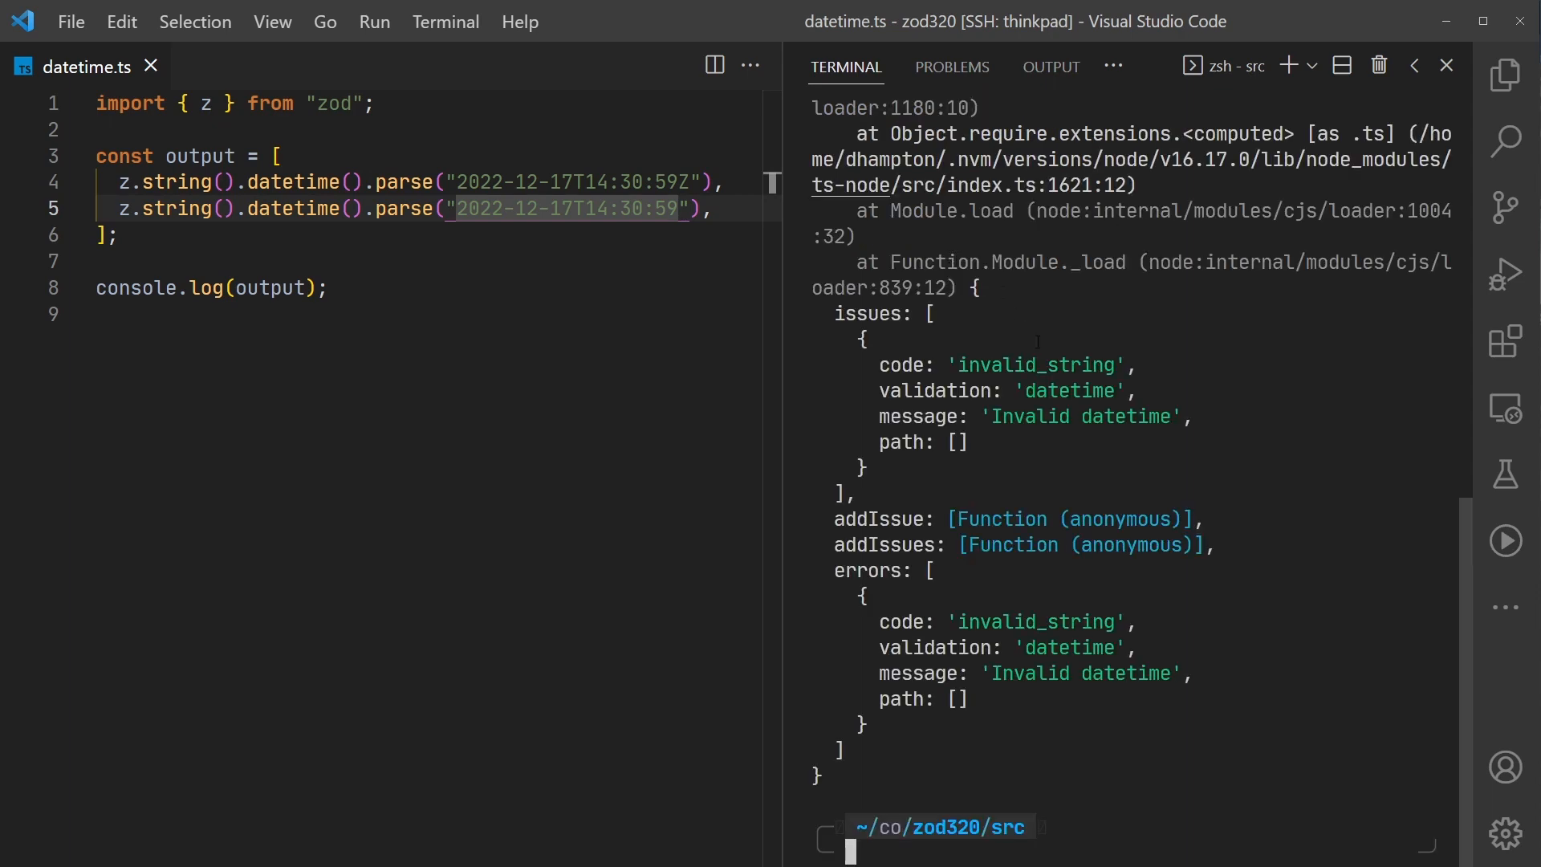
pyautogui.write('zod/releases/tag/v3.20')
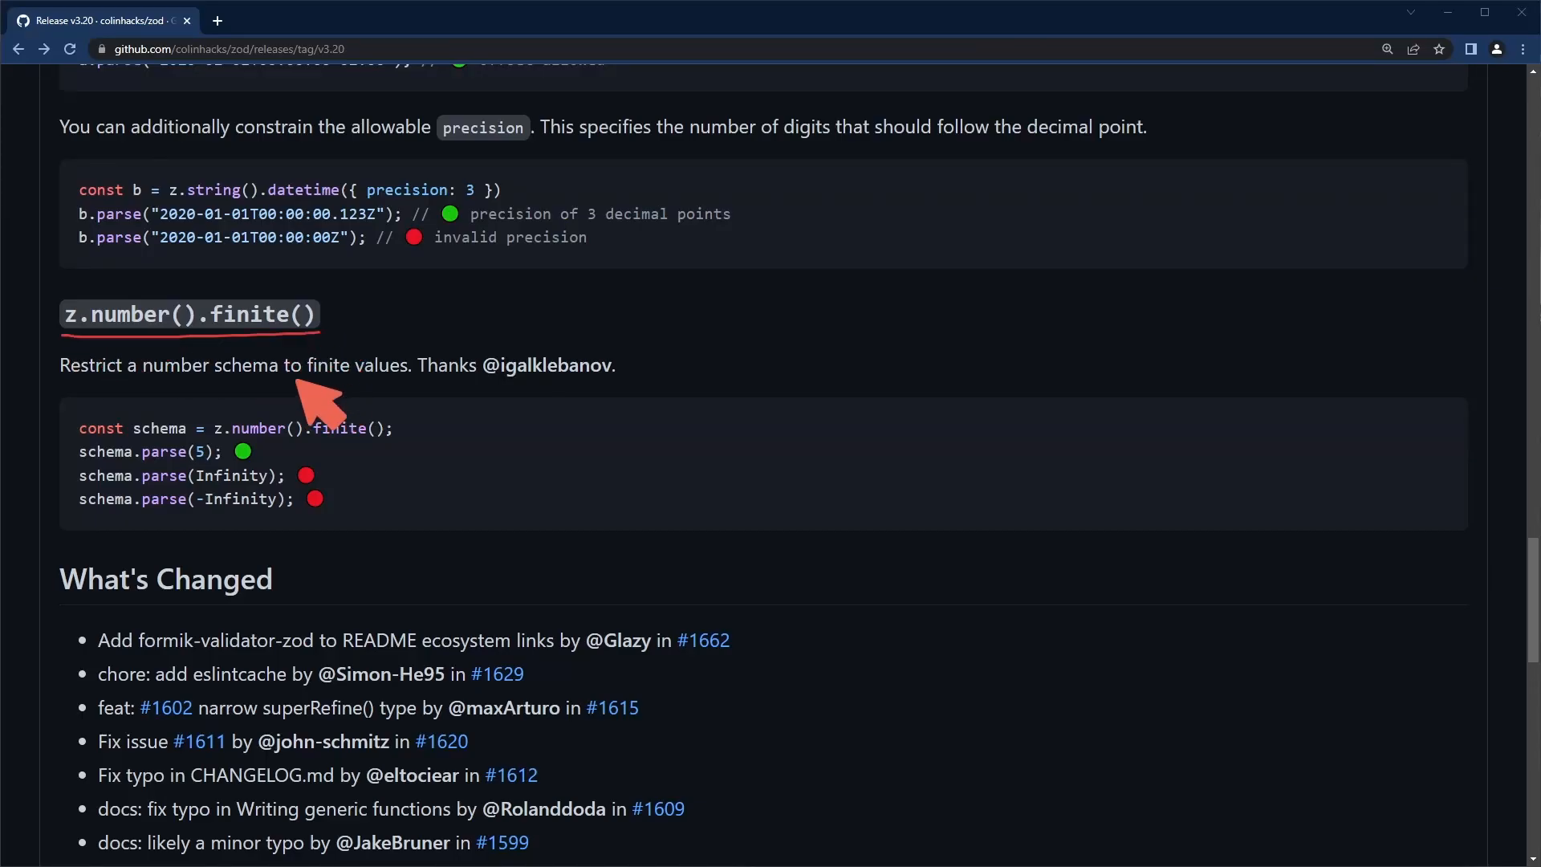
pyautogui.moveTo(193, 353)
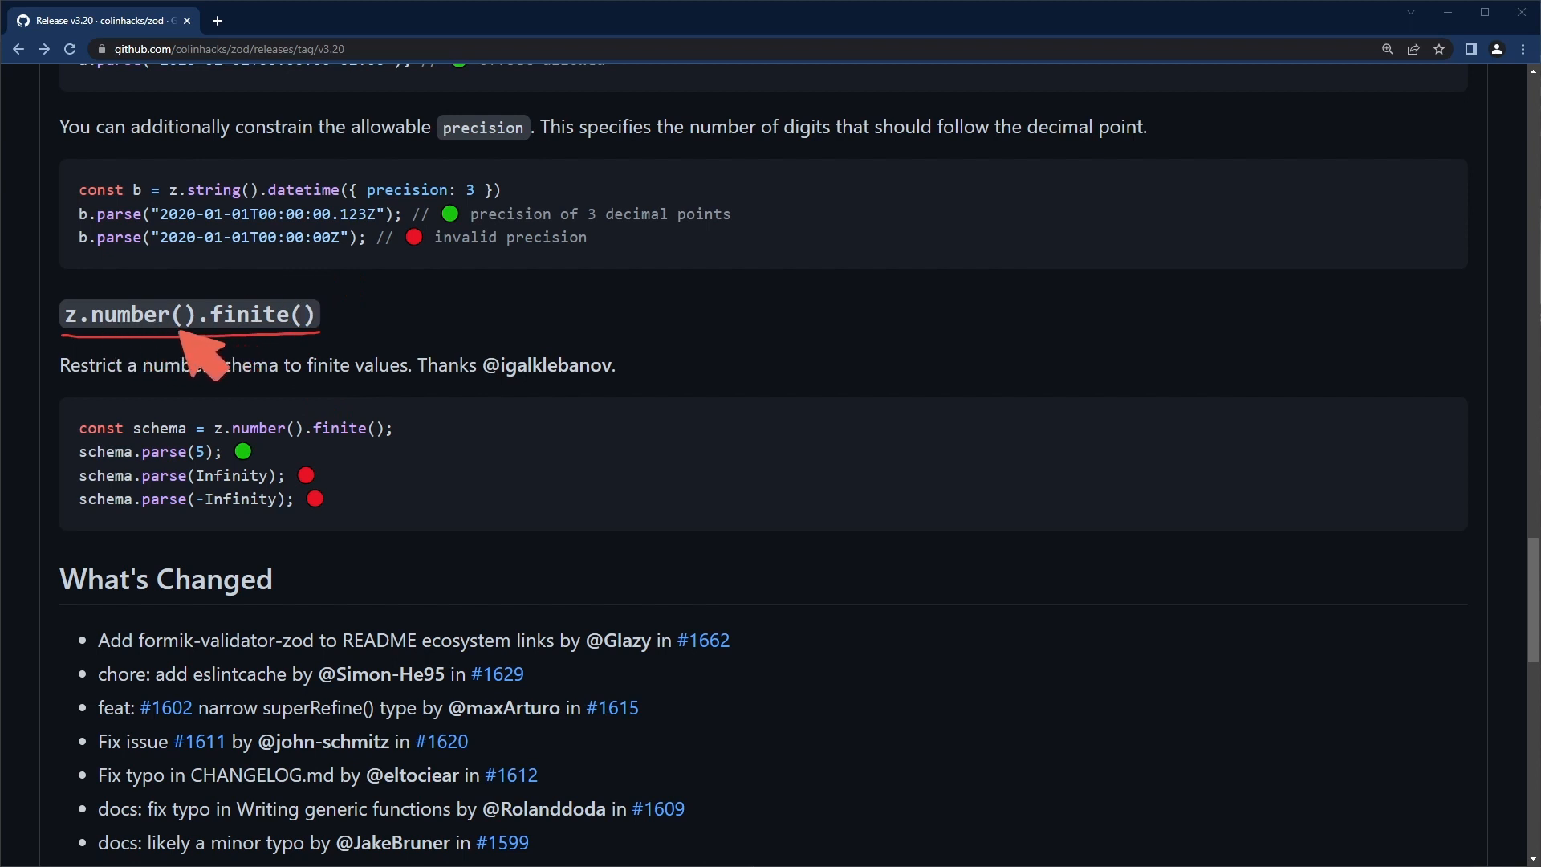
pyautogui.moveTo(168, 410)
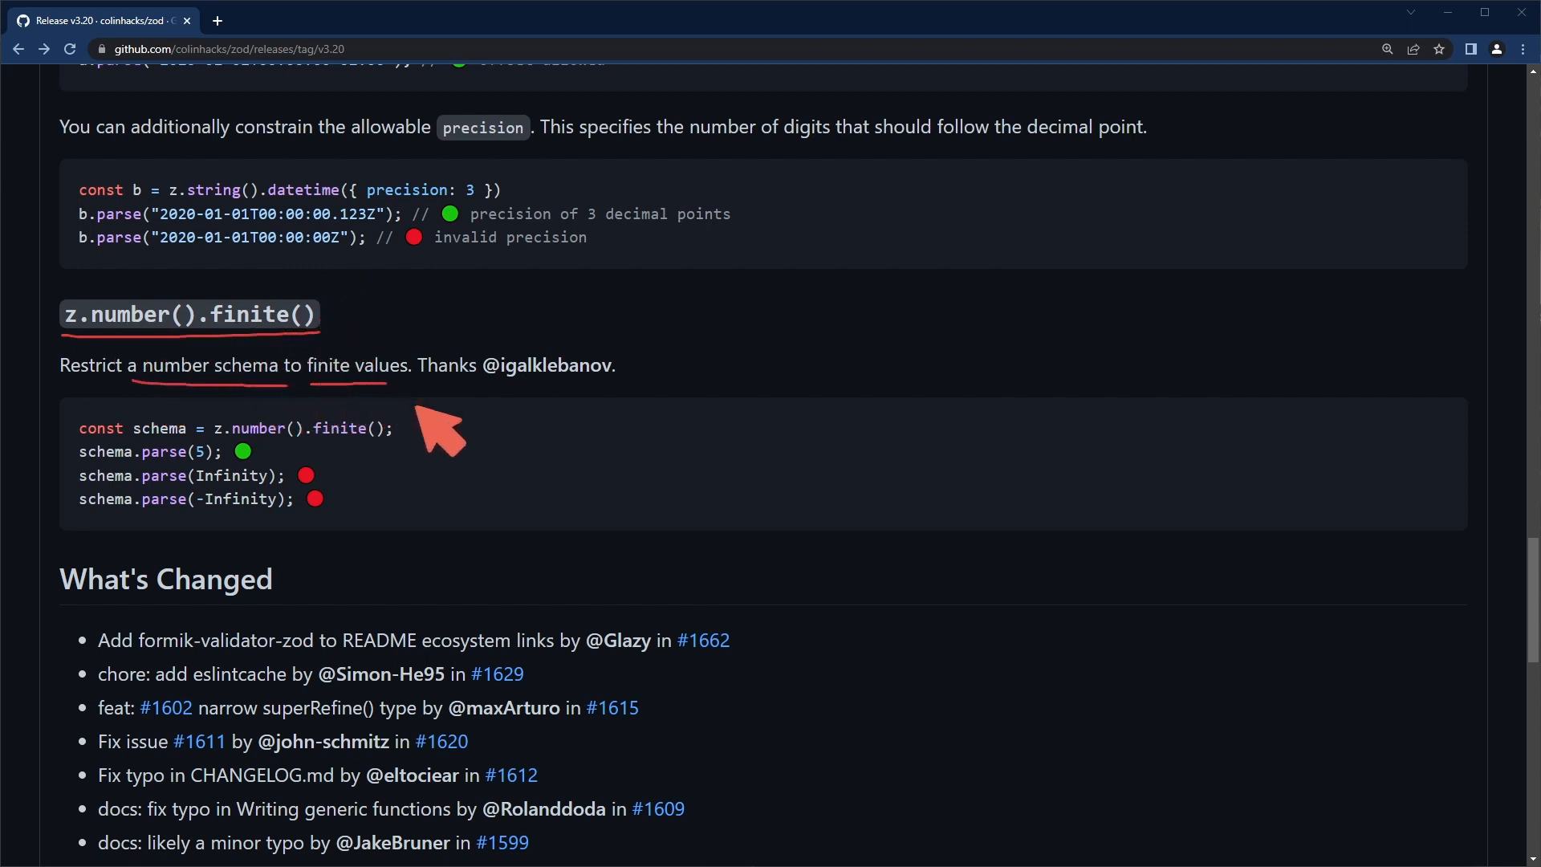
pyautogui.moveTo(207, 479)
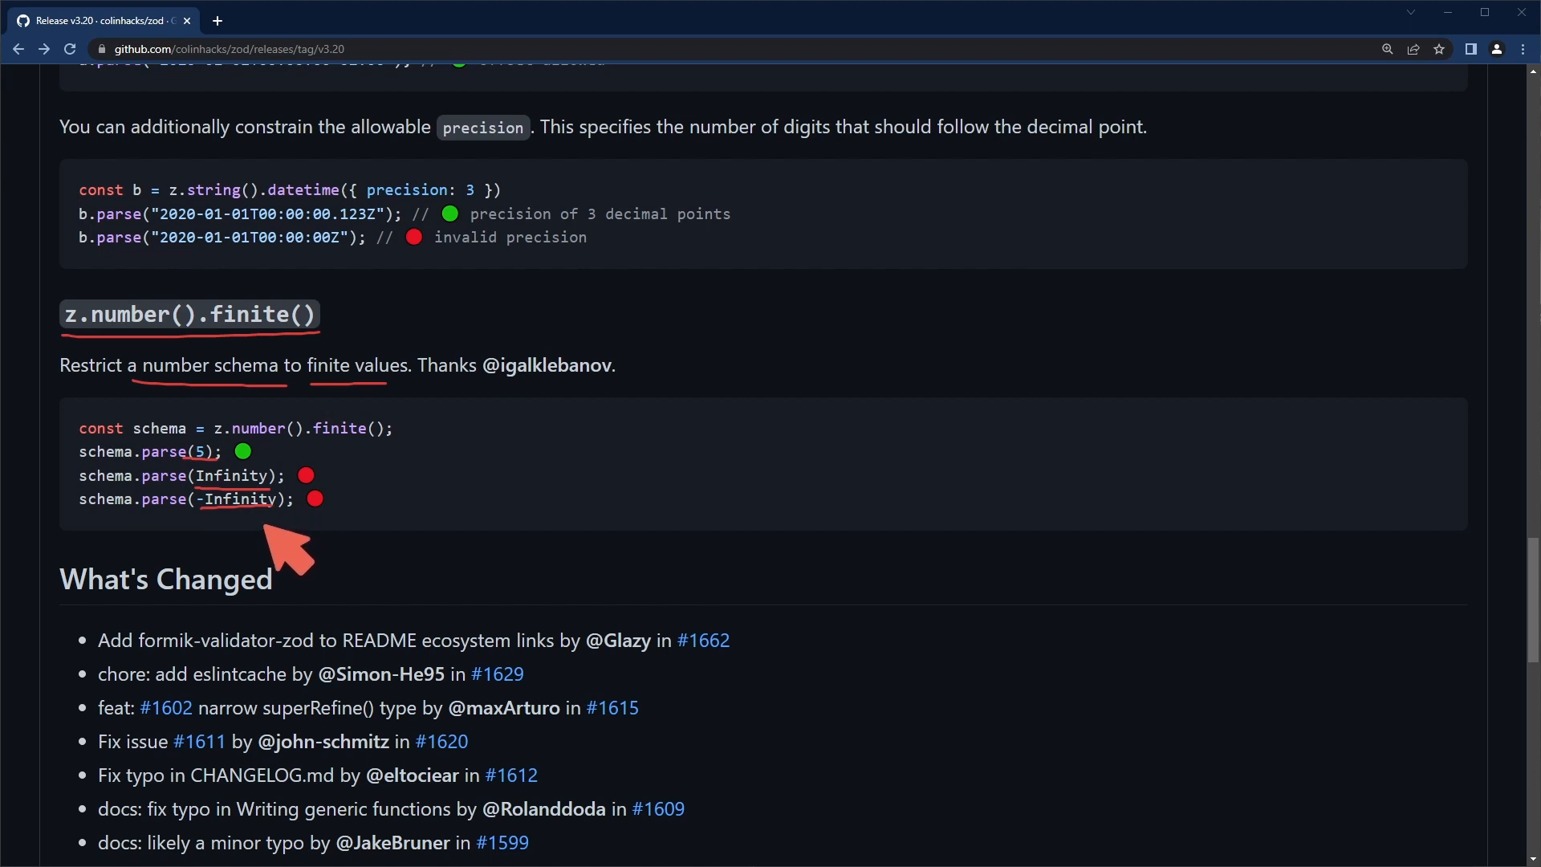
pyautogui.moveTo(314, 499)
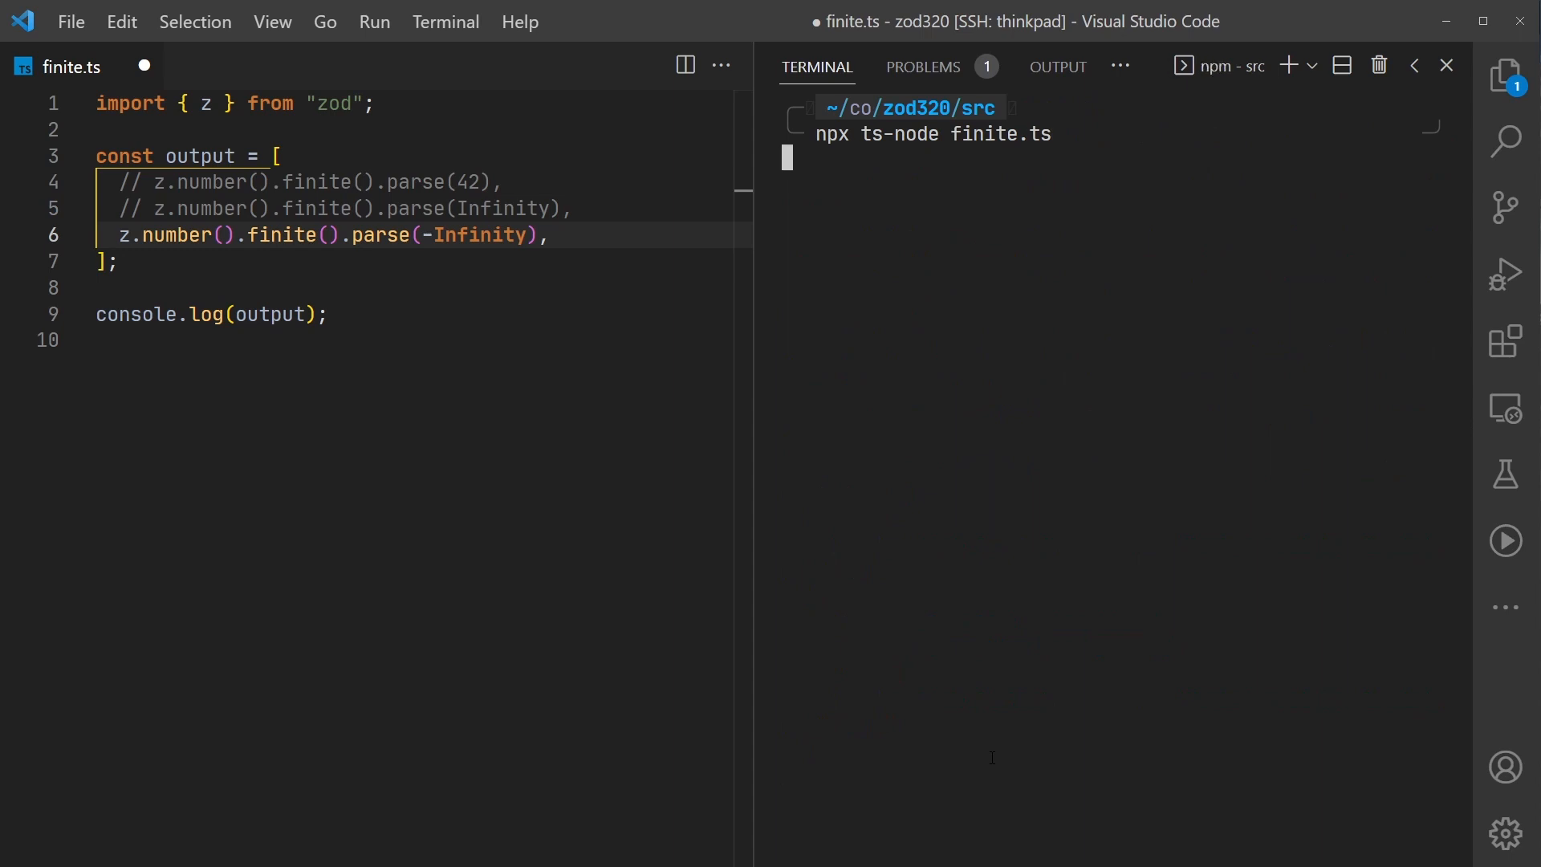
# Run finite.ts parsing -Infinity and mark the 'Number must be finite' error
pyautogui.press('Enter')
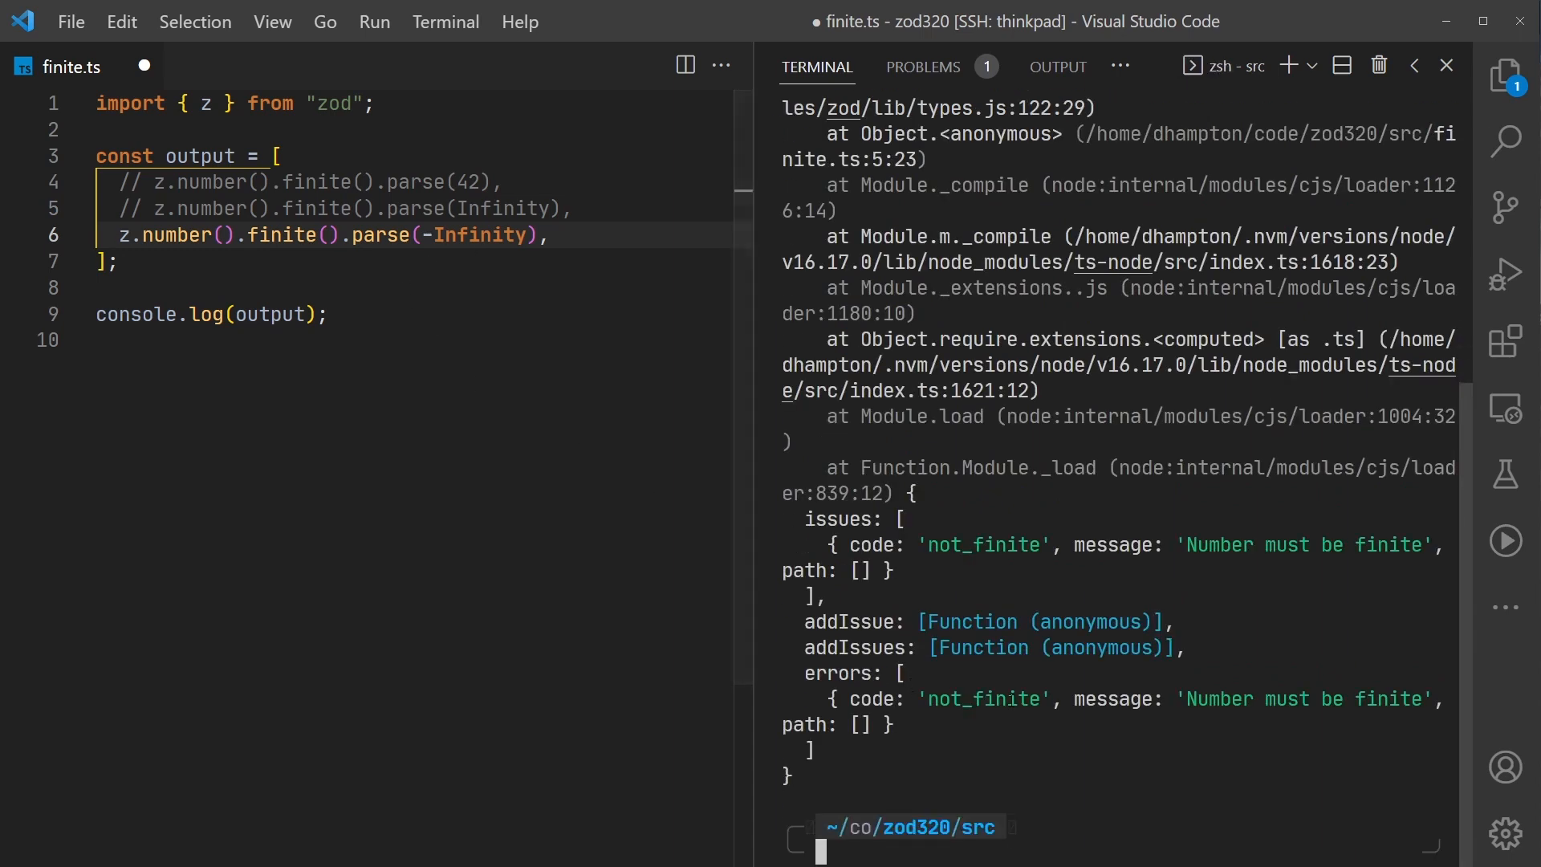
pyautogui.doubleClick(984, 700)
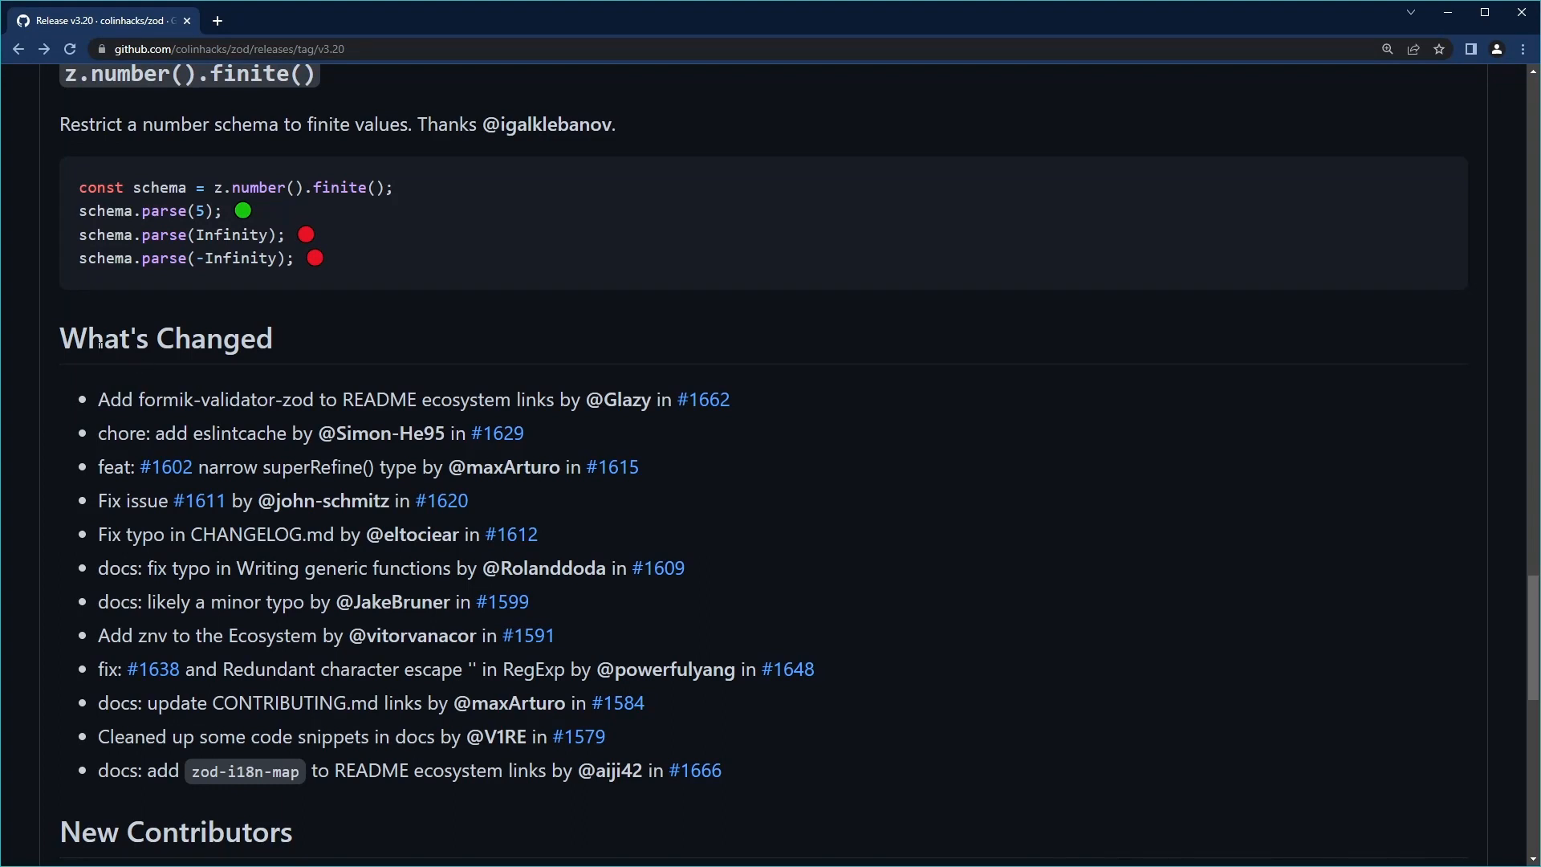
# Select the What's Changed heading in the release notes
pyautogui.doubleClick(164, 339)
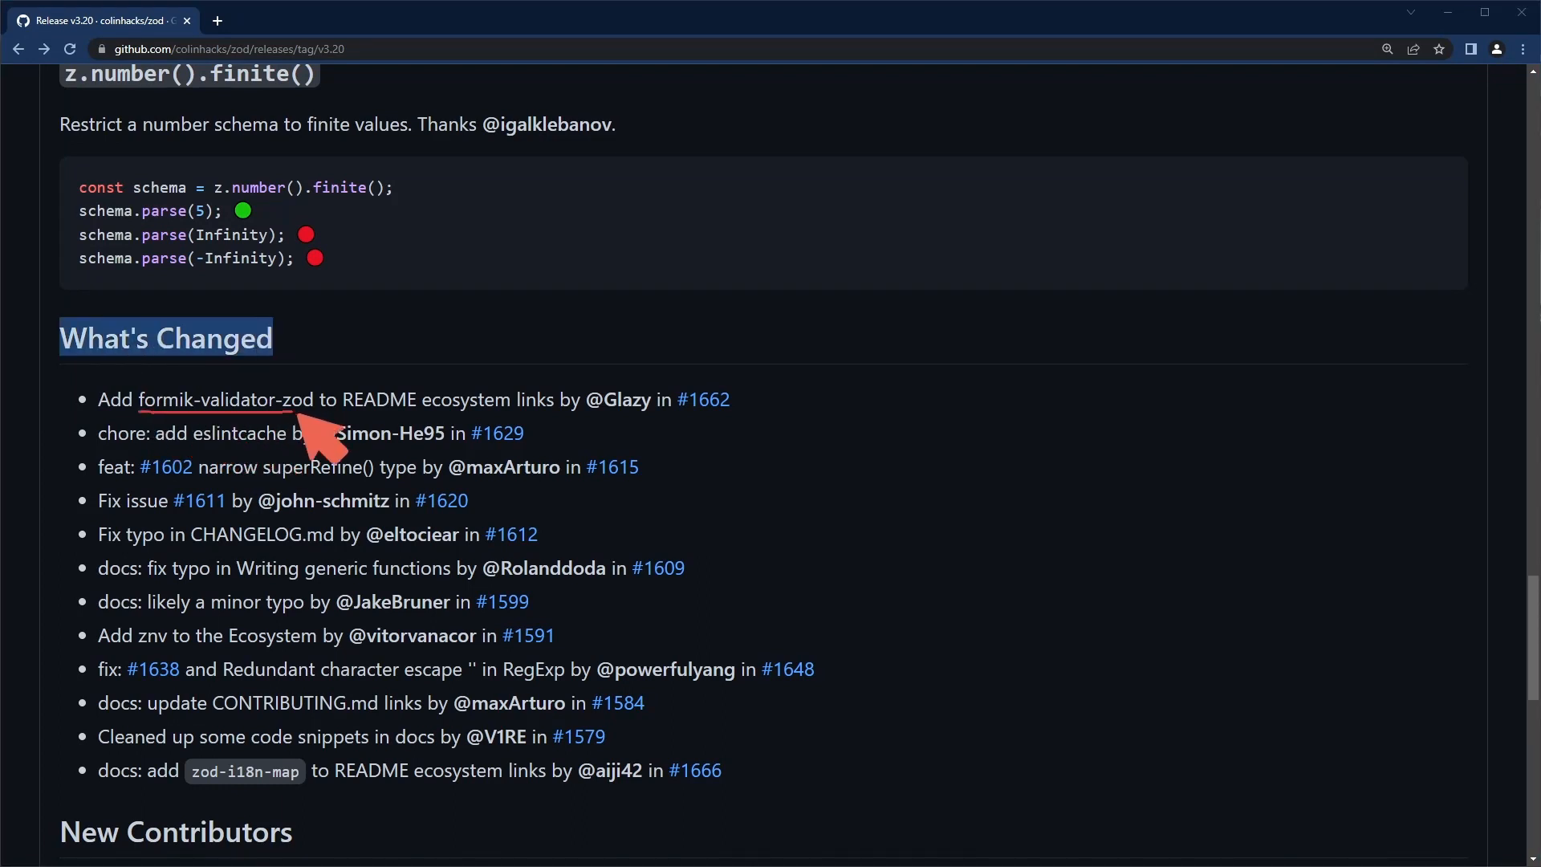
pyautogui.moveTo(342, 460)
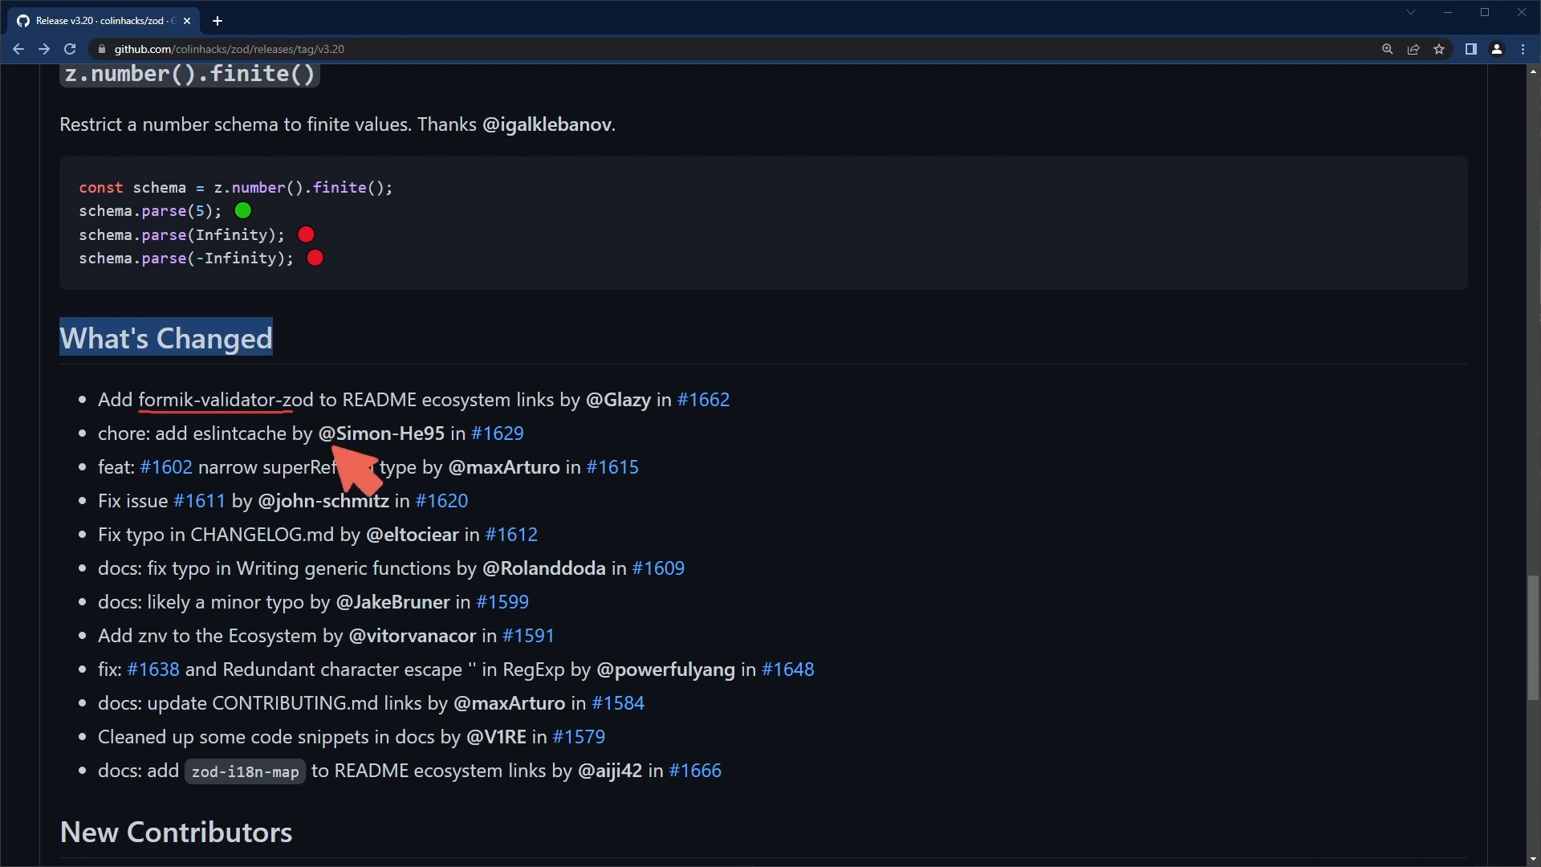
pyautogui.moveTo(289, 514)
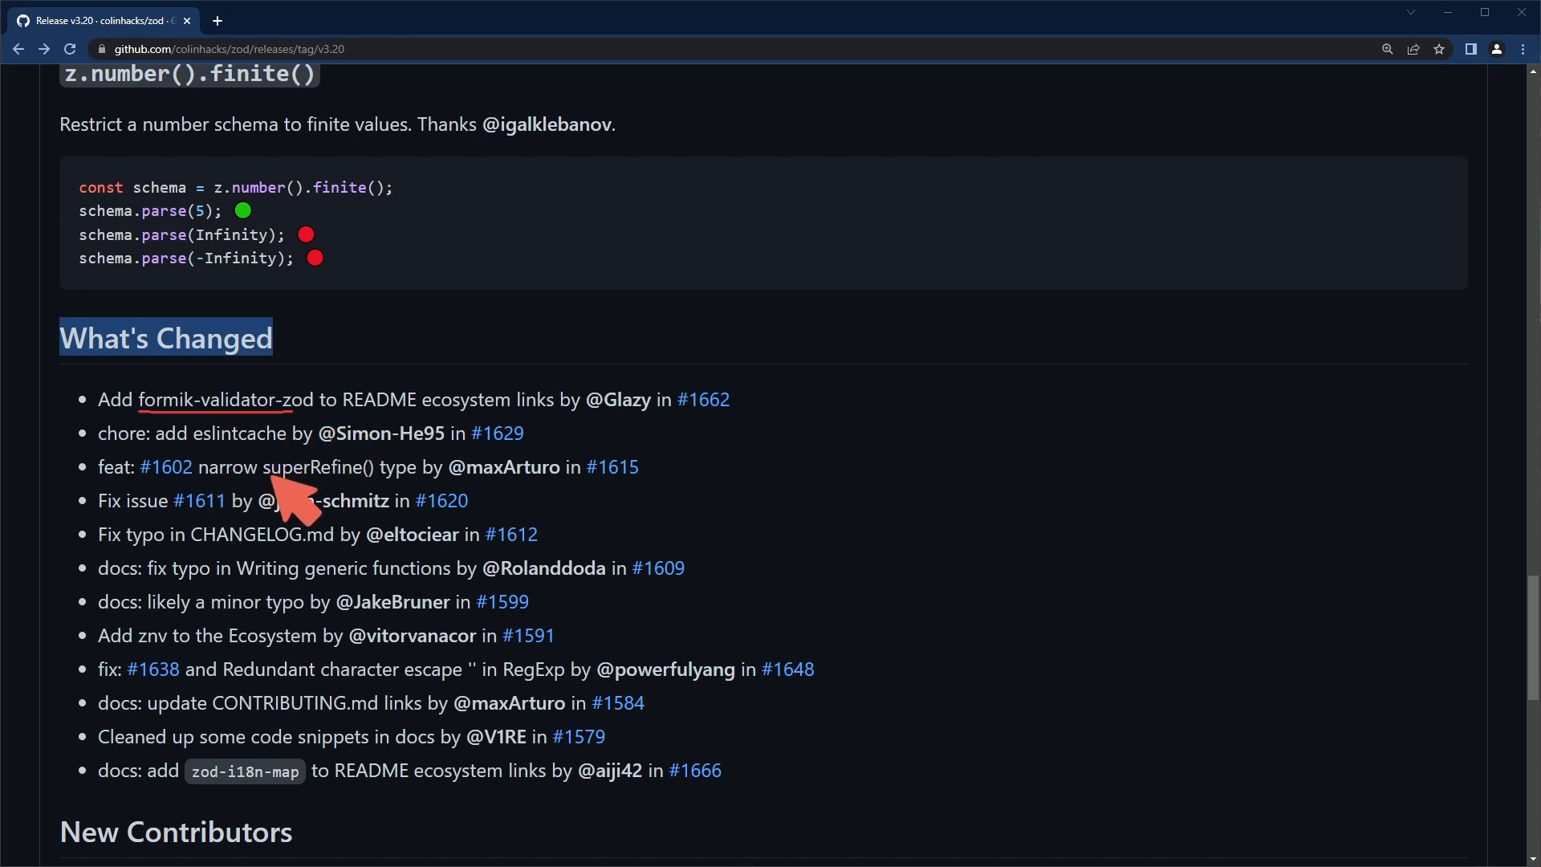
pyautogui.moveTo(318, 503)
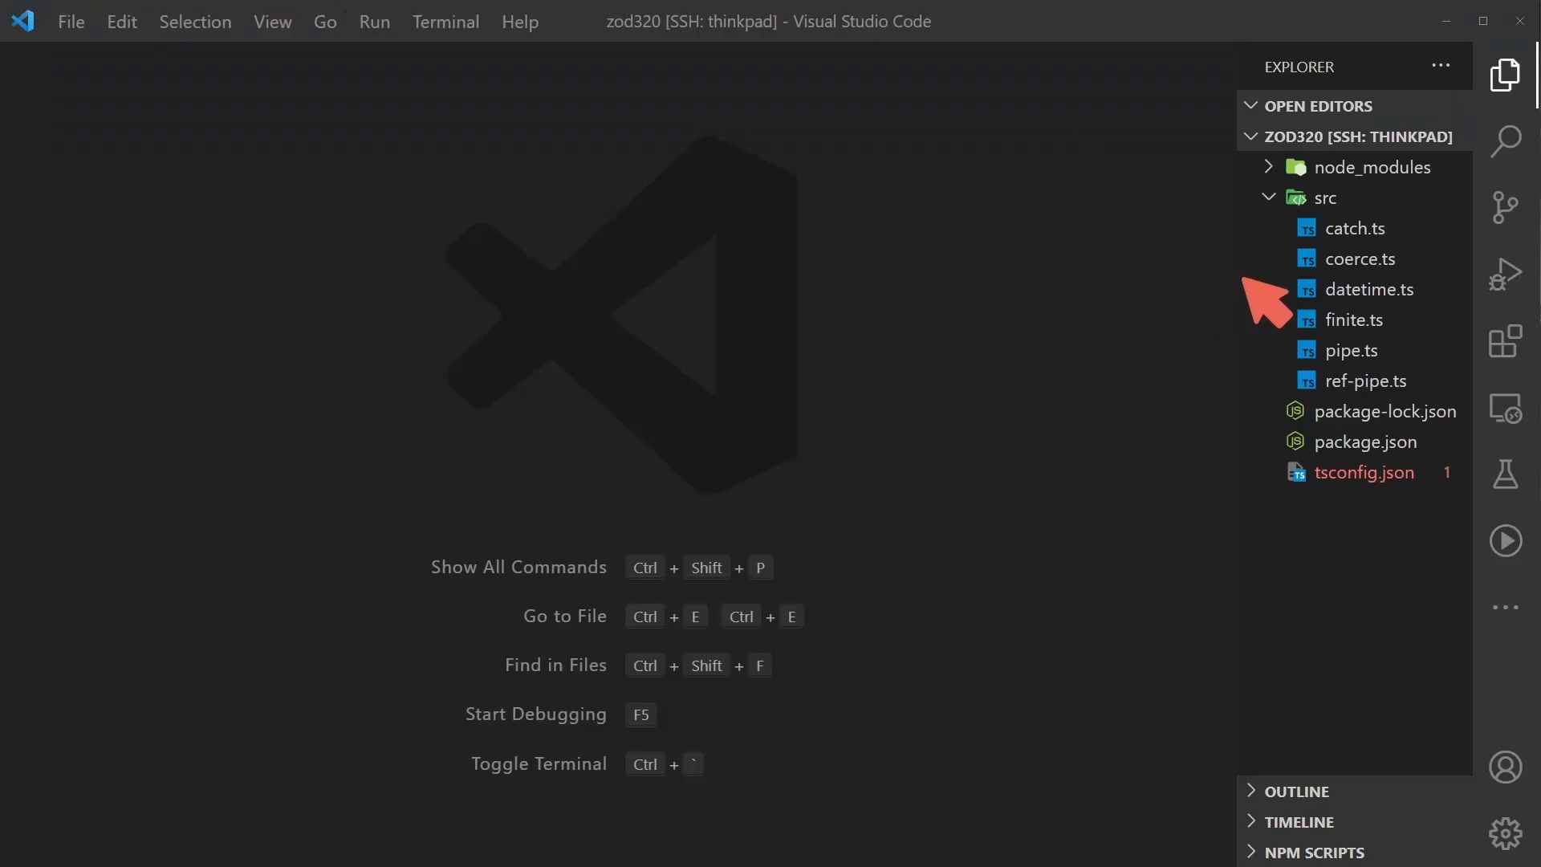
pyautogui.moveTo(1294, 292)
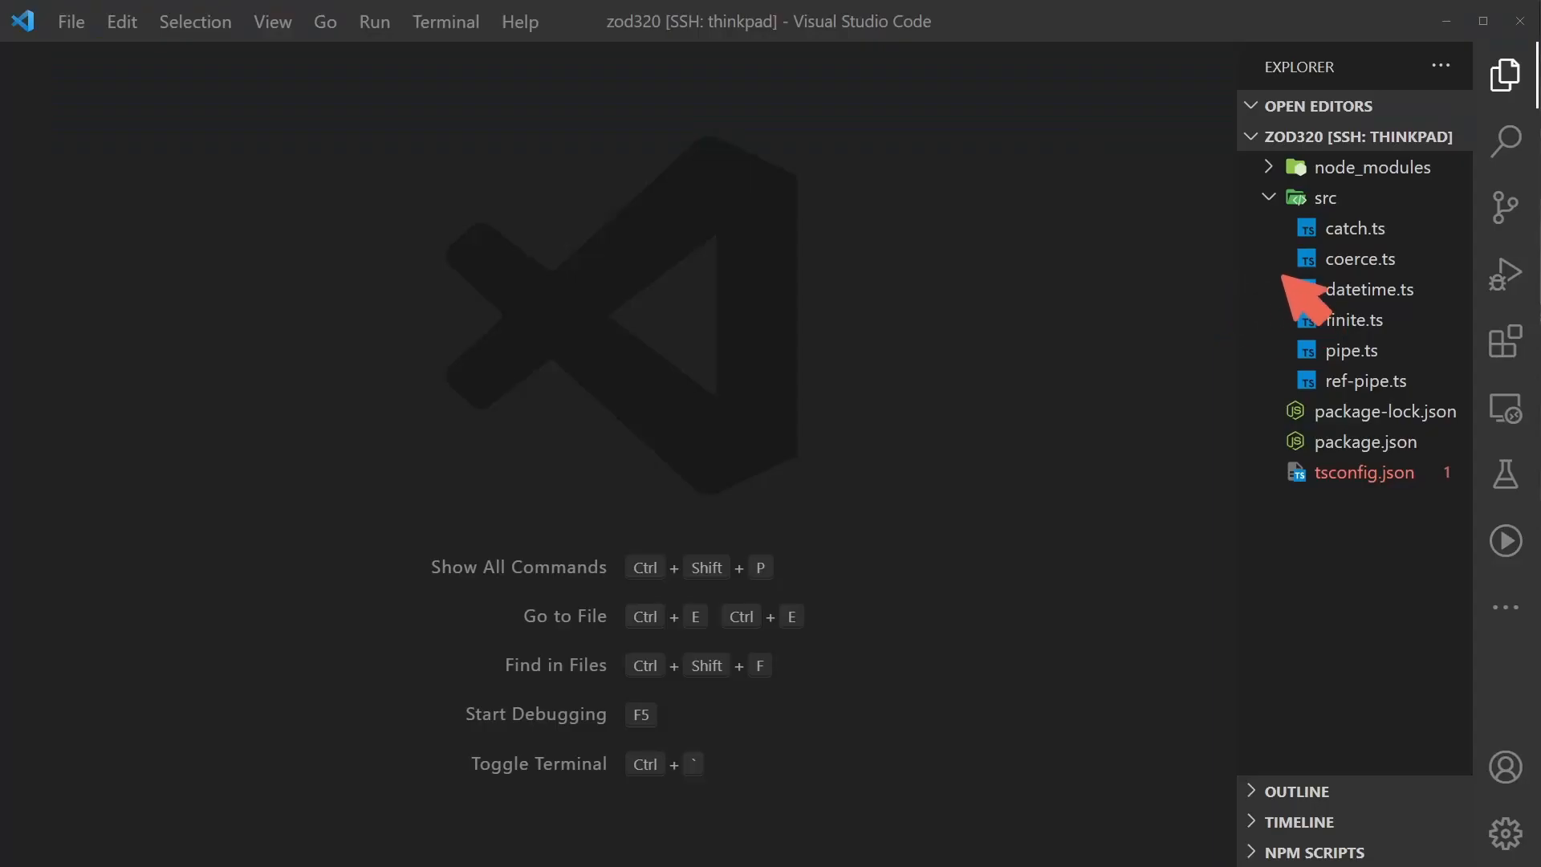
pyautogui.moveTo(1352, 305)
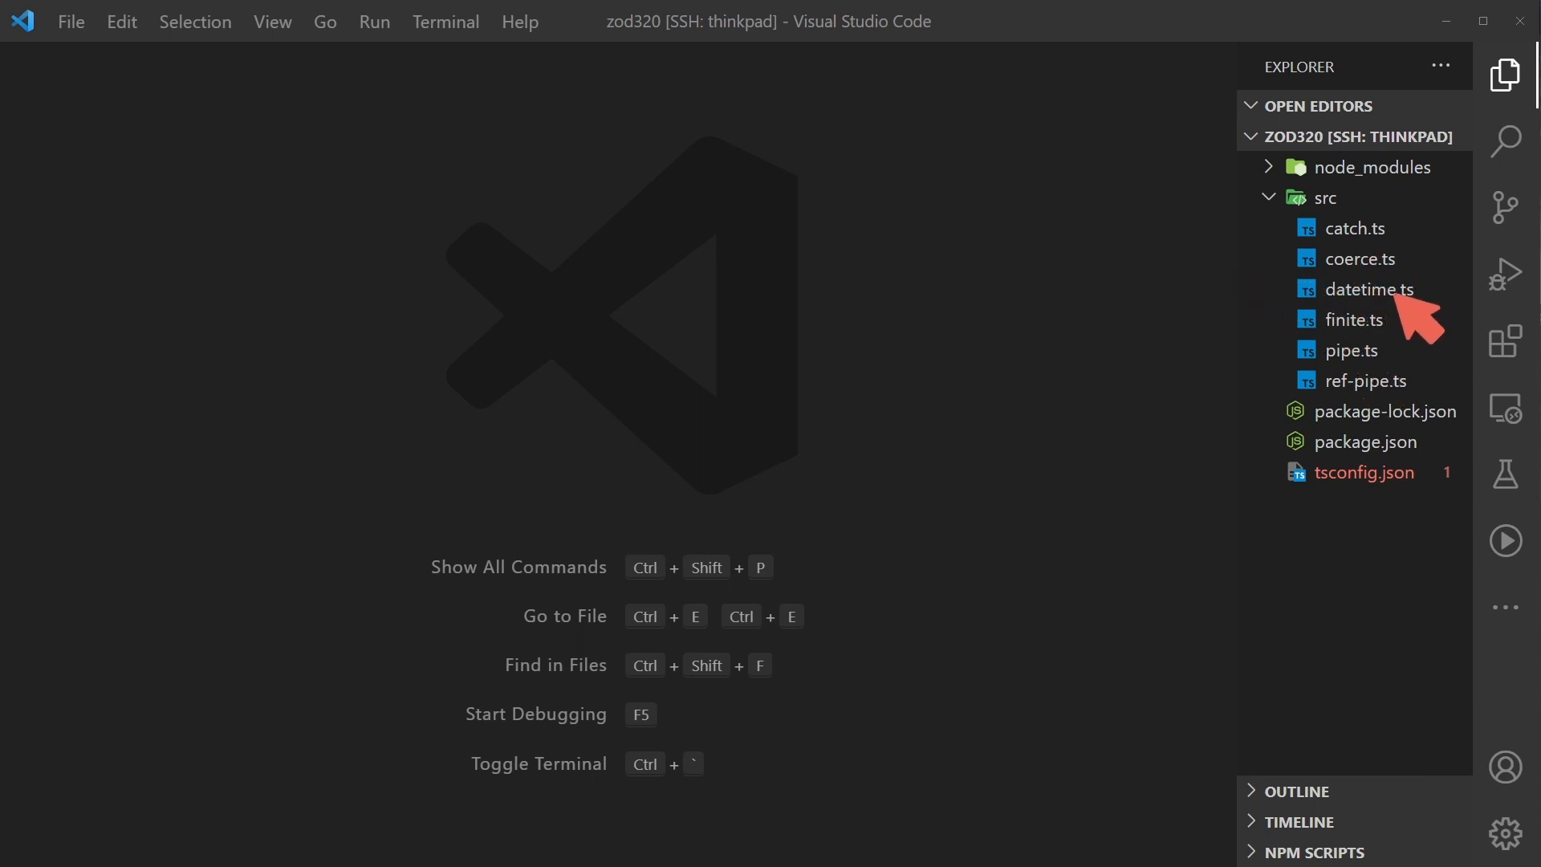
# Close the editors and terminal, leaving the src folder with the five demo files listed
pyautogui.click(1369, 289)
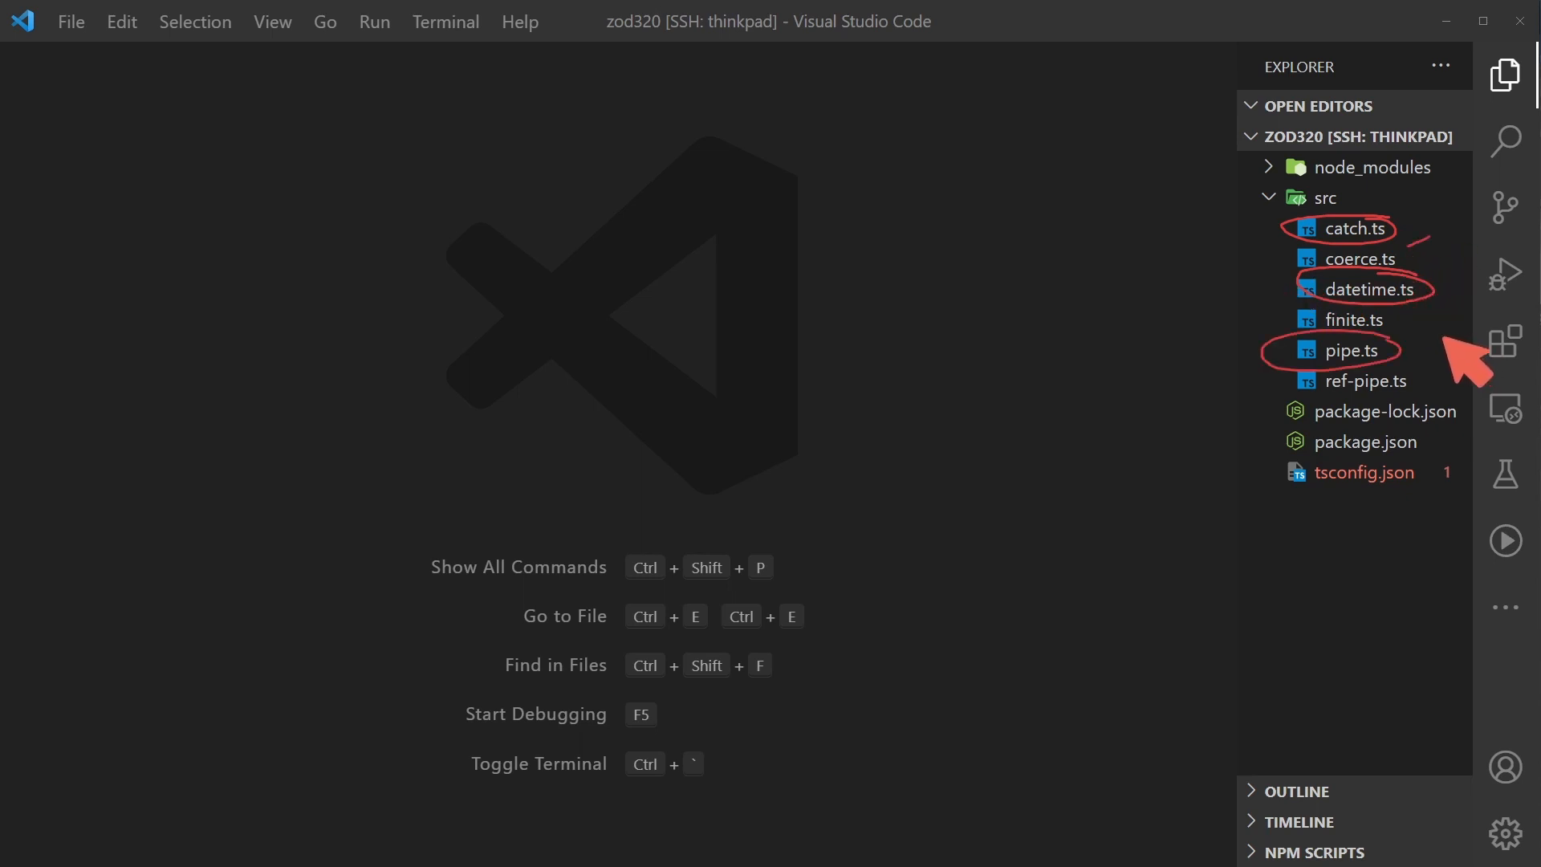
pyautogui.moveTo(1432, 328)
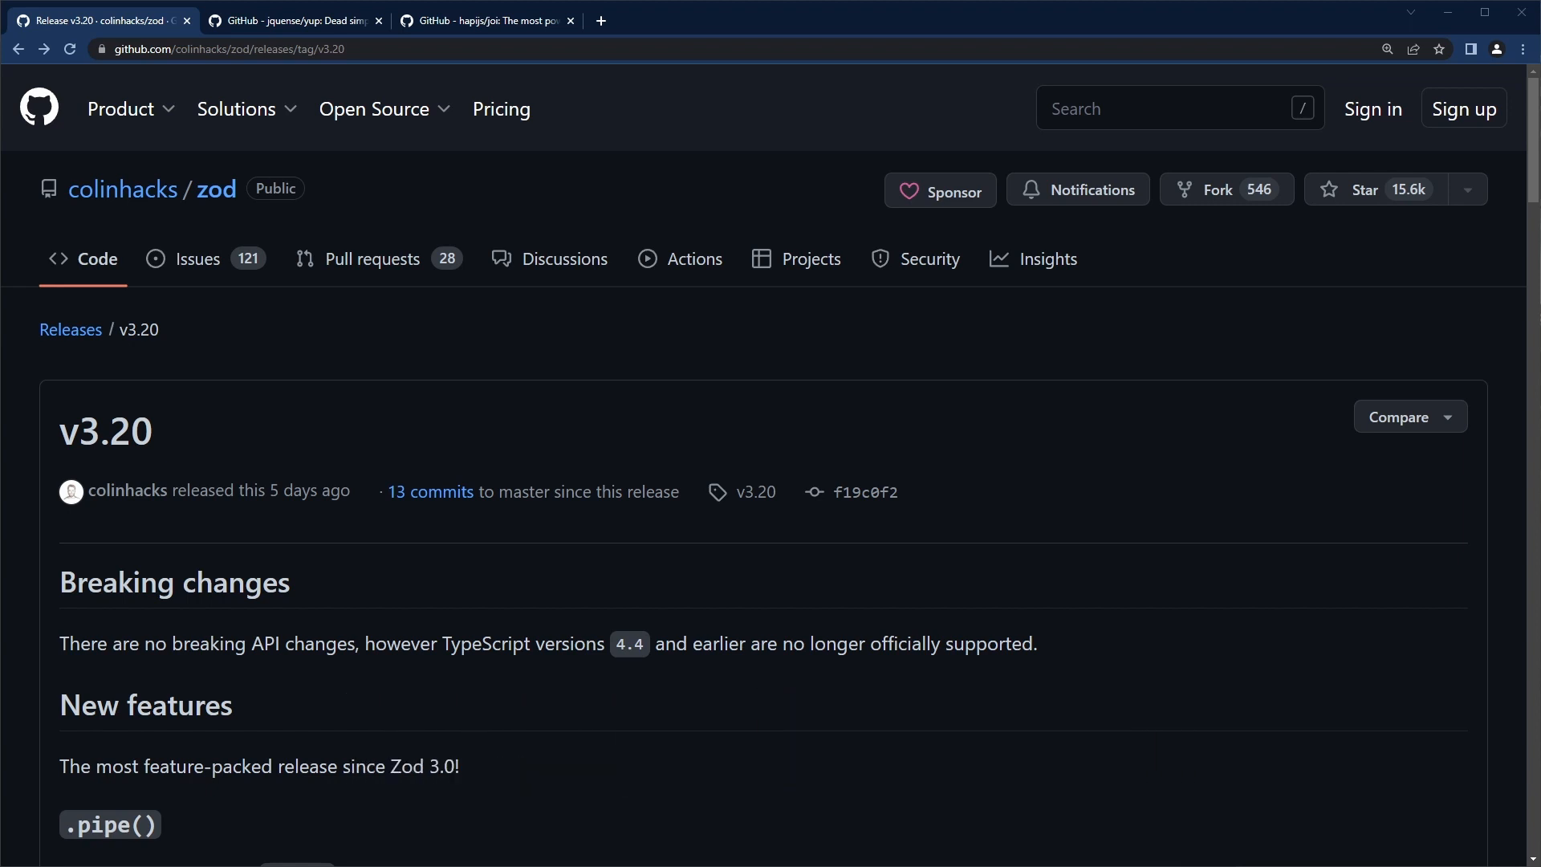
pyautogui.moveTo(122, 241)
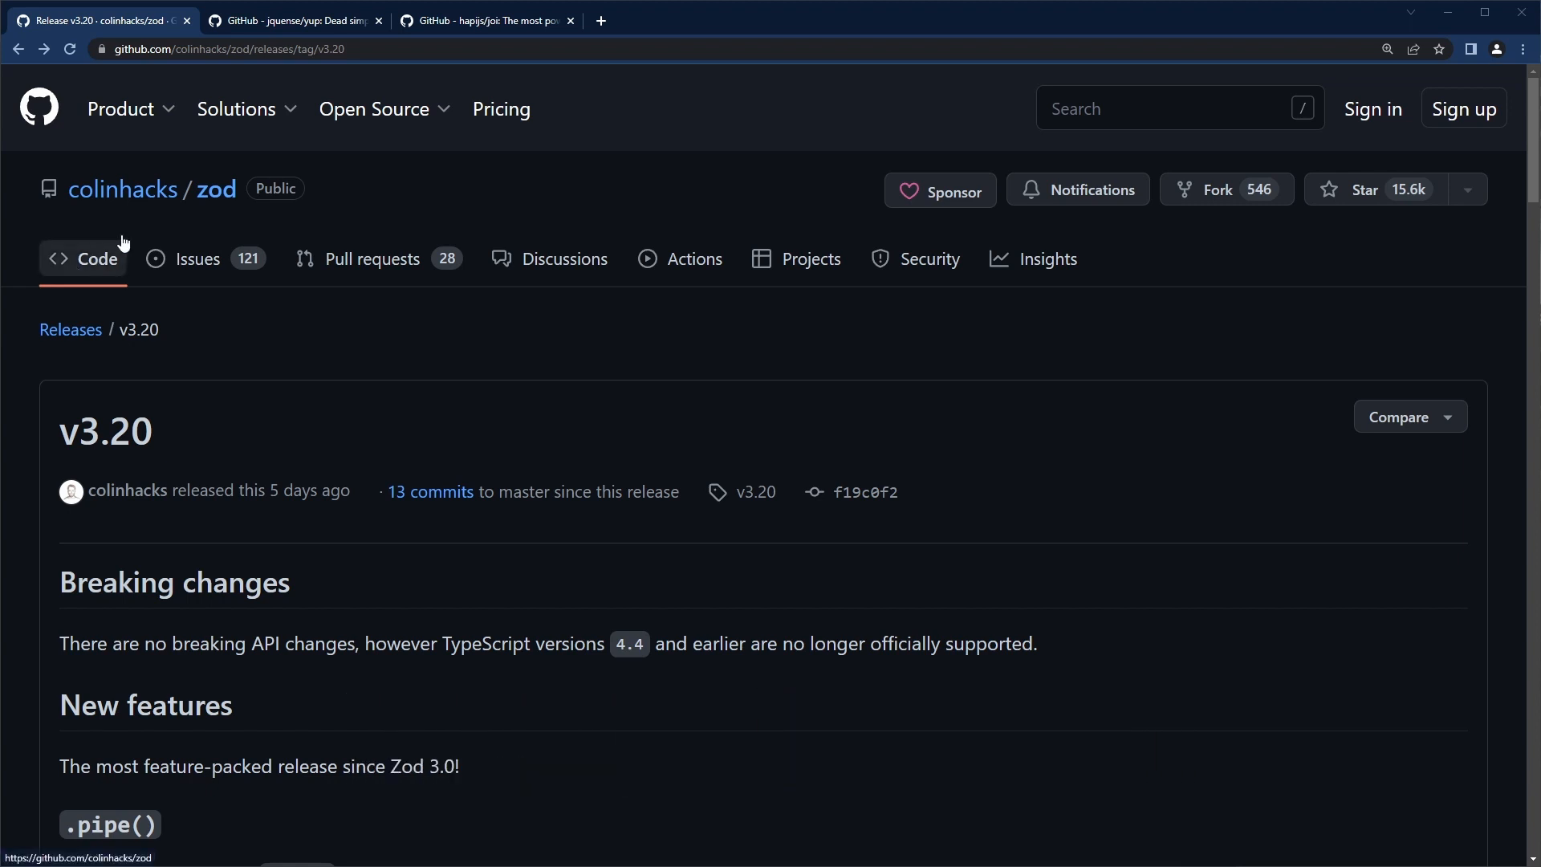
pyautogui.moveTo(244, 224)
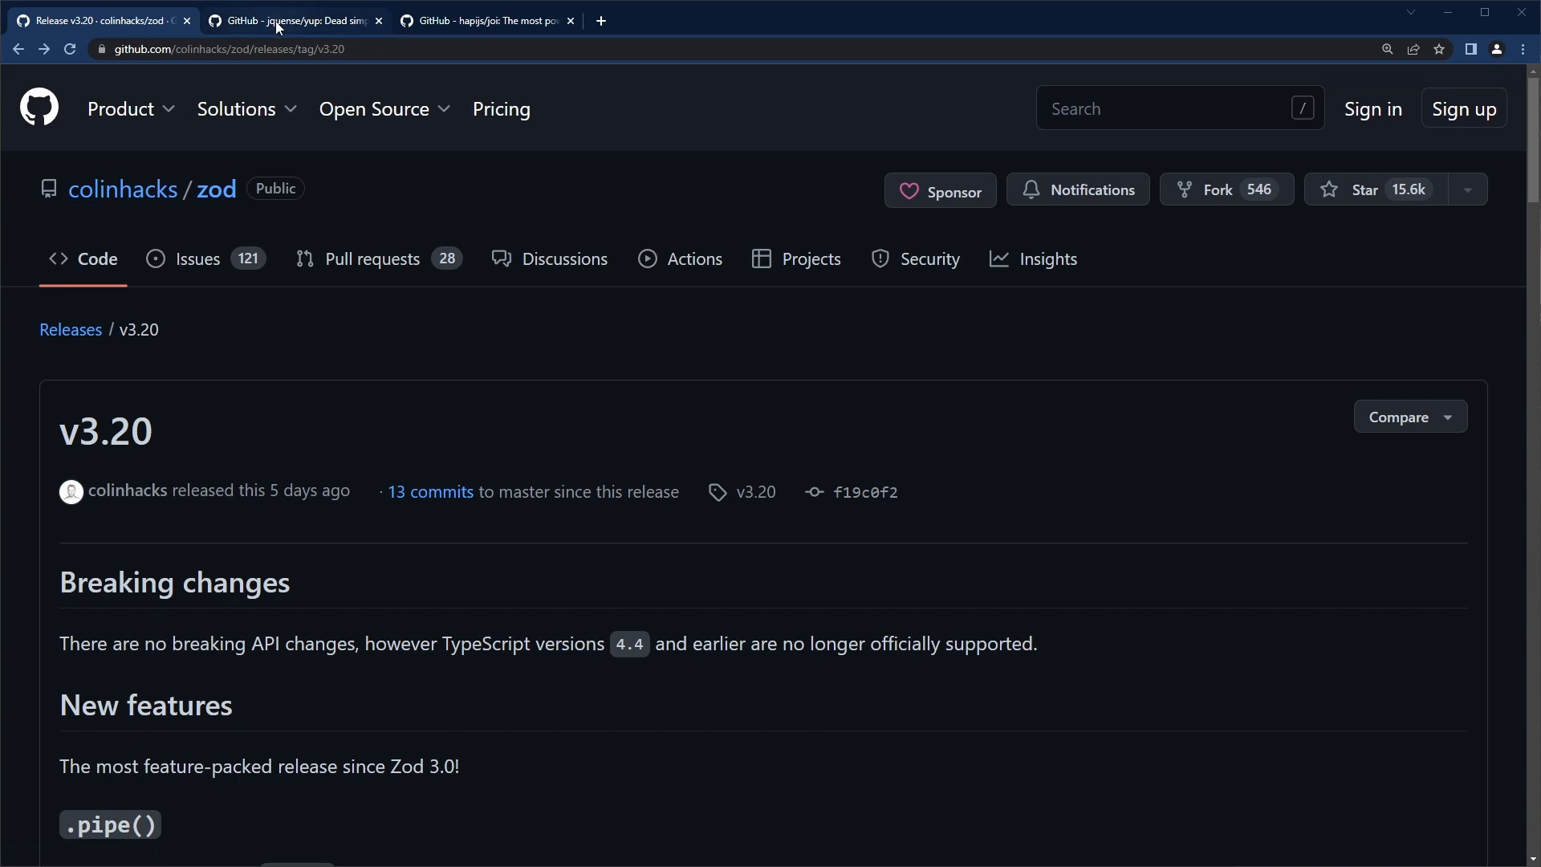
pyautogui.click(490, 22)
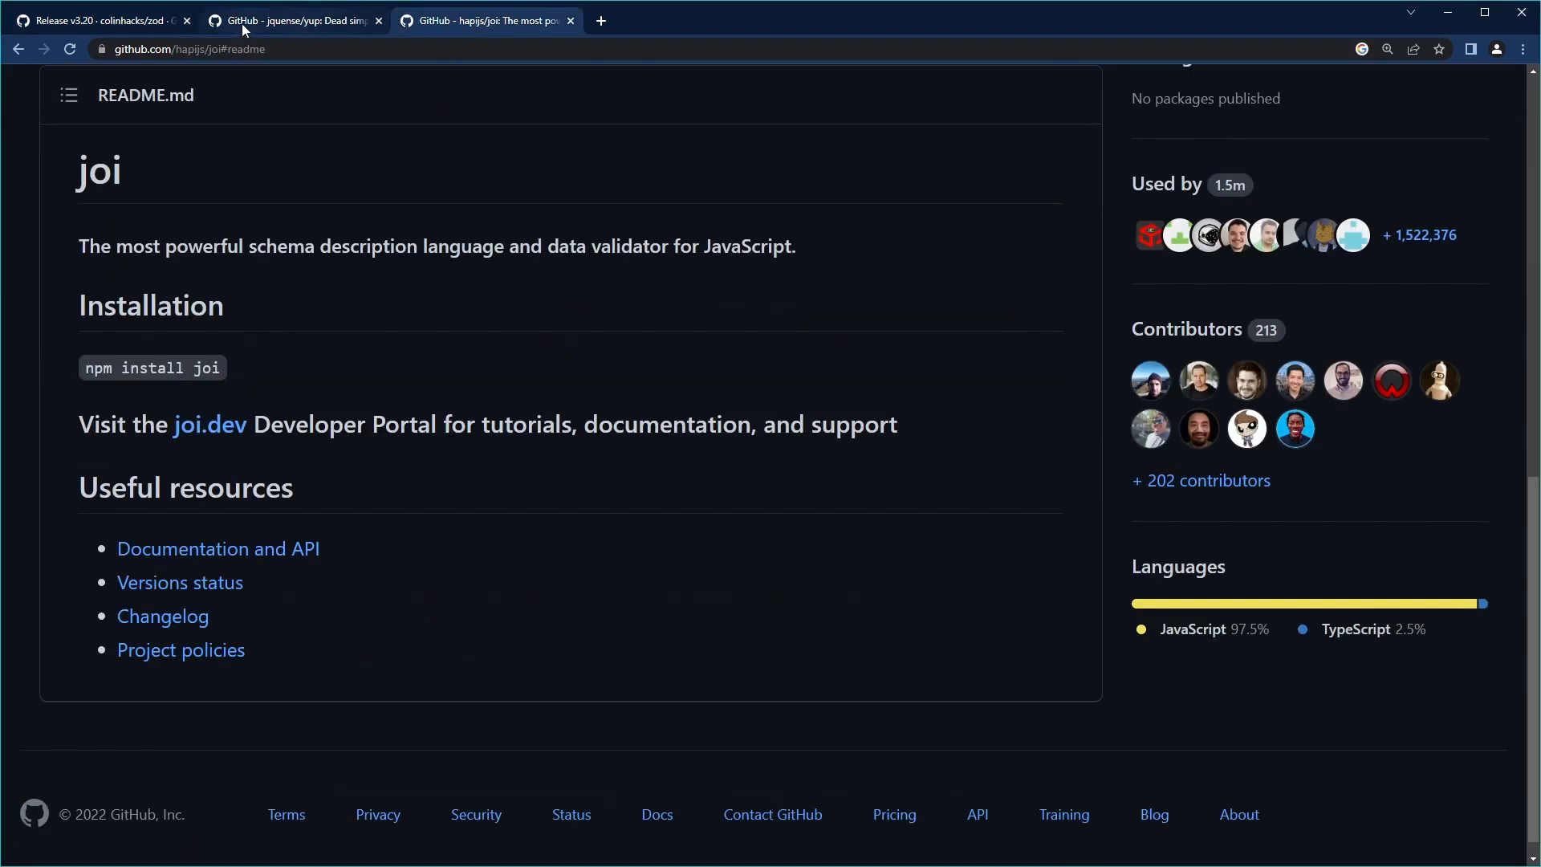
pyautogui.click(97, 18)
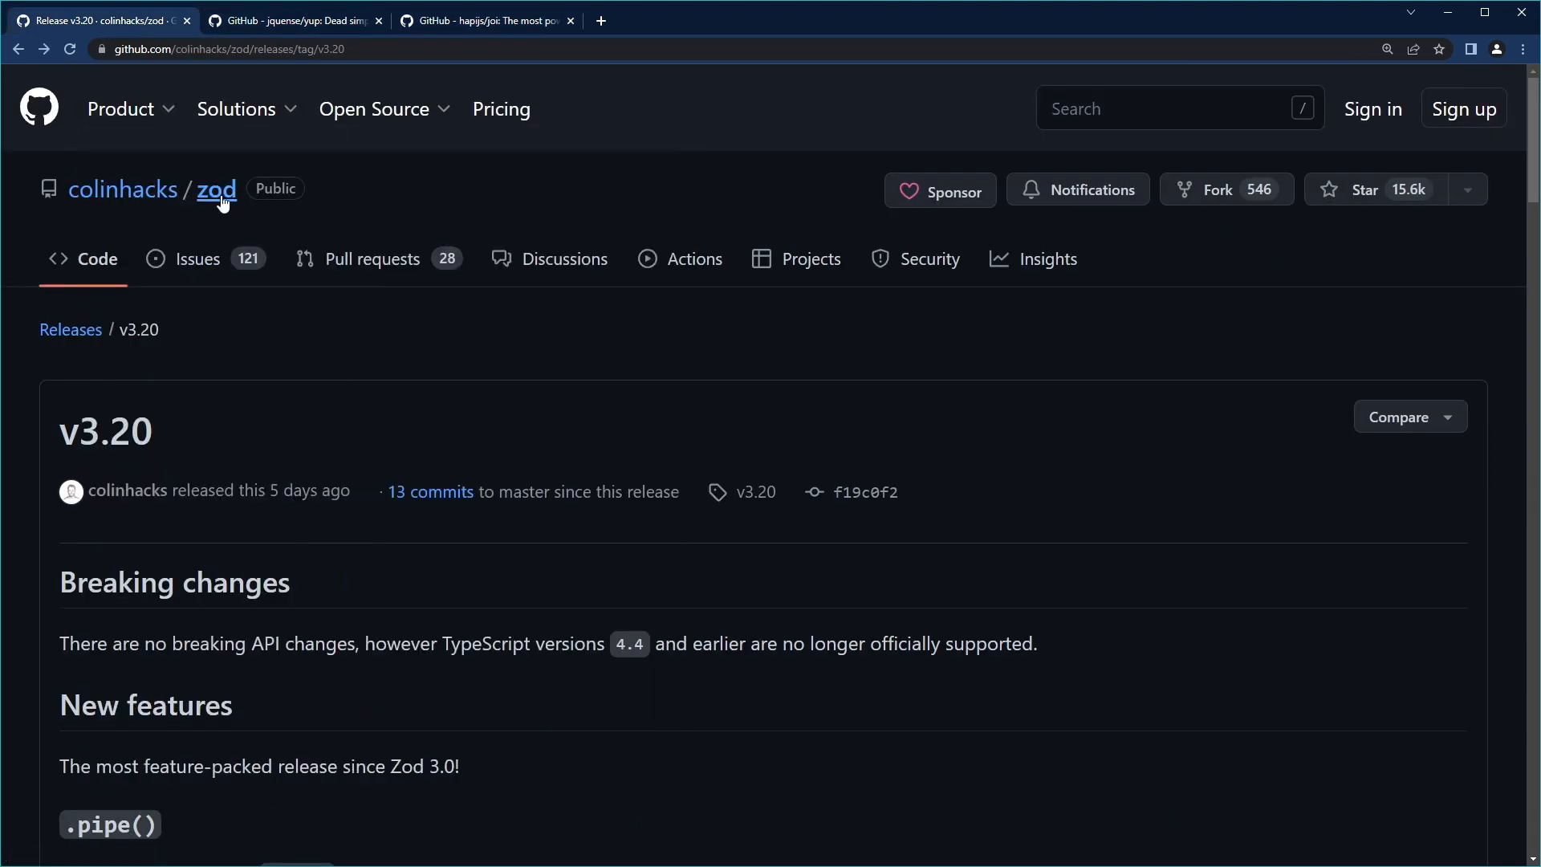
pyautogui.moveTo(342, 350)
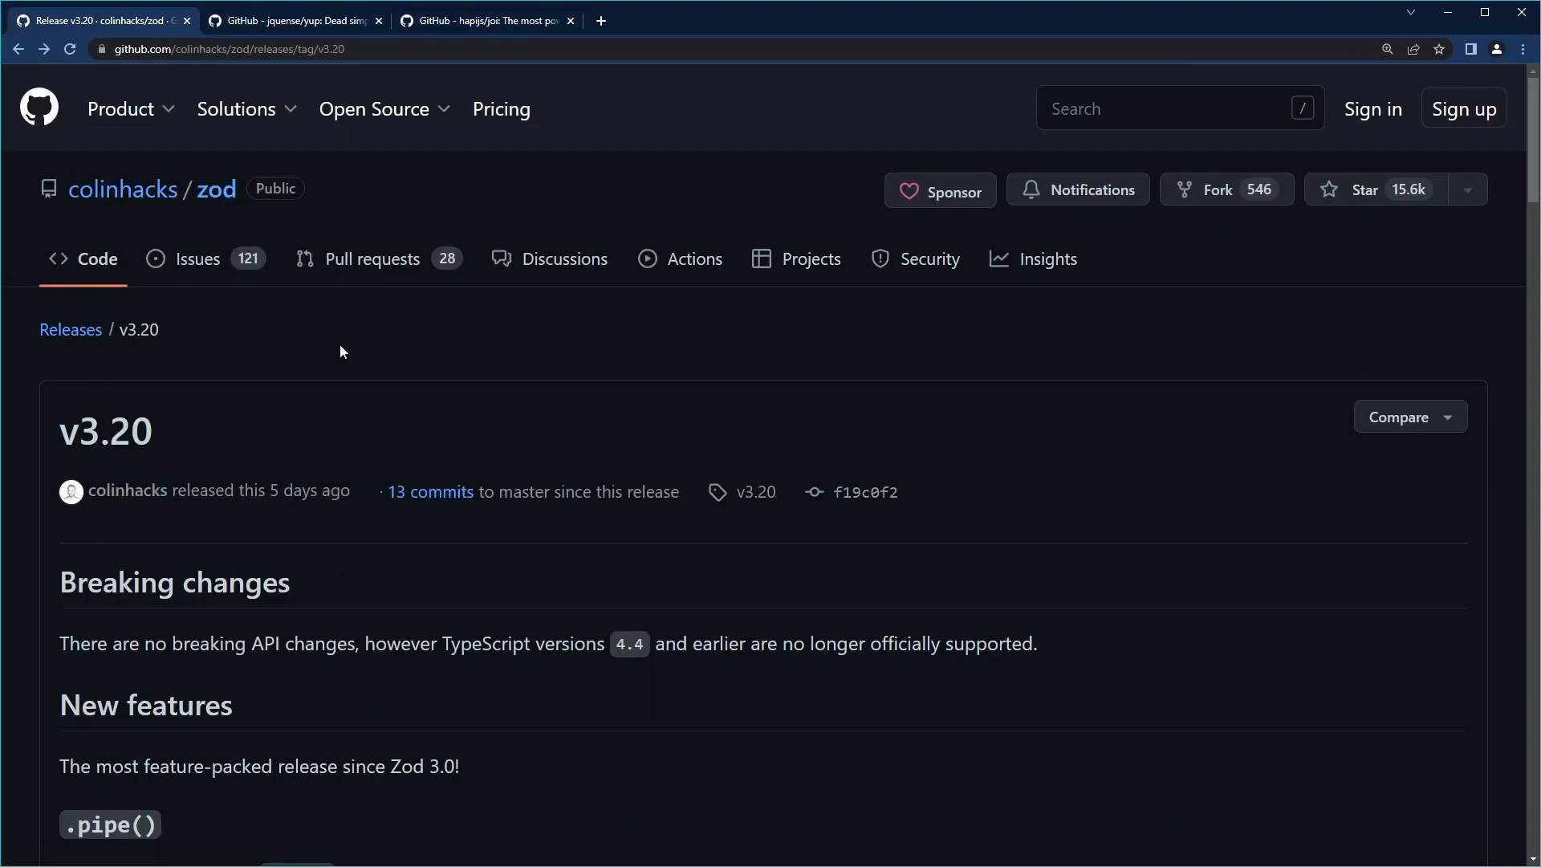